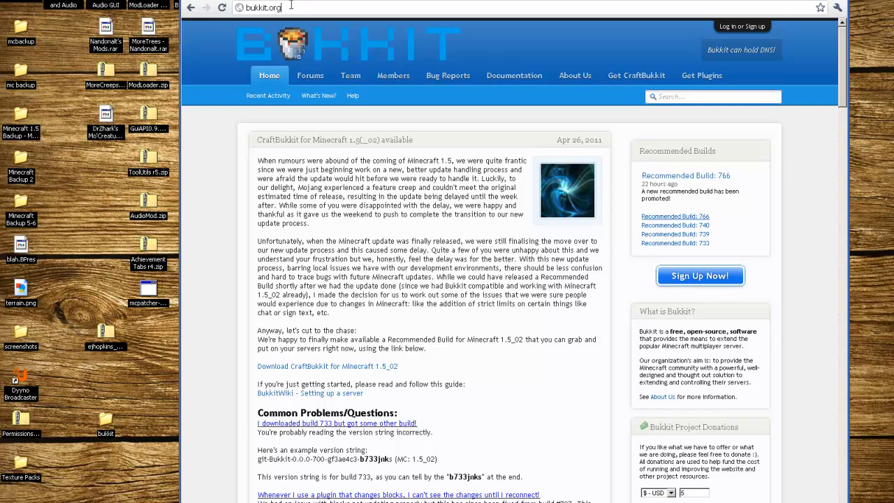
Filter the Bukkit plugin list by title 'Command' to find CommandBook 1.5.
{"action": "scroll", "scroll_direction": "down", "scroll_amount": 3}
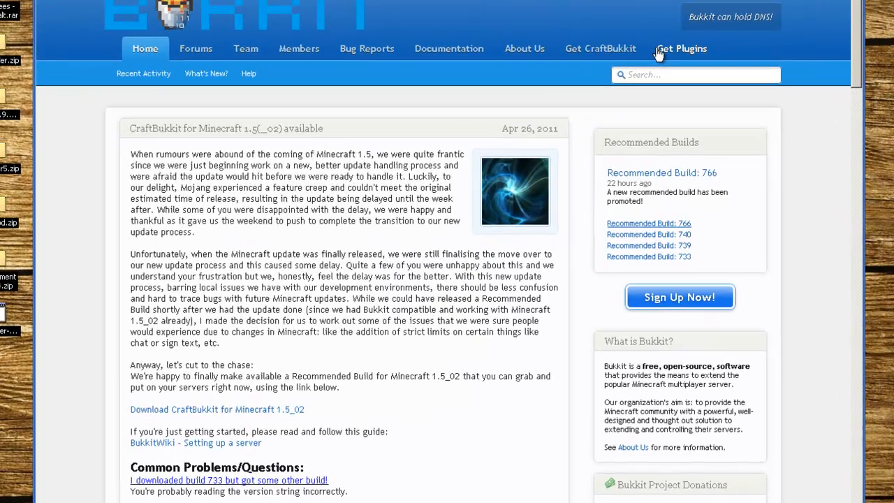
{"action": "left_click", "coordinate": [683, 49]}
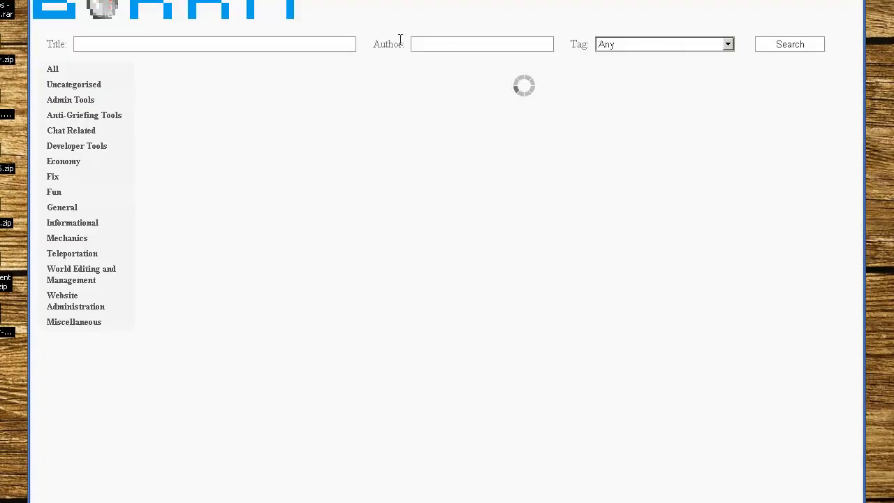
{"action": "left_click", "coordinate": [214, 44]}
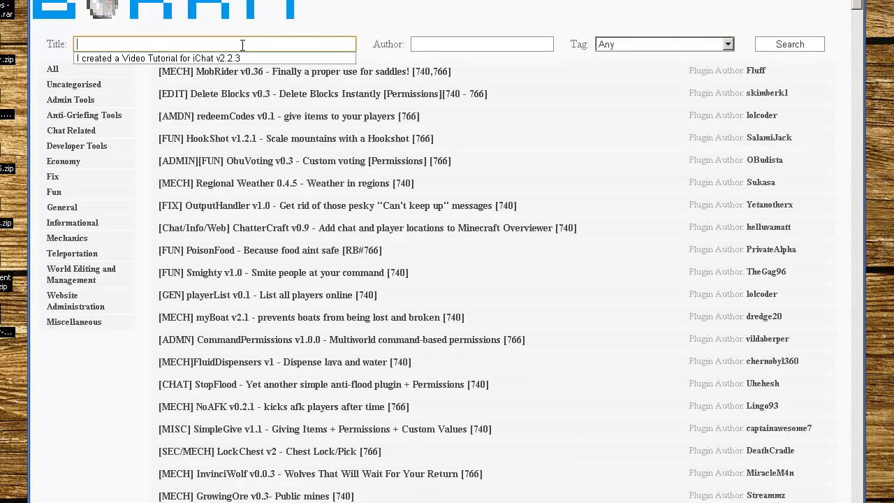
{"action": "mouse_move", "coordinate": [242, 43]}
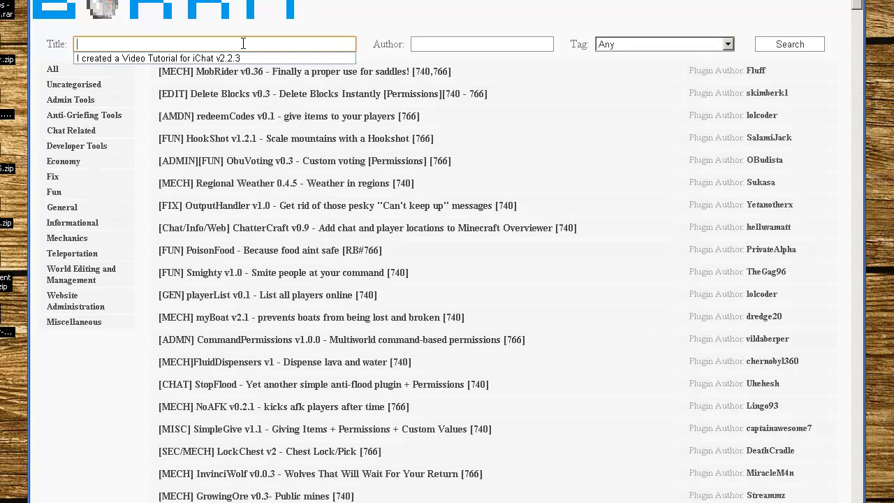
{"action": "type", "text": "Commandbook"}
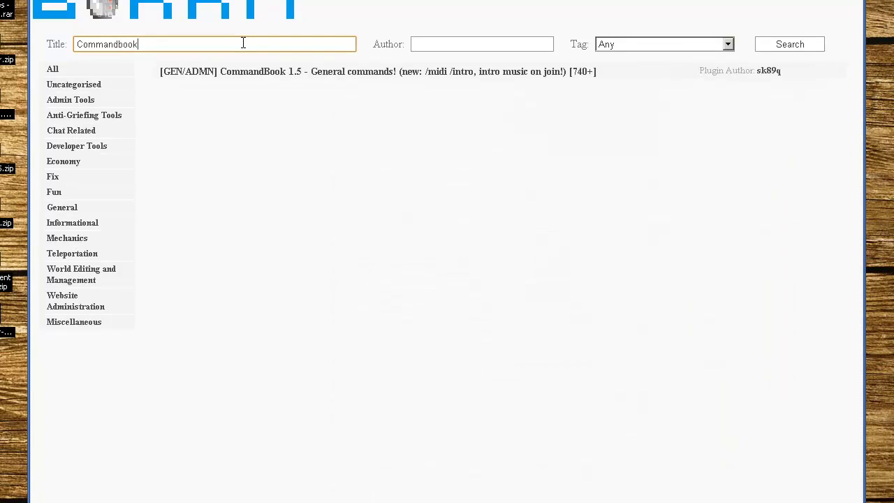
{"action": "mouse_move", "coordinate": [258, 81]}
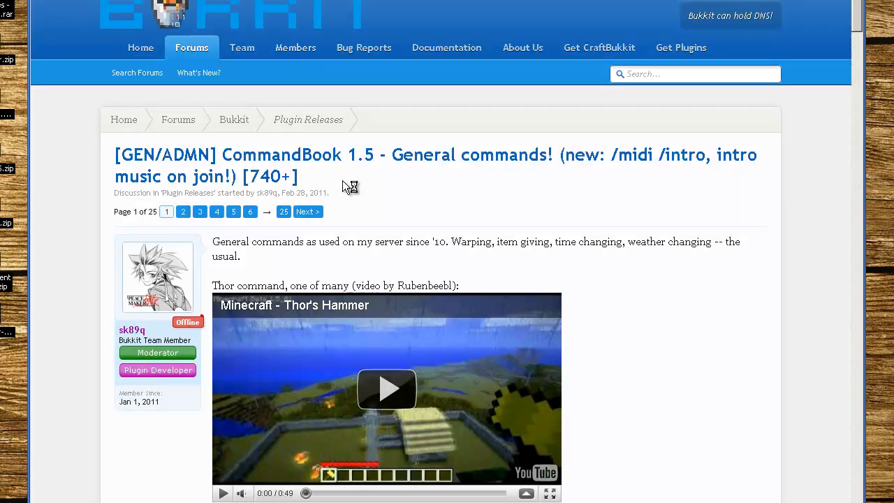
{"action": "mouse_move", "coordinate": [226, 181]}
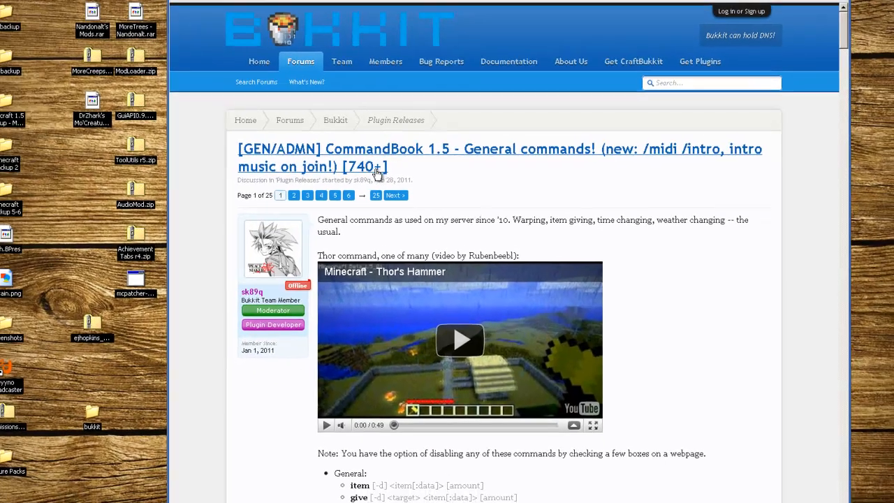
Scroll the CommandBook 1.5 thread past its command list to the 1.5.1 download.
{"action": "scroll", "scroll_direction": "down", "scroll_amount": 3}
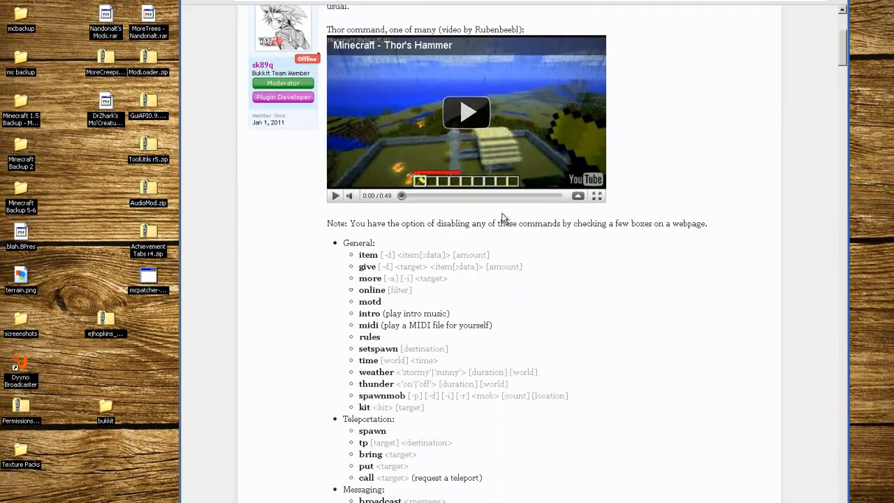
{"action": "scroll", "scroll_direction": "down", "scroll_amount": 3}
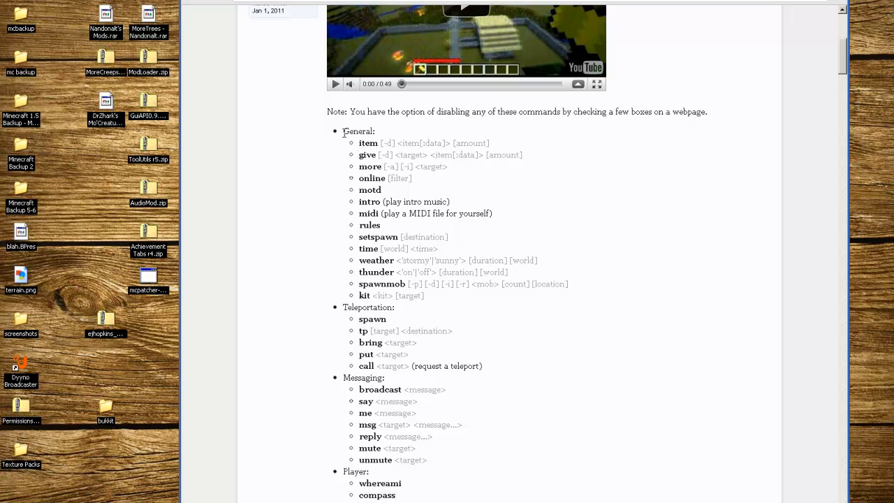
{"action": "mouse_move", "coordinate": [366, 373]}
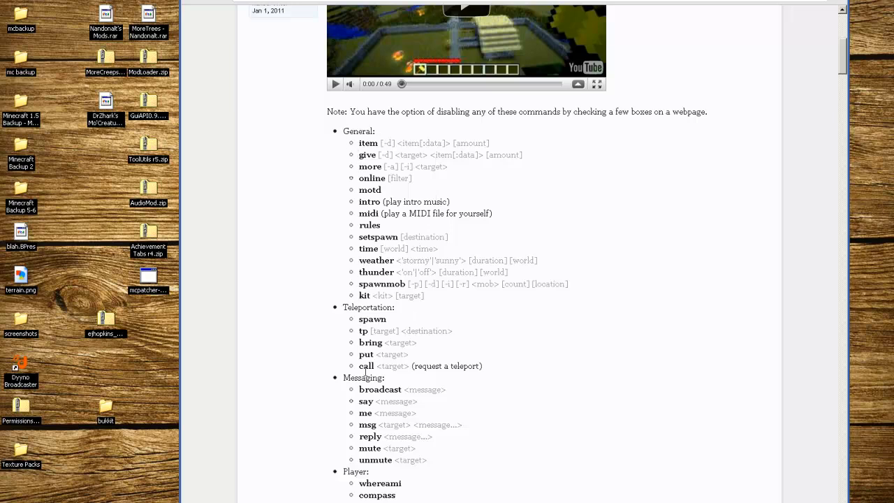
{"action": "scroll", "scroll_direction": "down", "scroll_amount": 3}
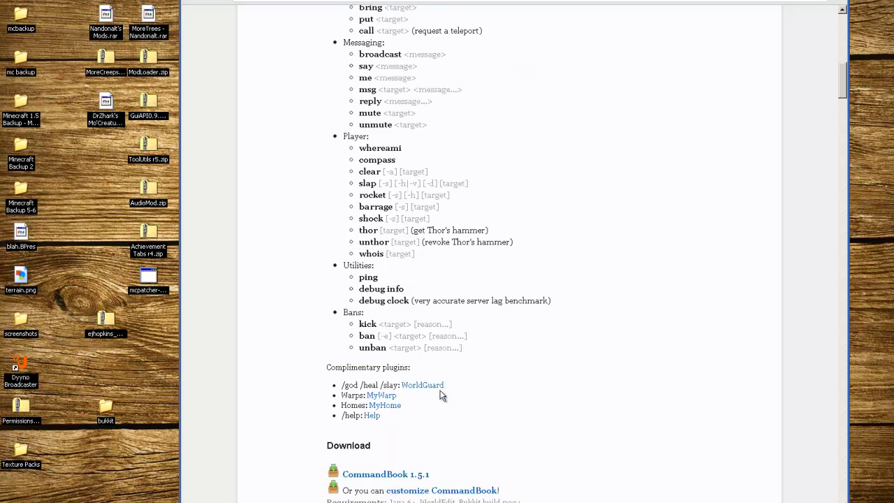
{"action": "mouse_move", "coordinate": [438, 392]}
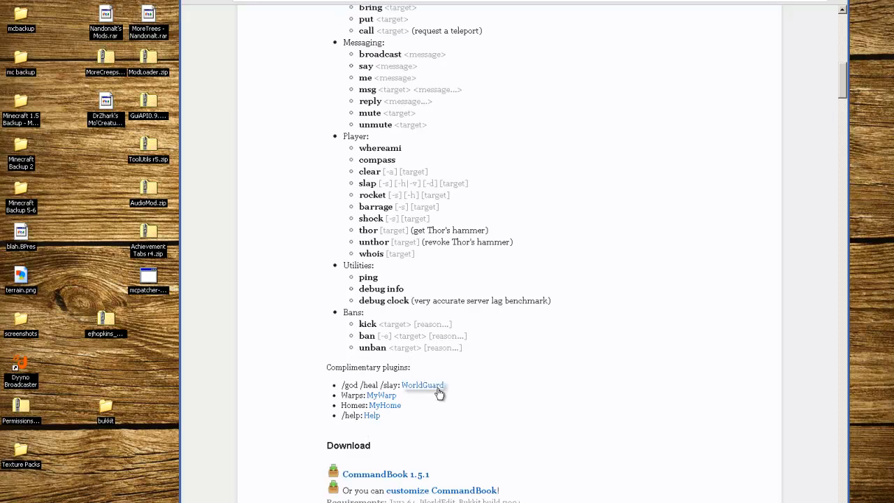
{"action": "scroll", "scroll_direction": "down", "scroll_amount": 3}
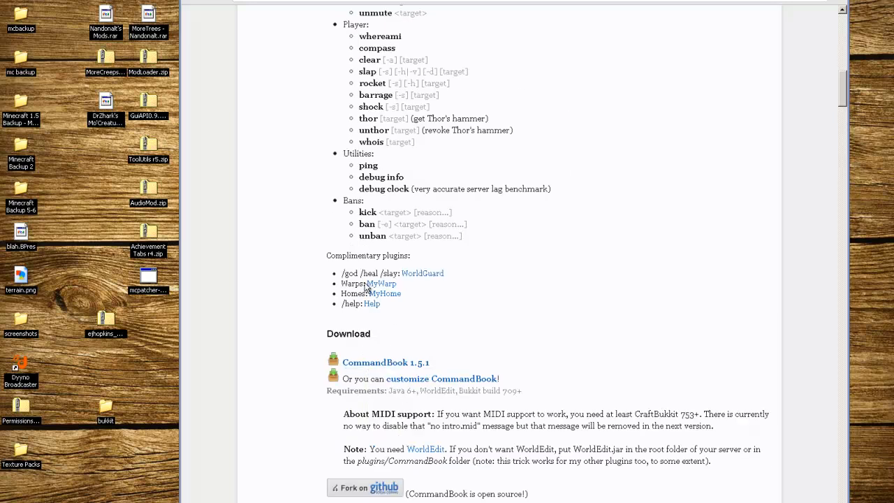
Download the CommandBook 1.5.1 zip and save it to the Desktop.
{"action": "left_click", "coordinate": [384, 363]}
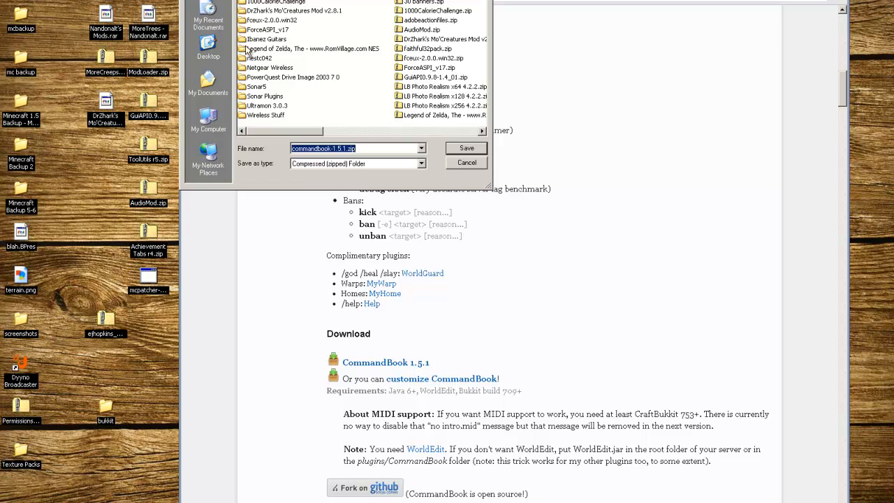
{"action": "left_click", "coordinate": [465, 148]}
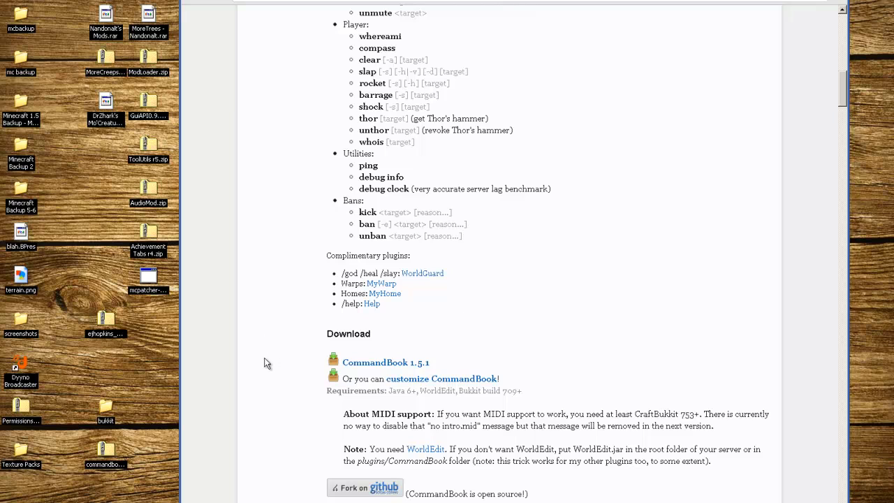
{"action": "mouse_move", "coordinate": [280, 352]}
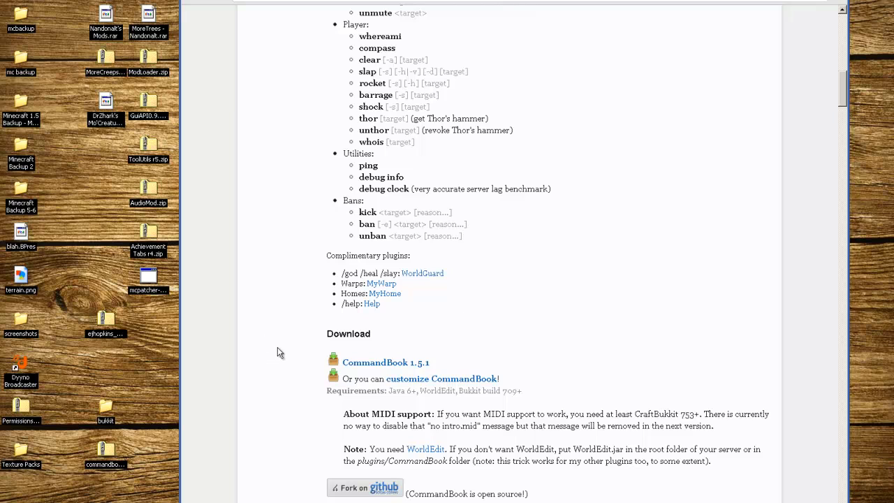
{"action": "mouse_move", "coordinate": [200, 396]}
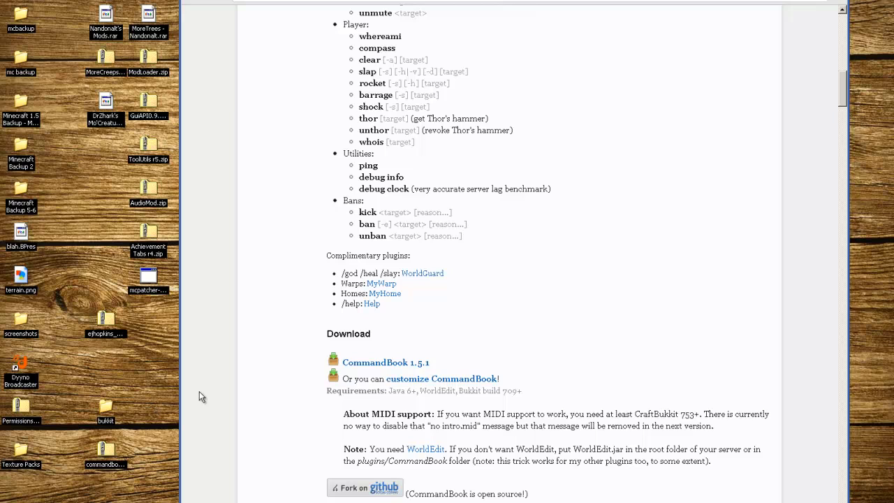
{"action": "mouse_move", "coordinate": [391, 390]}
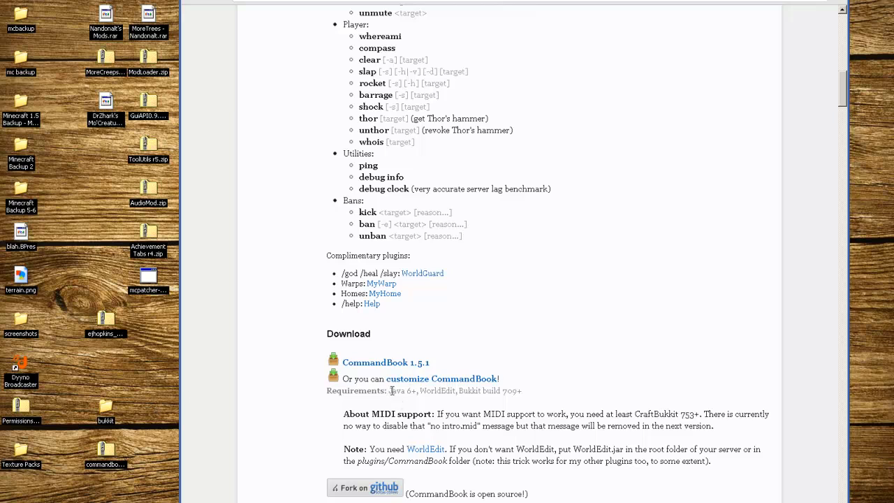
{"action": "mouse_move", "coordinate": [386, 393]}
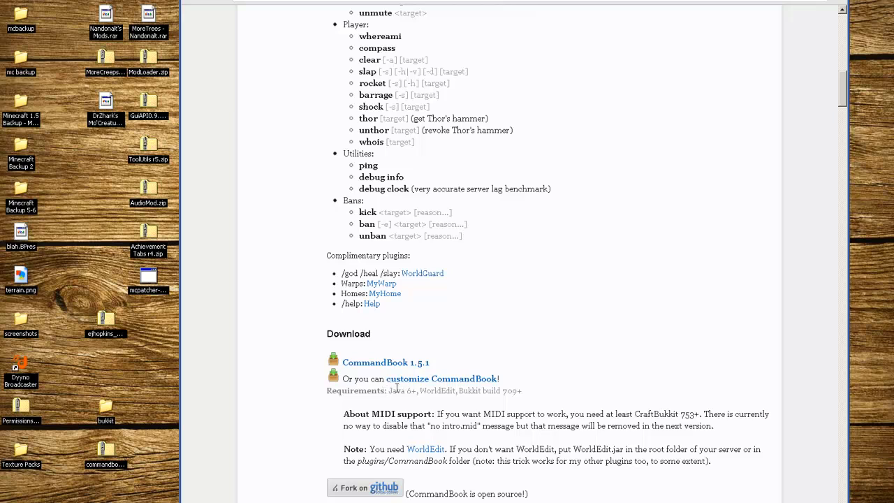
{"action": "left_click_drag", "start_coordinate": [390, 391], "coordinate": [469, 391]}
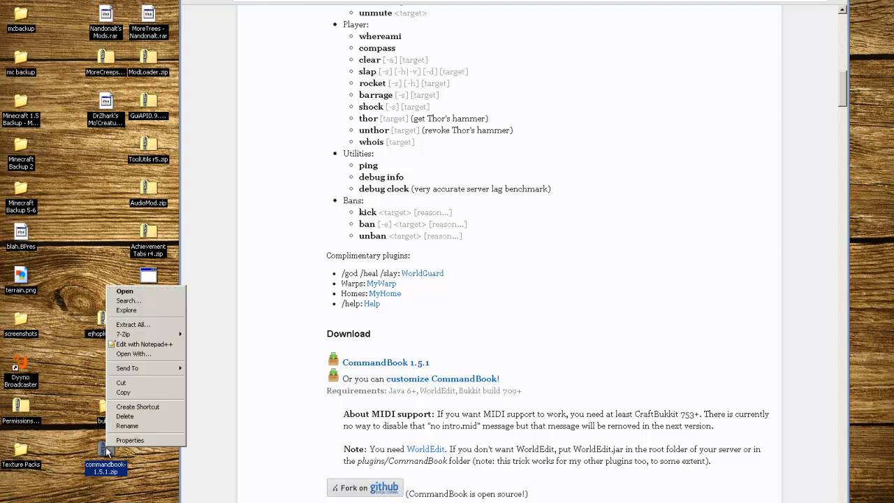
Extract CommandBook.jar from the zip via 7-Zip into bukkit\plugins, then close the archive.
{"action": "left_click", "coordinate": [203, 339]}
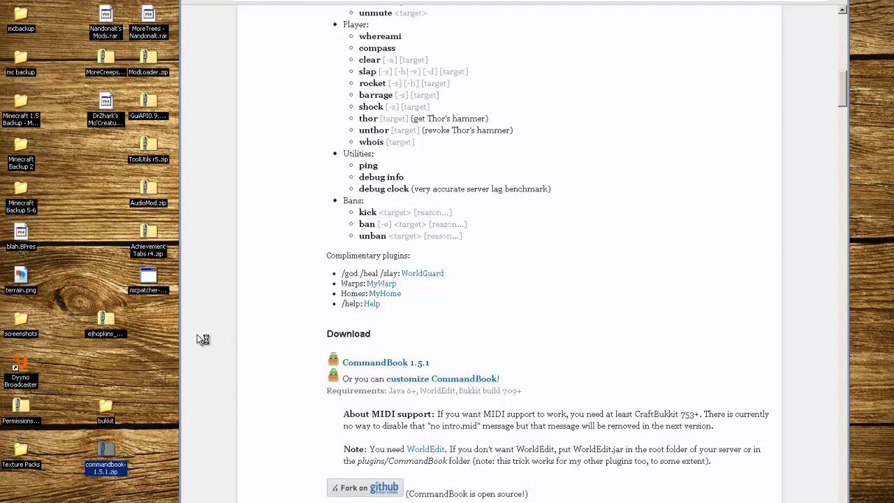
{"action": "double_click", "coordinate": [105, 451]}
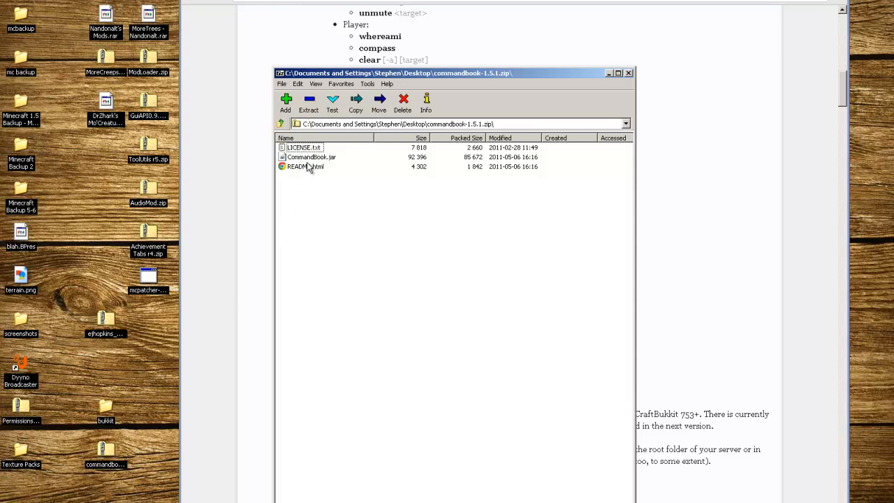
{"action": "left_click", "coordinate": [312, 156]}
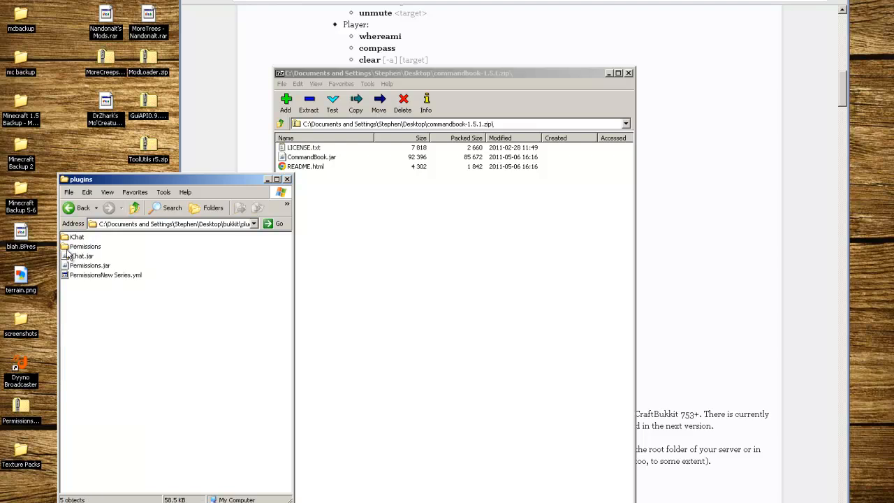
{"action": "left_click", "coordinate": [312, 156]}
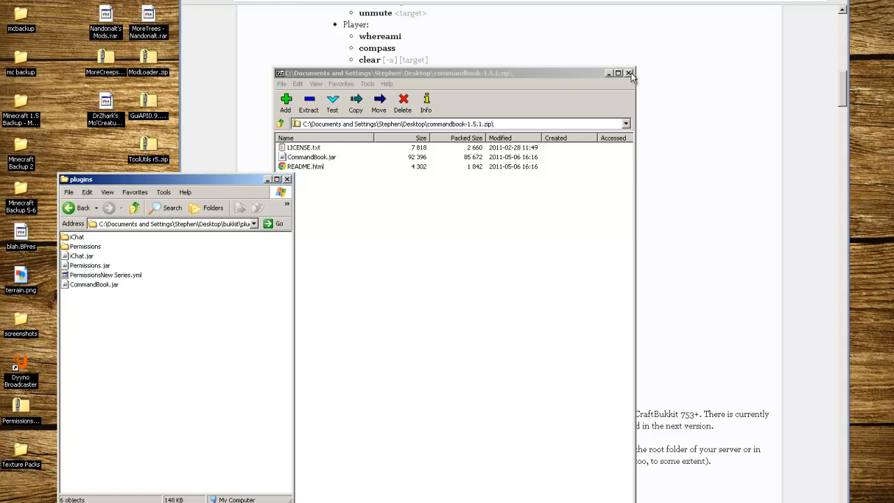
{"action": "left_click", "coordinate": [628, 73]}
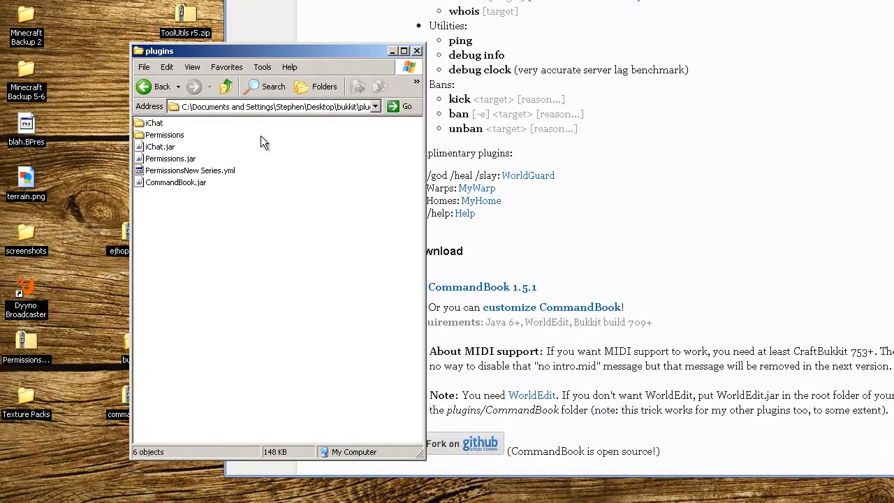
{"action": "mouse_move", "coordinate": [217, 107]}
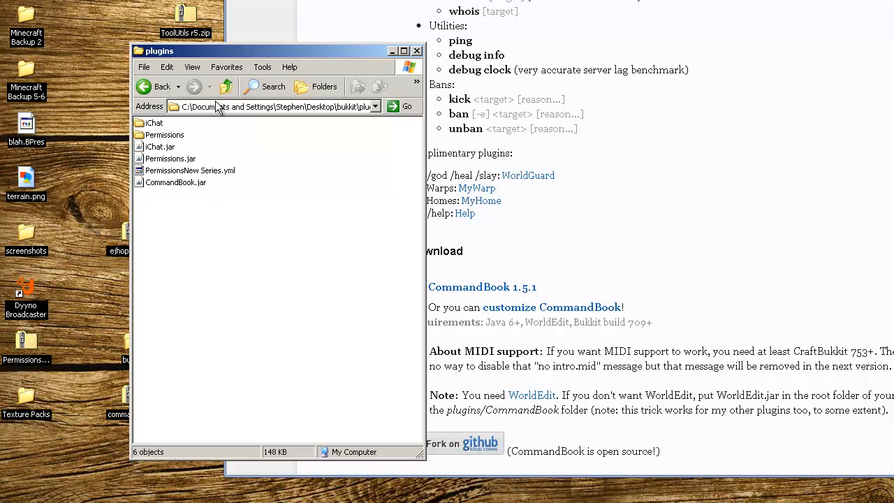
Review CommandBook's NoClassDefFoundError in the server console and rerun it with reload.
{"action": "left_click", "coordinate": [226, 86]}
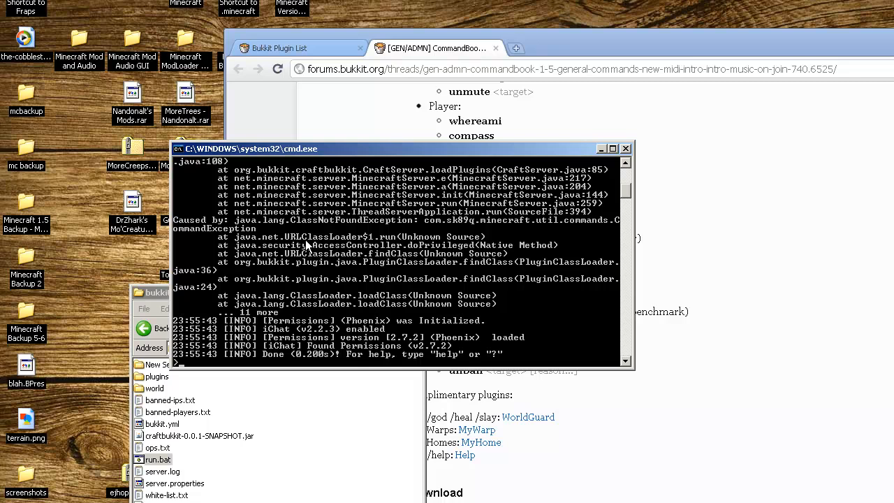
{"action": "mouse_move", "coordinate": [600, 203]}
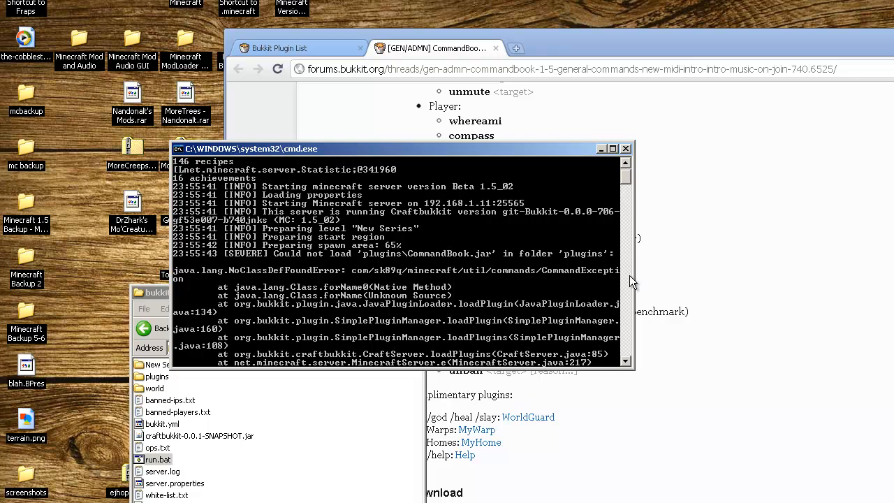
{"action": "mouse_move", "coordinate": [481, 275]}
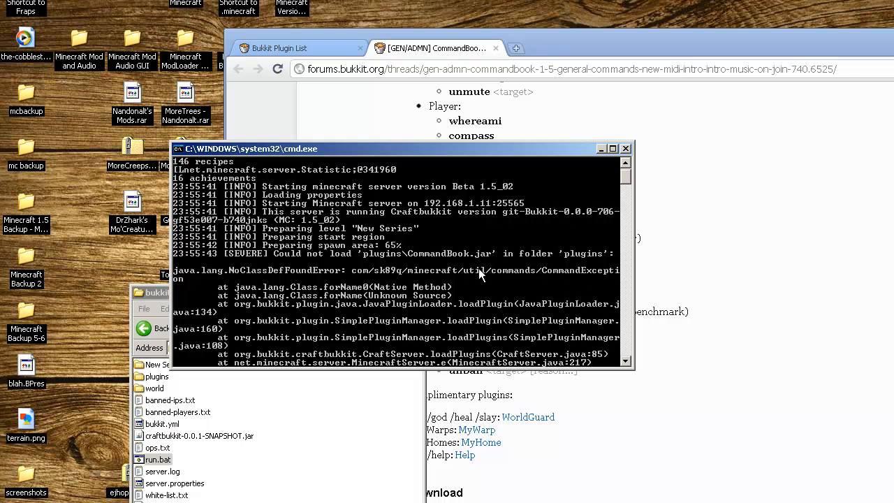
{"action": "mouse_move", "coordinate": [387, 259]}
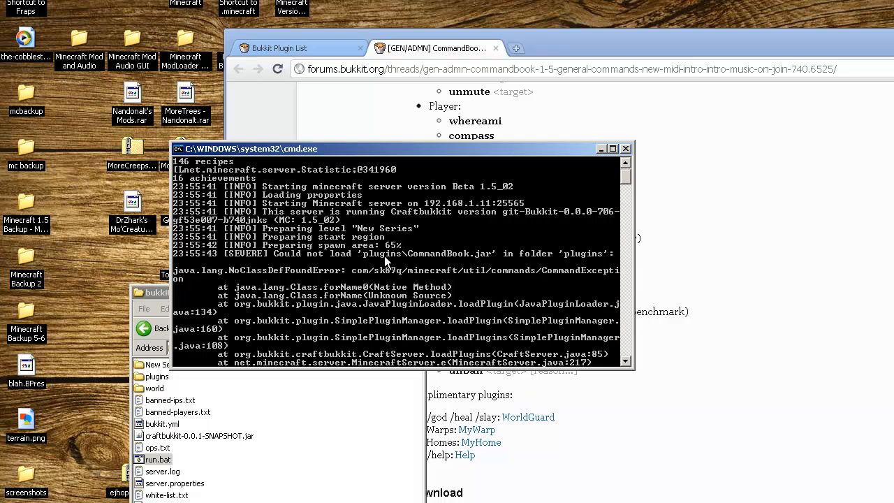
{"action": "mouse_move", "coordinate": [567, 259]}
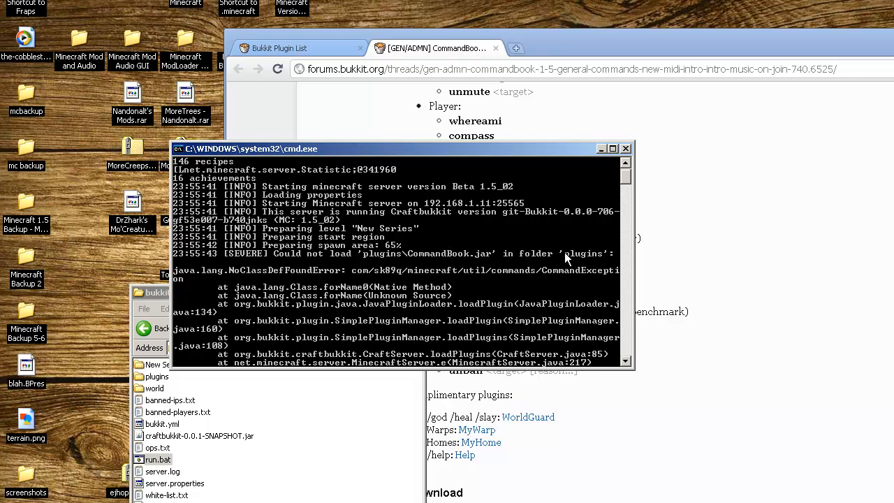
{"action": "scroll", "scroll_direction": "down", "scroll_amount": 3}
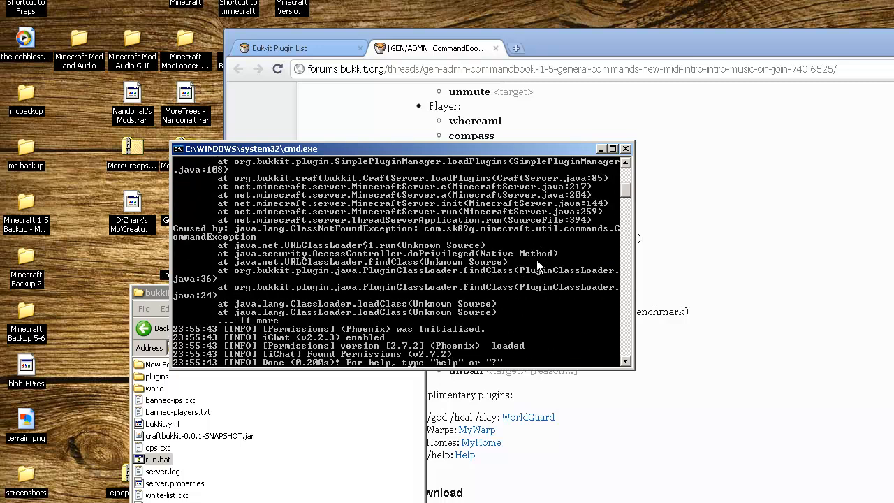
{"action": "scroll", "scroll_direction": "down", "scroll_amount": 3}
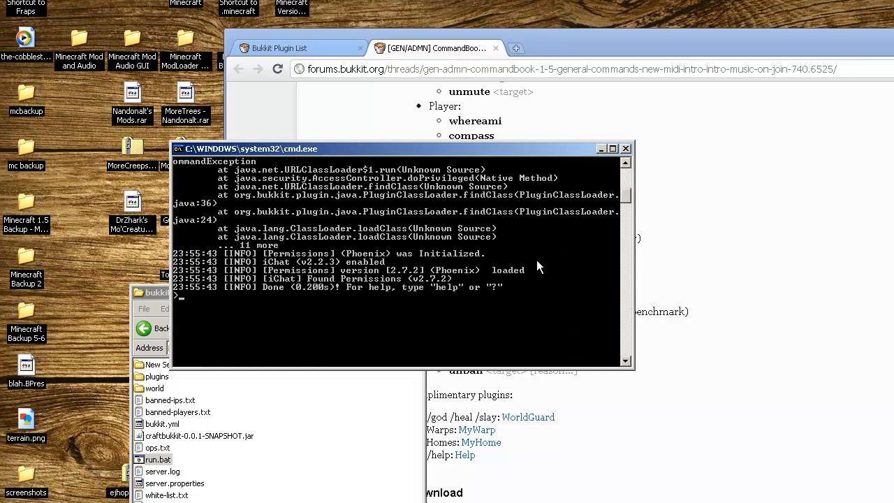
{"action": "type", "text": "reload"}
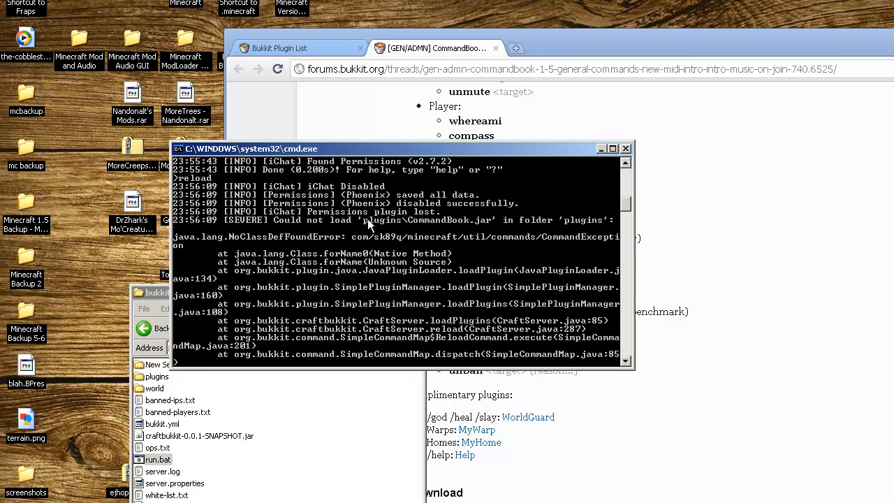
{"action": "mouse_move", "coordinate": [447, 226]}
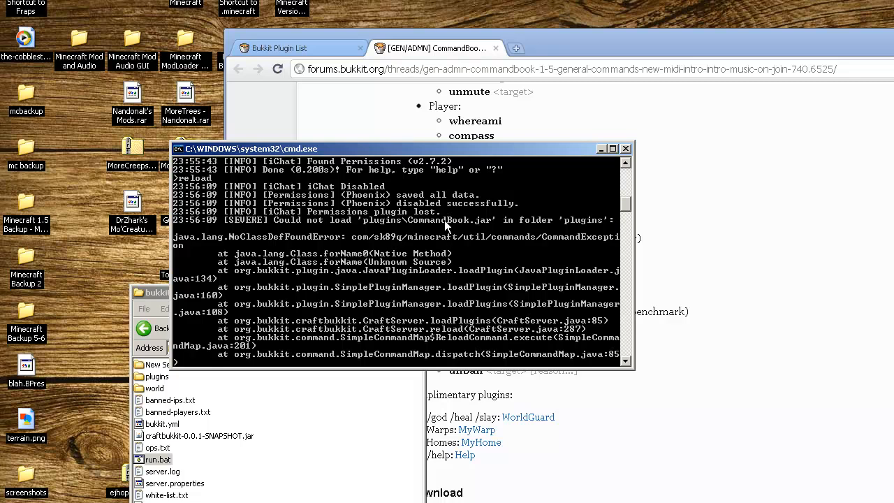
{"action": "mouse_move", "coordinate": [482, 223]}
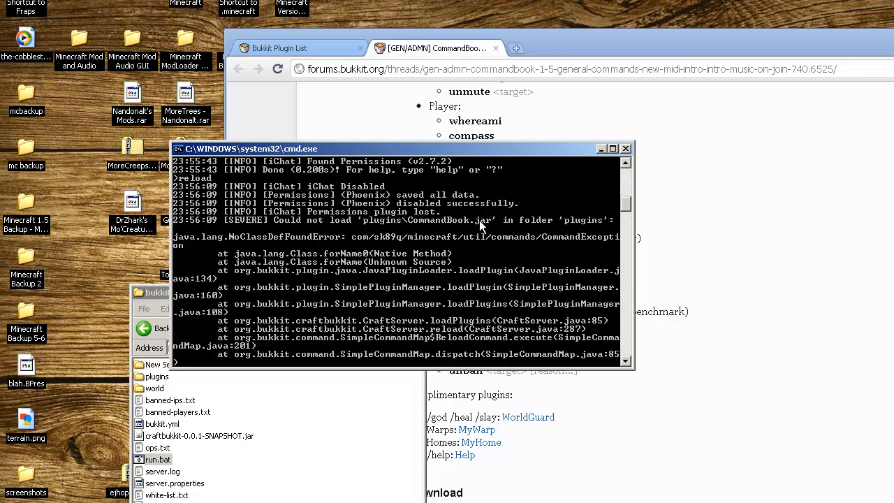
{"action": "mouse_move", "coordinate": [487, 225]}
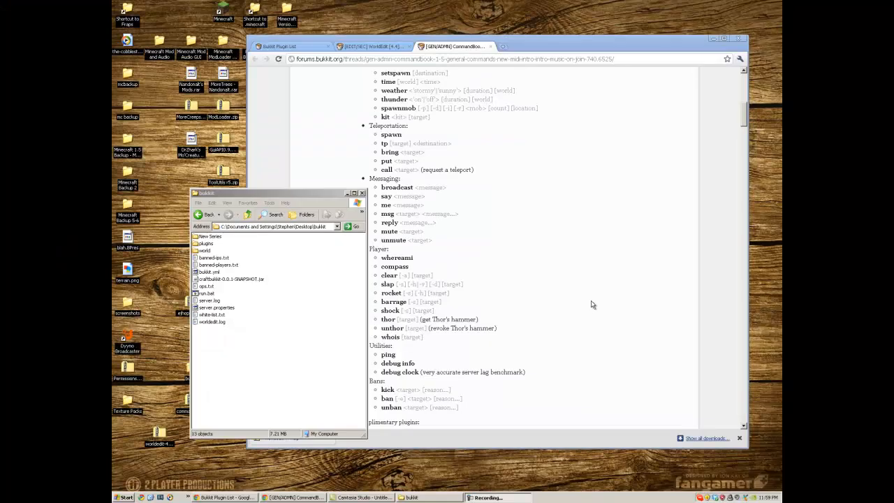
Find and select WorldEdit in CommandBook's requirements list.
{"action": "scroll", "scroll_direction": "down", "scroll_amount": 3}
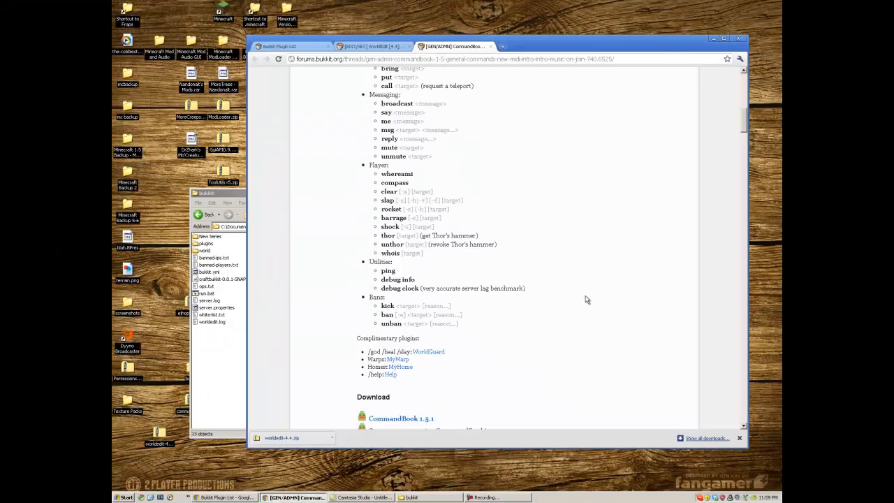
{"action": "scroll", "scroll_direction": "down", "scroll_amount": 3}
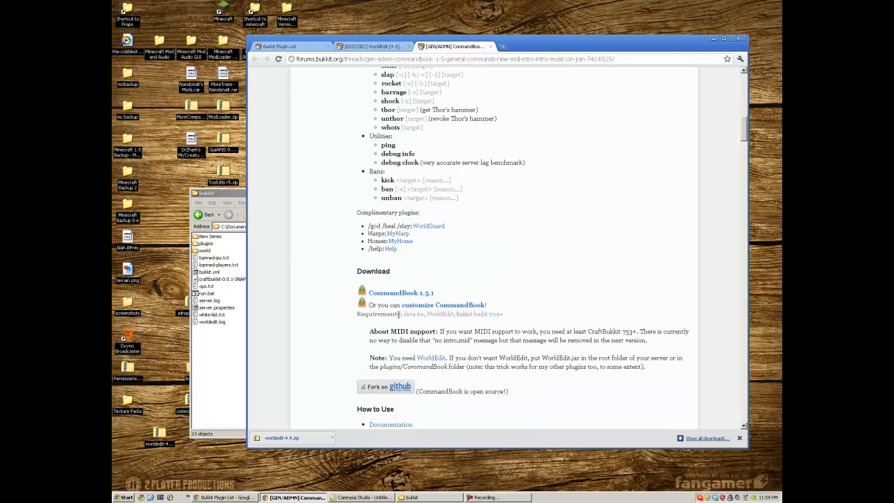
{"action": "double_click", "coordinate": [410, 314]}
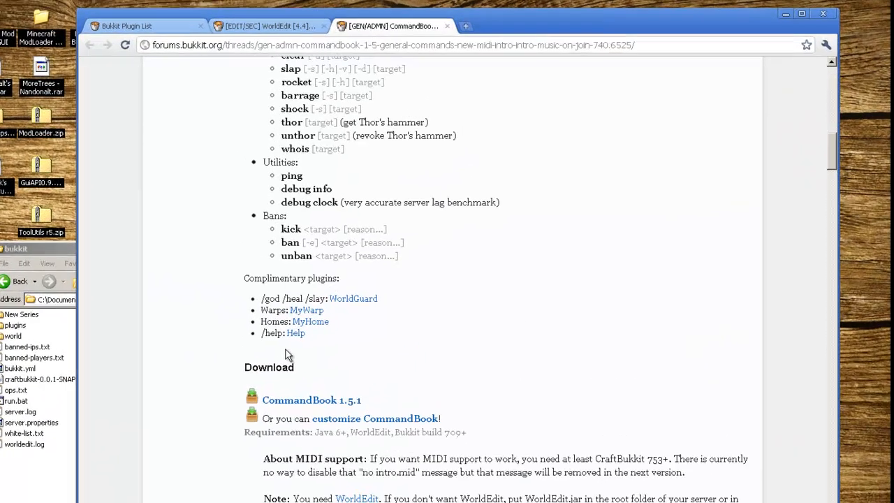
Open the WorldEdit 4.4 thread from the plugin list and scroll to its download link.
{"action": "left_click", "coordinate": [126, 26]}
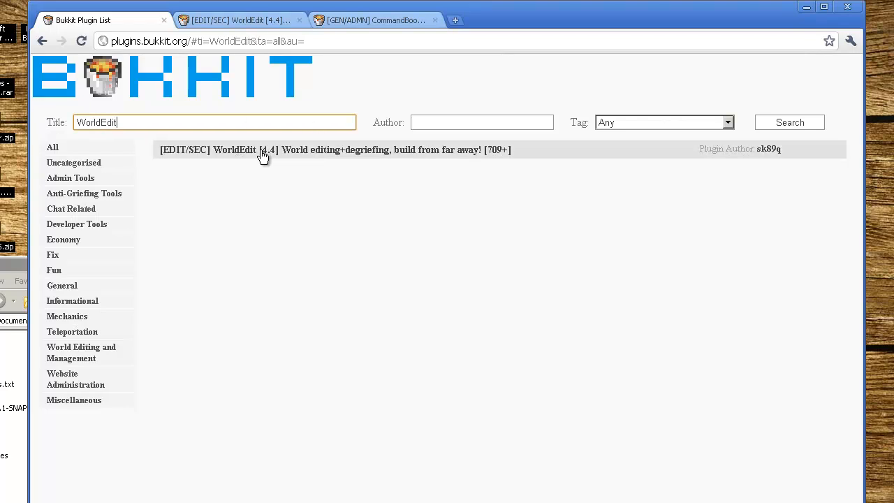
{"action": "left_click", "coordinate": [262, 149]}
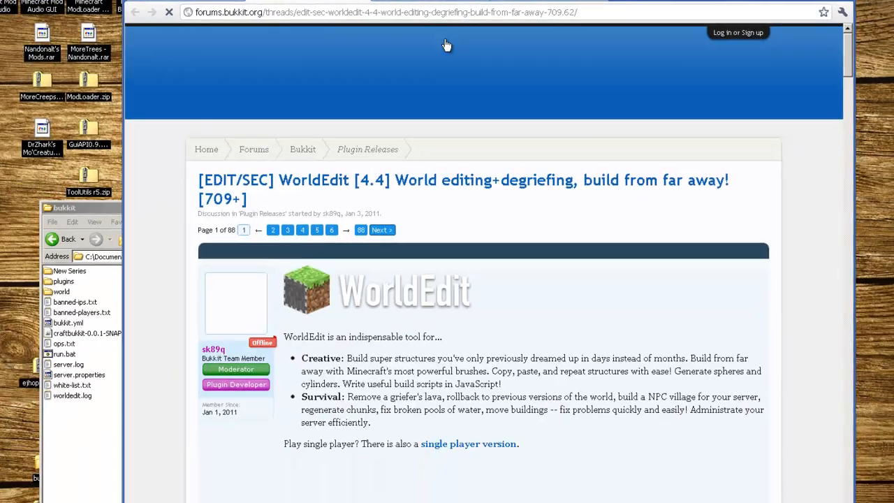
{"action": "scroll", "scroll_direction": "down", "scroll_amount": 3}
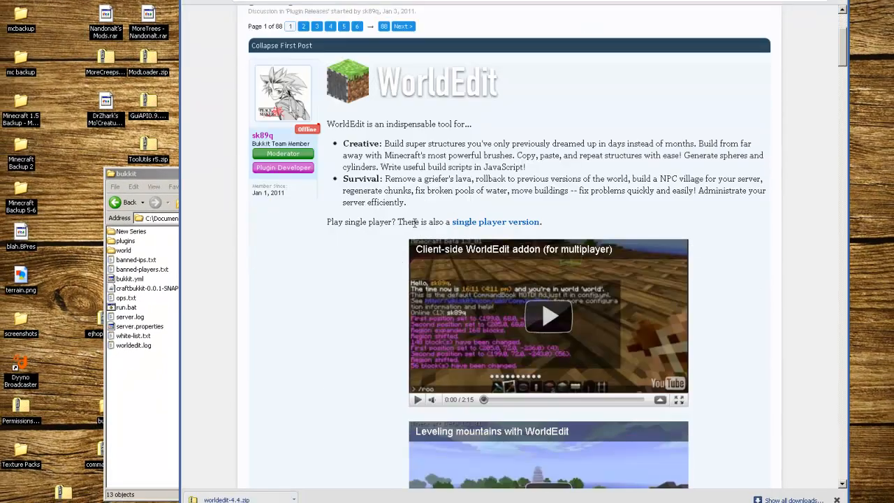
{"action": "scroll", "scroll_direction": "down", "scroll_amount": 3}
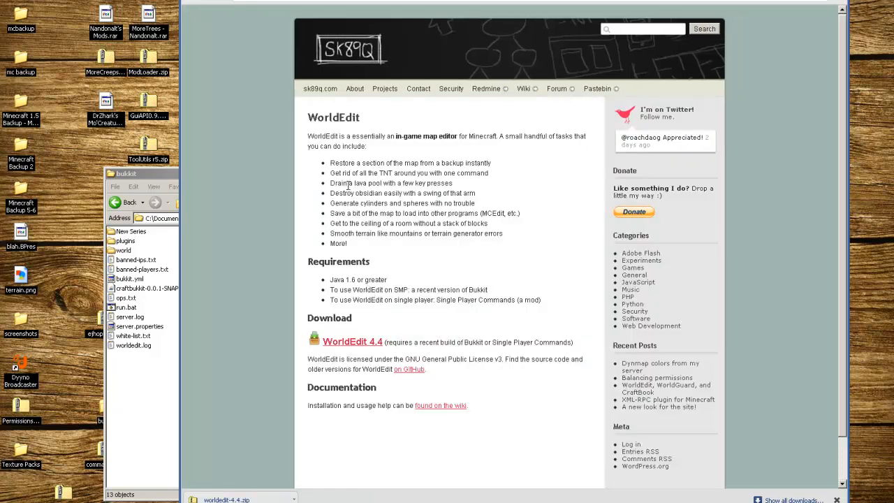
{"action": "mouse_move", "coordinate": [352, 347]}
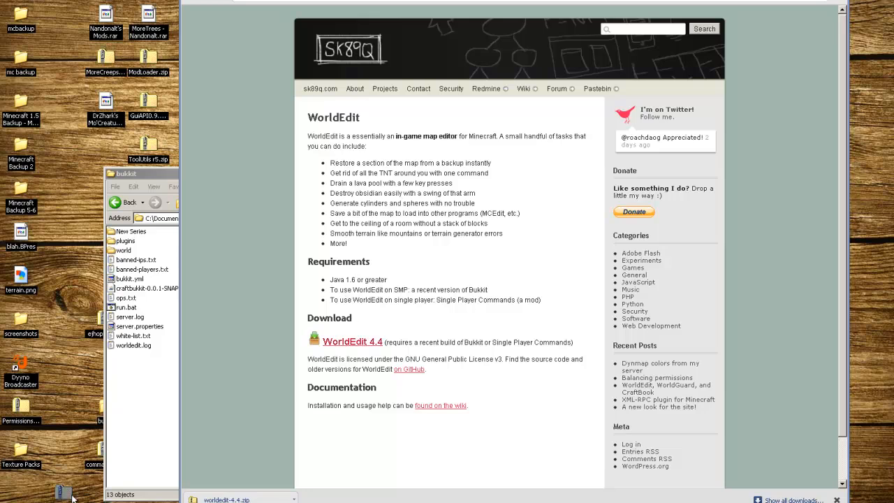
Copy craftscripts and WorldEdit.jar from worldedit-4.4.zip into plugins, then restart the server with run.bat.
{"action": "right_click", "coordinate": [132, 345]}
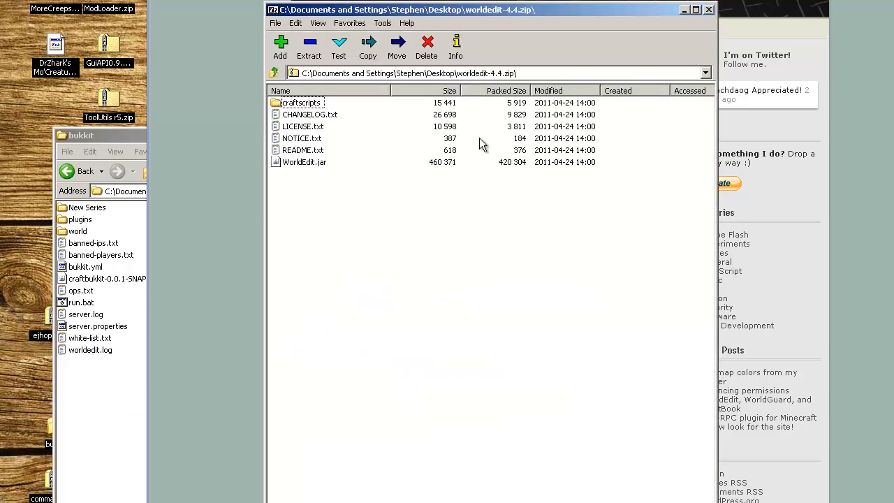
{"action": "left_click", "coordinate": [301, 103]}
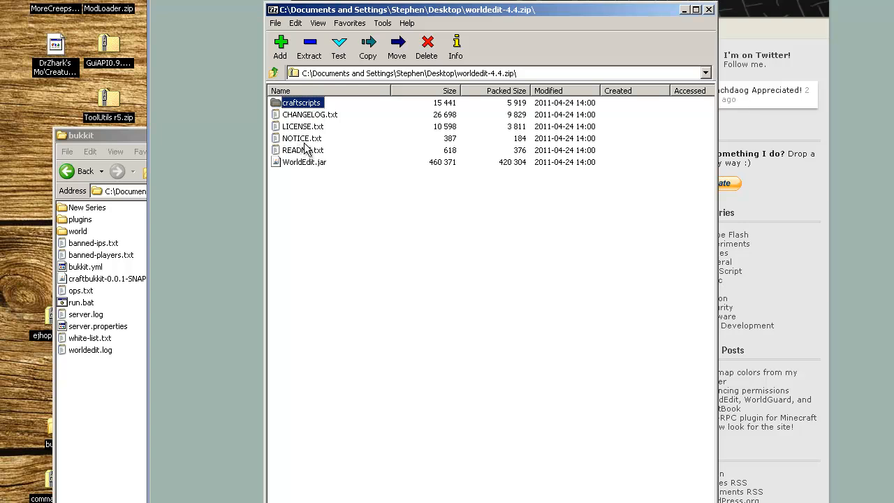
{"action": "left_click", "coordinate": [304, 162]}
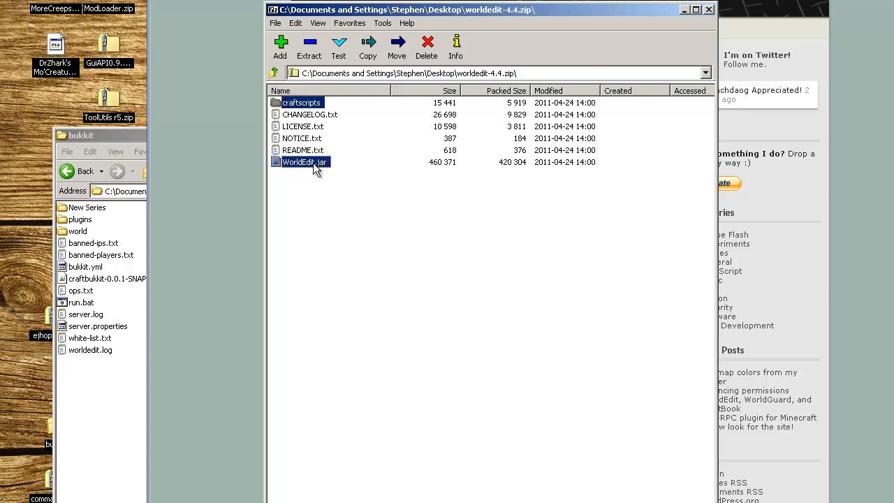
{"action": "left_click", "coordinate": [79, 219]}
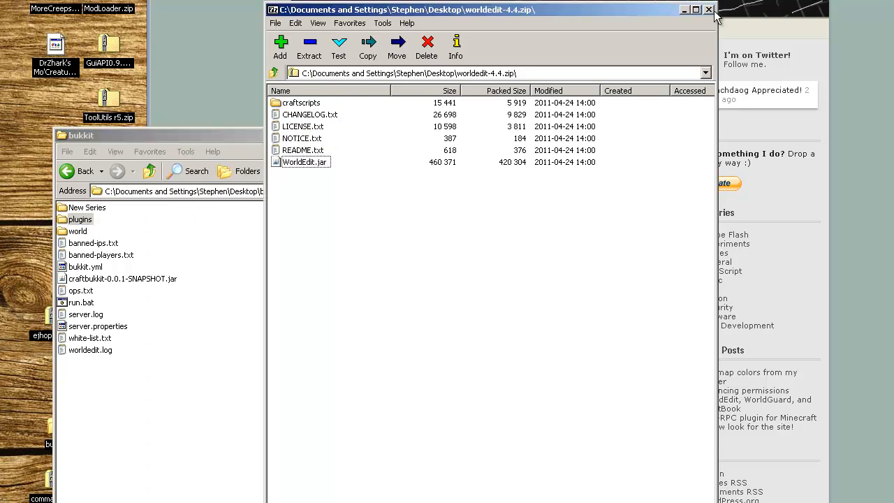
{"action": "left_click", "coordinate": [709, 10]}
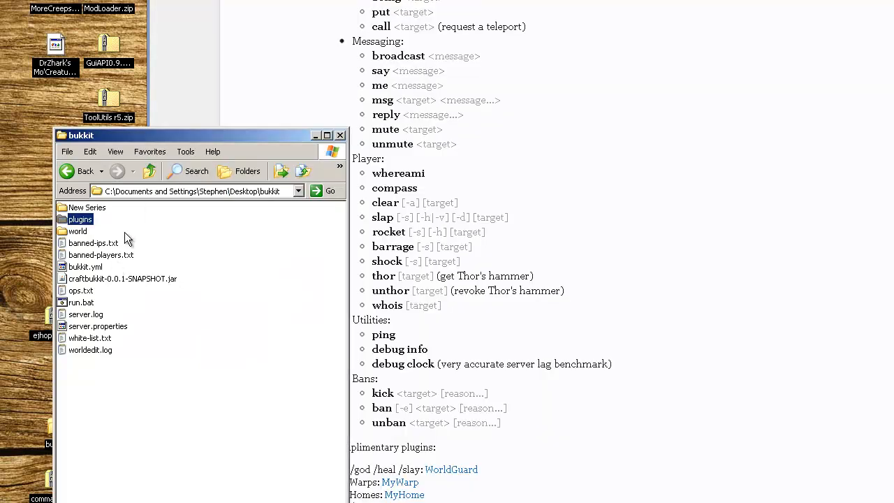
{"action": "double_click", "coordinate": [81, 219]}
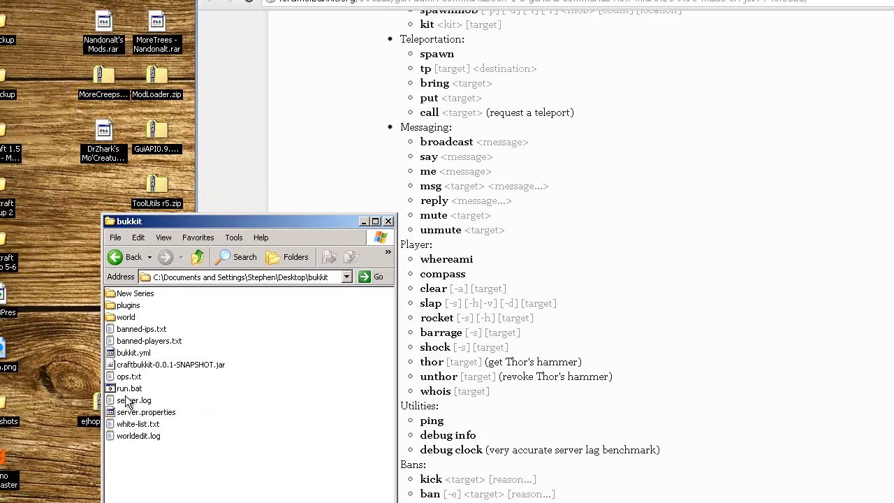
{"action": "double_click", "coordinate": [128, 388]}
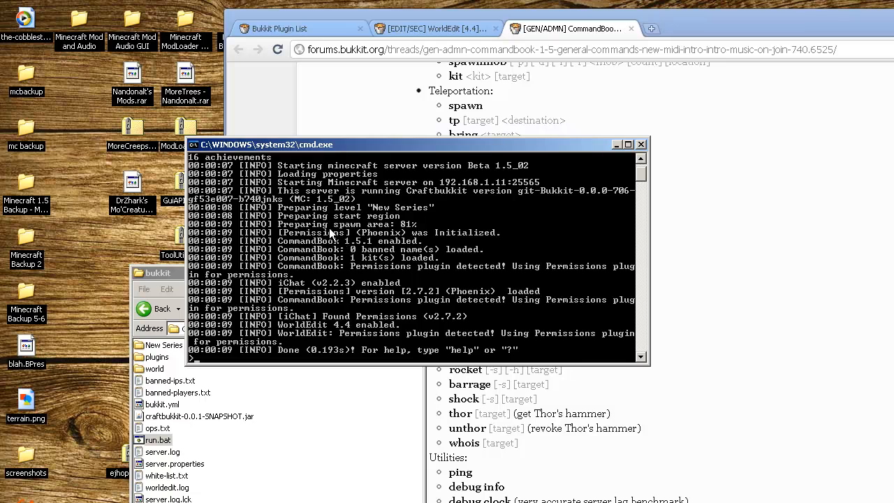
{"action": "mouse_move", "coordinate": [290, 305]}
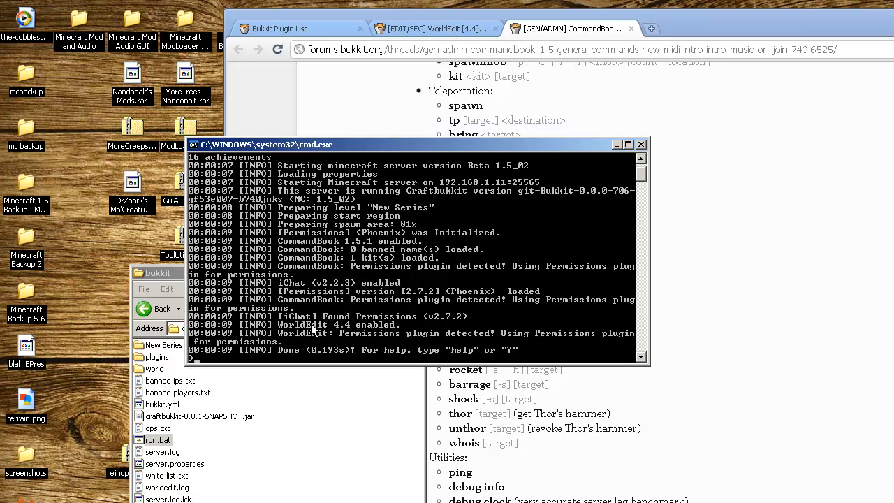
{"action": "mouse_move", "coordinate": [454, 338]}
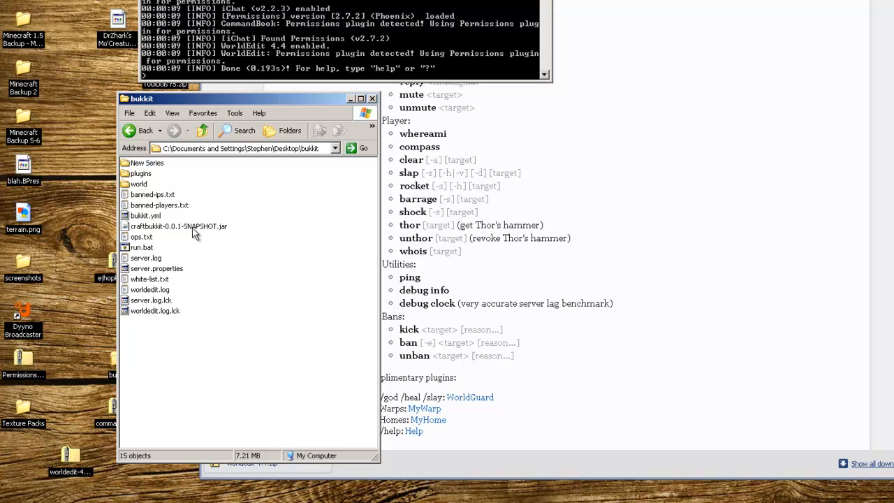
Open bukkit\plugins\Permissions\new series.yml in Notepad++.
{"action": "double_click", "coordinate": [140, 173]}
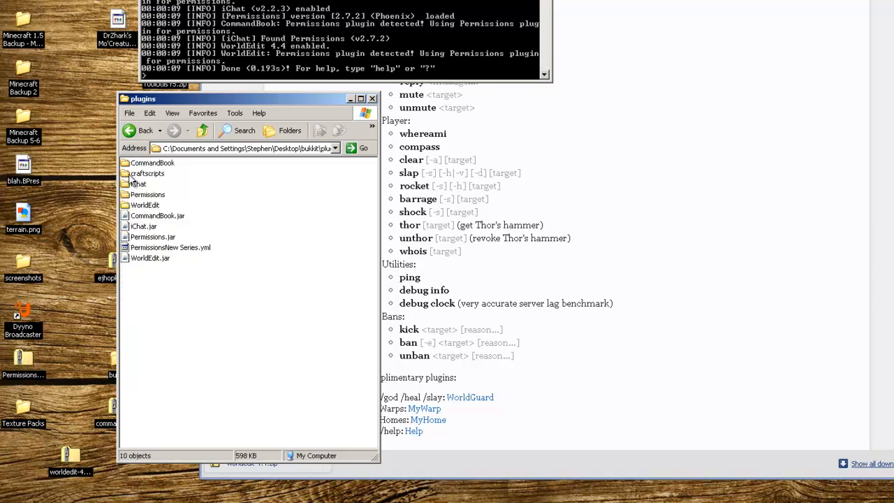
{"action": "double_click", "coordinate": [148, 194]}
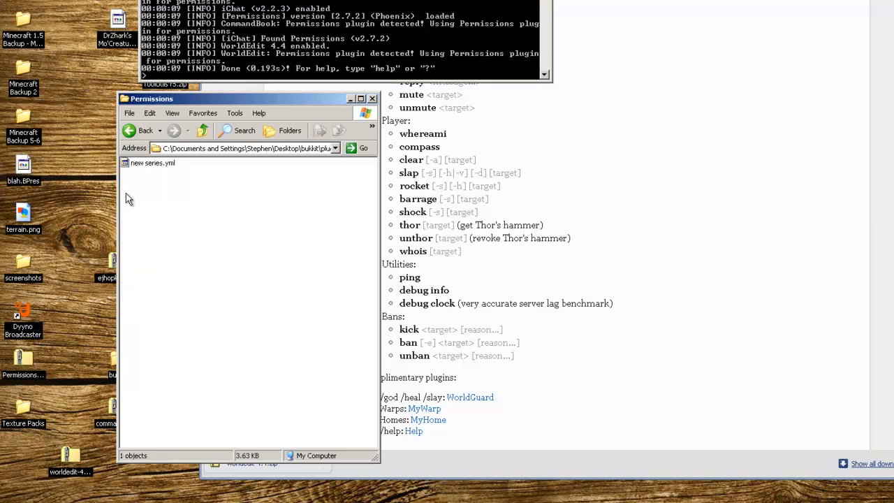
{"action": "left_click", "coordinate": [151, 162]}
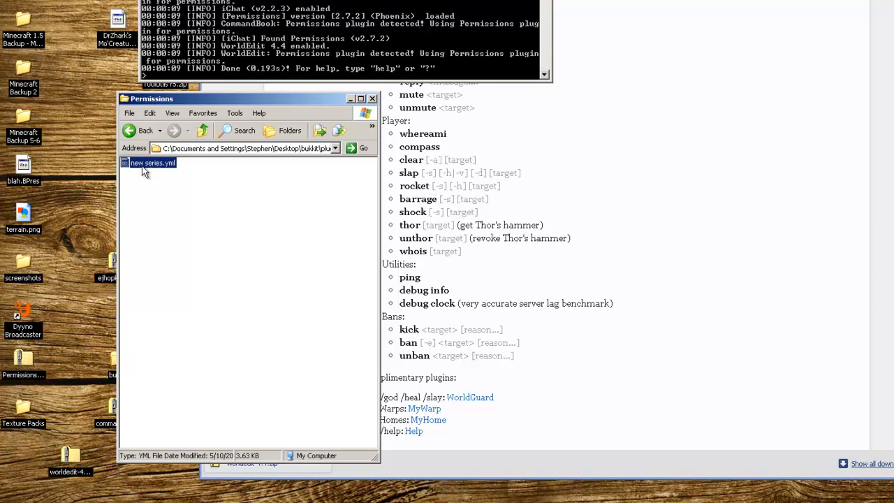
{"action": "mouse_move", "coordinate": [163, 168]}
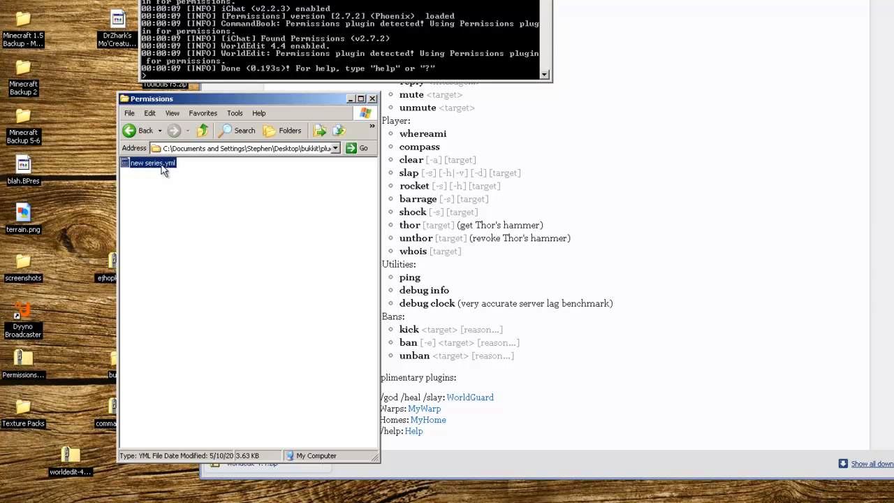
{"action": "right_click", "coordinate": [152, 162]}
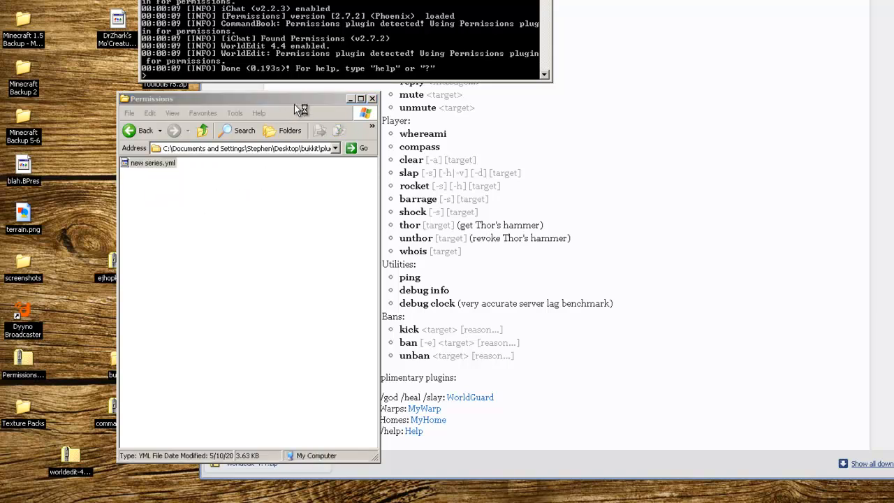
{"action": "double_click", "coordinate": [152, 163]}
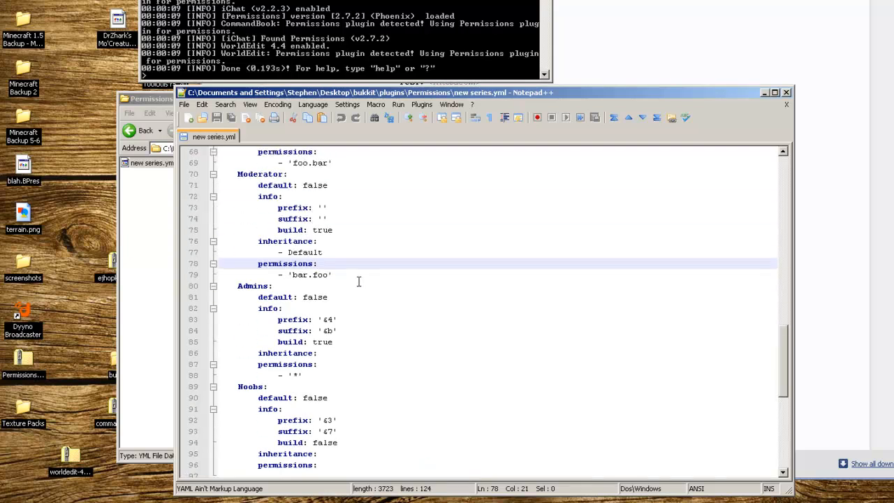
{"action": "scroll", "scroll_direction": "up", "scroll_amount": 3}
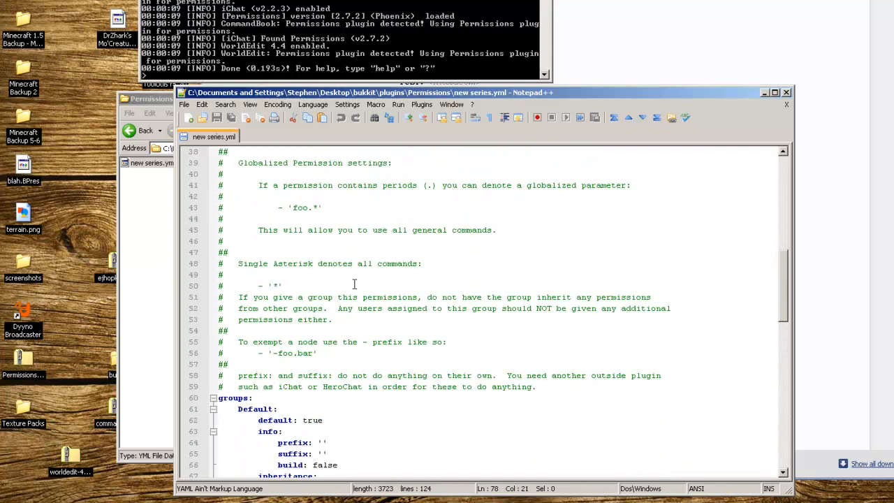
{"action": "scroll", "scroll_direction": "down", "scroll_amount": 3}
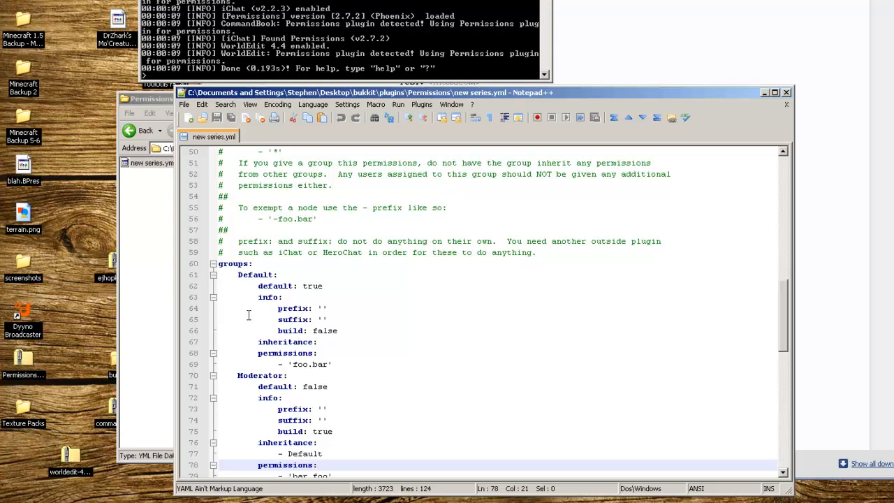
{"action": "scroll", "scroll_direction": "down", "scroll_amount": 3}
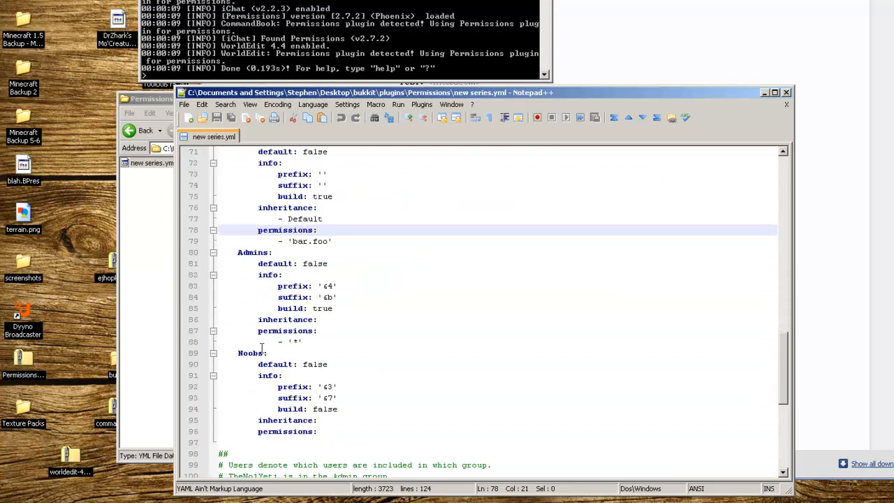
{"action": "left_click", "coordinate": [266, 352]}
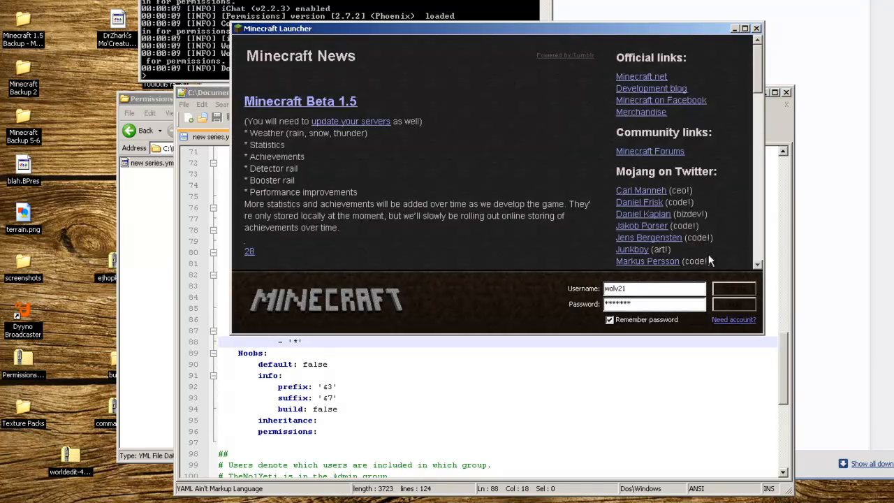
Log in to Minecraft and connect to the multiplayer server at 192.168.1.11.
{"action": "left_click", "coordinate": [733, 288]}
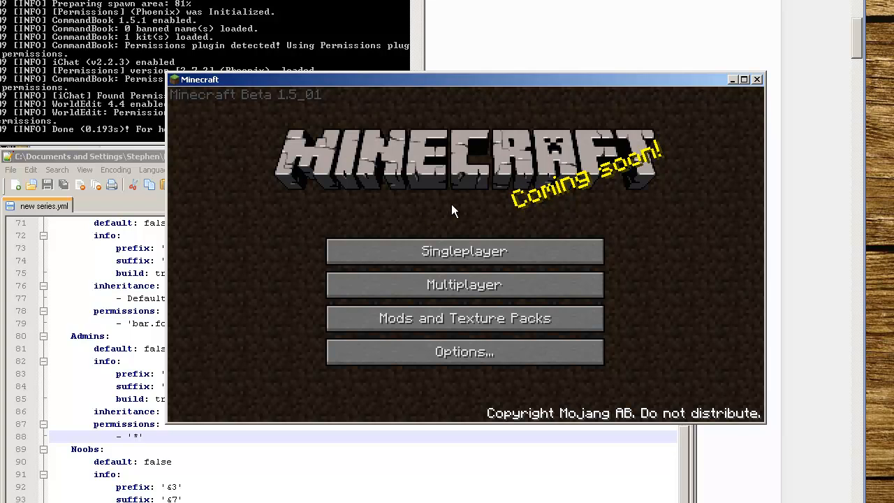
{"action": "mouse_move", "coordinate": [448, 281]}
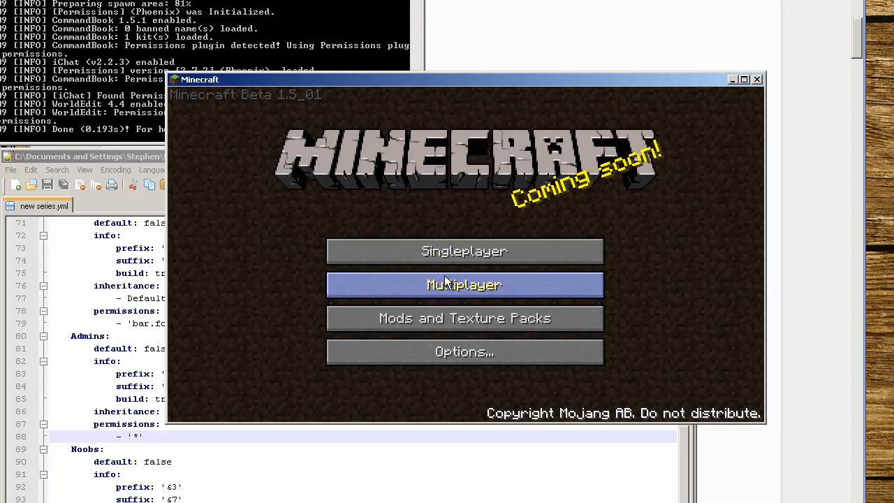
{"action": "left_click", "coordinate": [463, 285]}
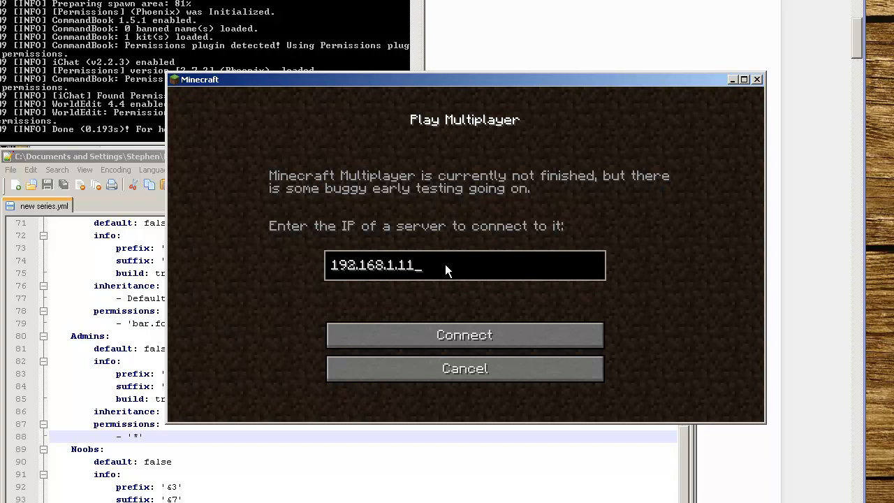
{"action": "left_click", "coordinate": [464, 335]}
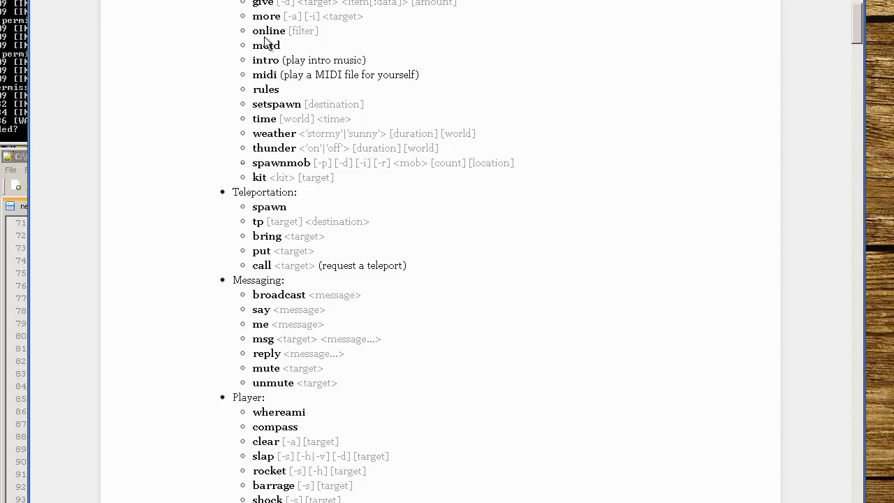
{"action": "double_click", "coordinate": [265, 44]}
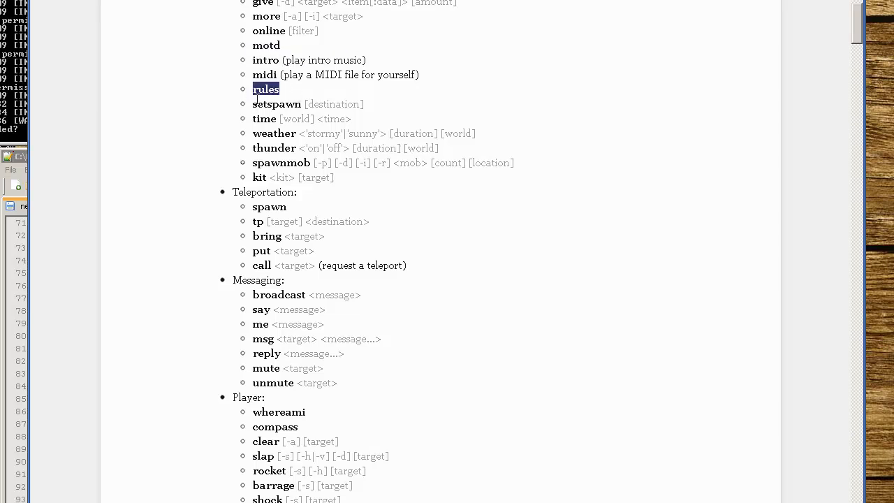
{"action": "double_click", "coordinate": [264, 118]}
{"action": "type", "text": "/"}
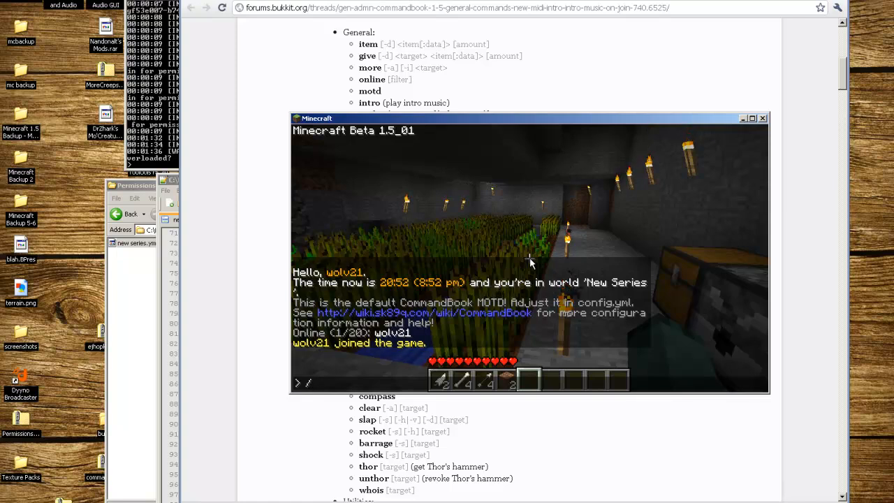
Use the /i torch chat command to receive 64 torches.
{"action": "type", "text": "i"}
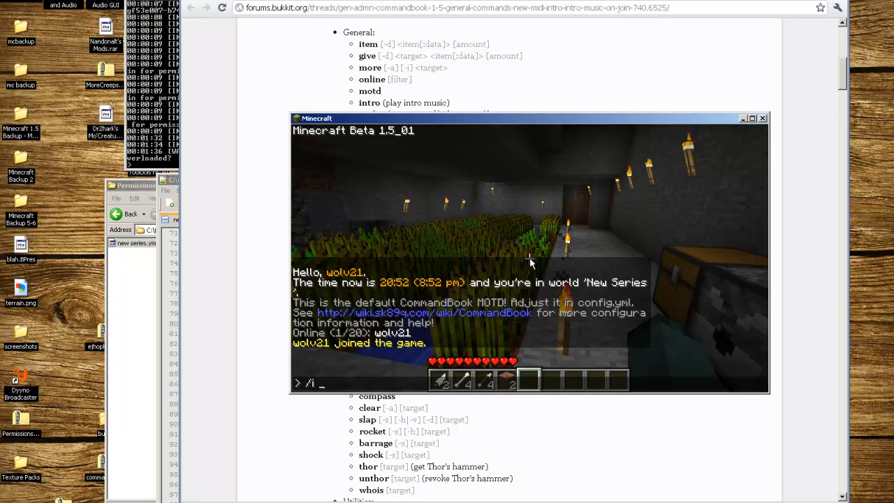
{"action": "type", "text": "50 64"}
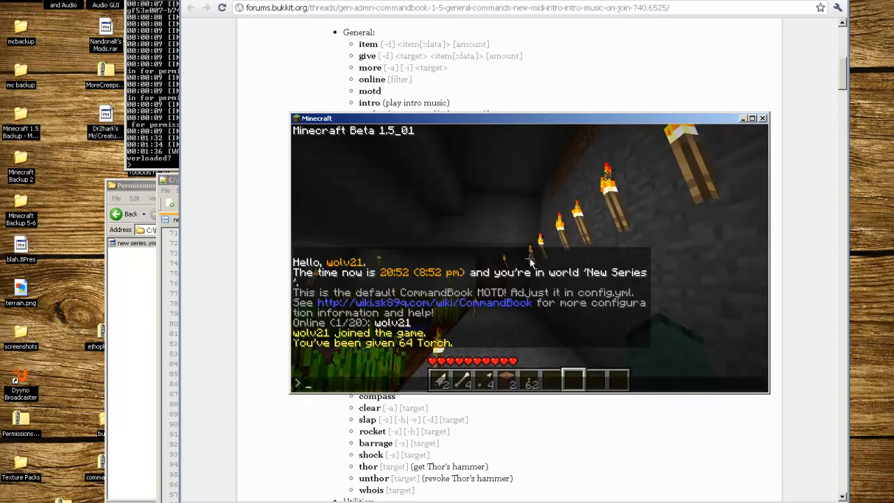
{"action": "type", "text": "/i t"}
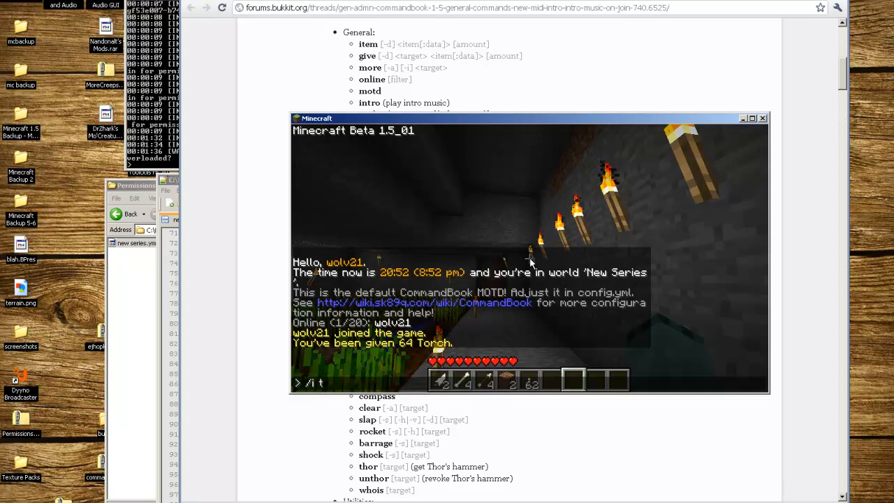
{"action": "type", "text": "orch"}
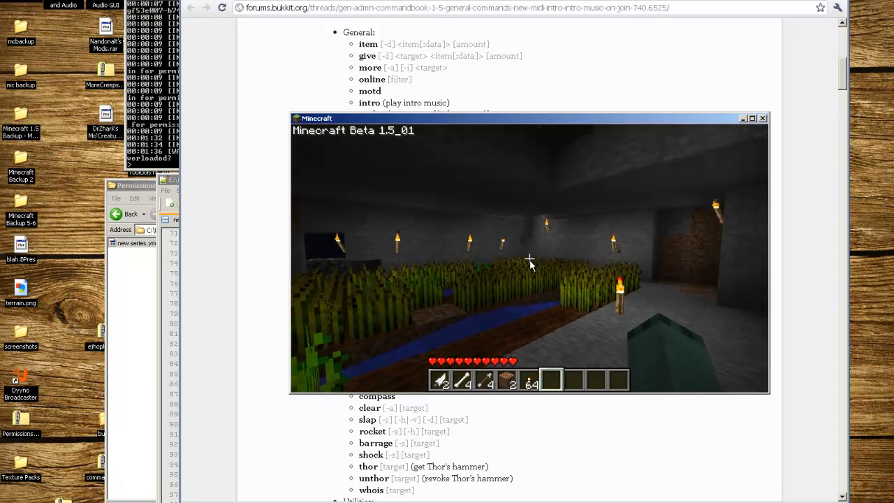
Disconnect from the server and minimize the Minecraft window.
{"action": "key", "text": "Escape"}
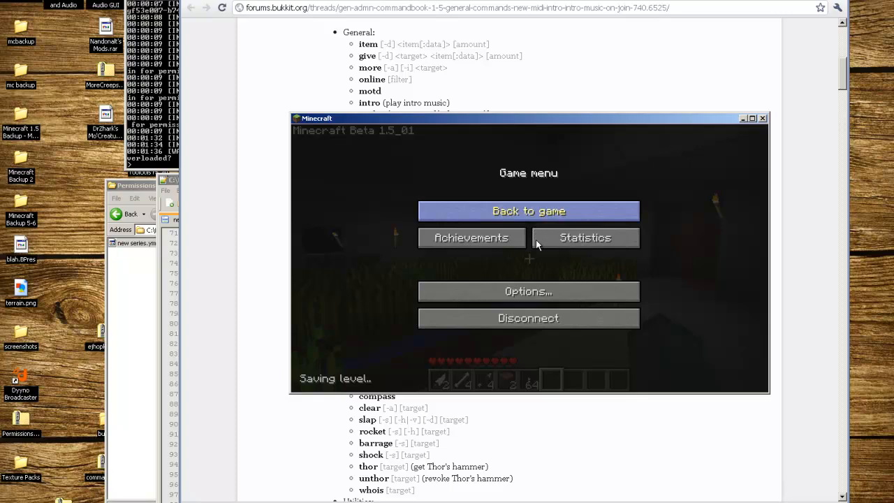
{"action": "left_click", "coordinate": [528, 317]}
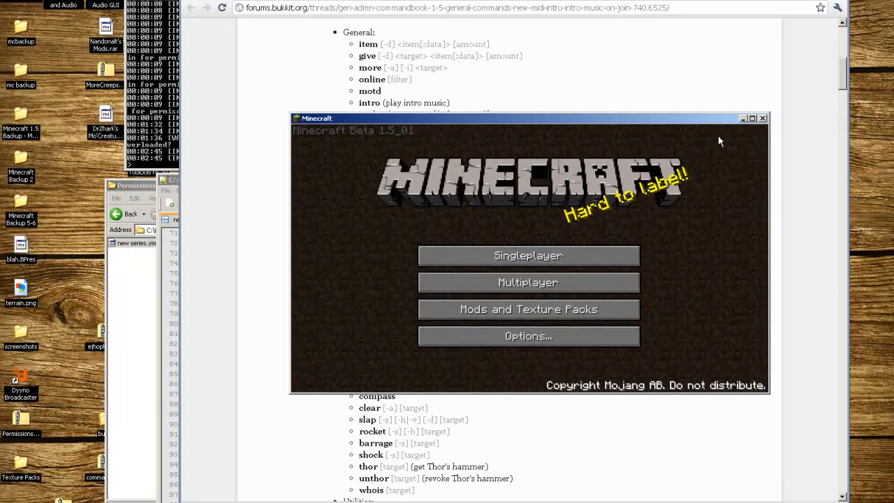
{"action": "left_click", "coordinate": [752, 117]}
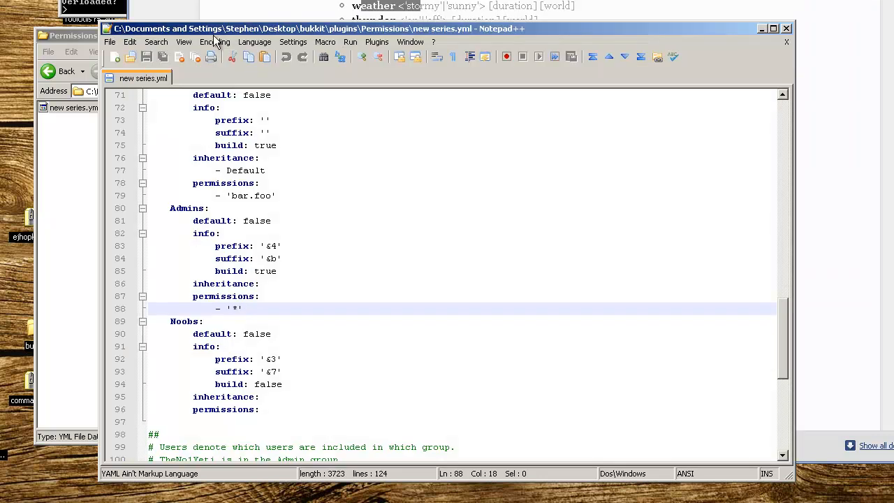
Add a commandbook.item permission entry under the Noobs group.
{"action": "left_click", "coordinate": [323, 308]}
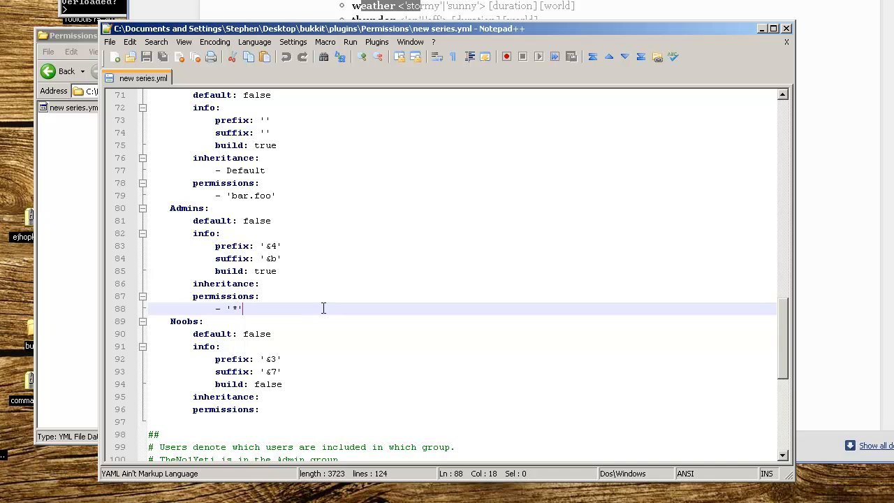
{"action": "mouse_move", "coordinate": [299, 308]}
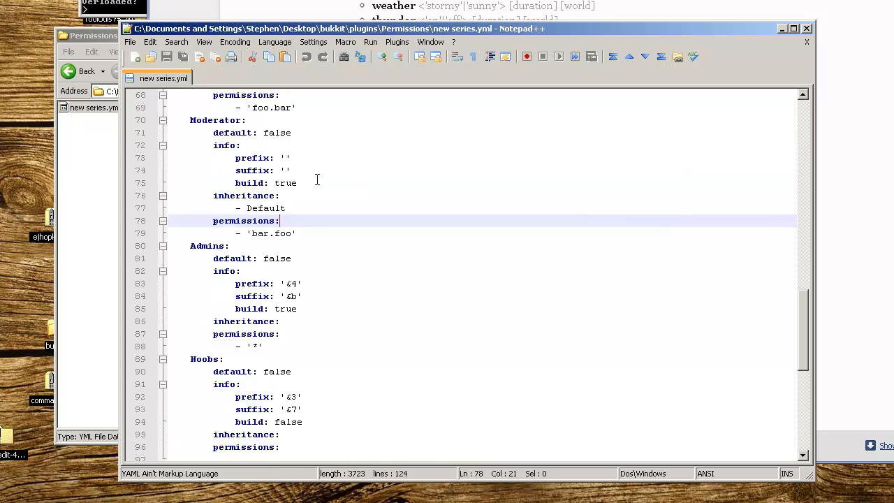
{"action": "scroll", "scroll_direction": "down", "scroll_amount": 3}
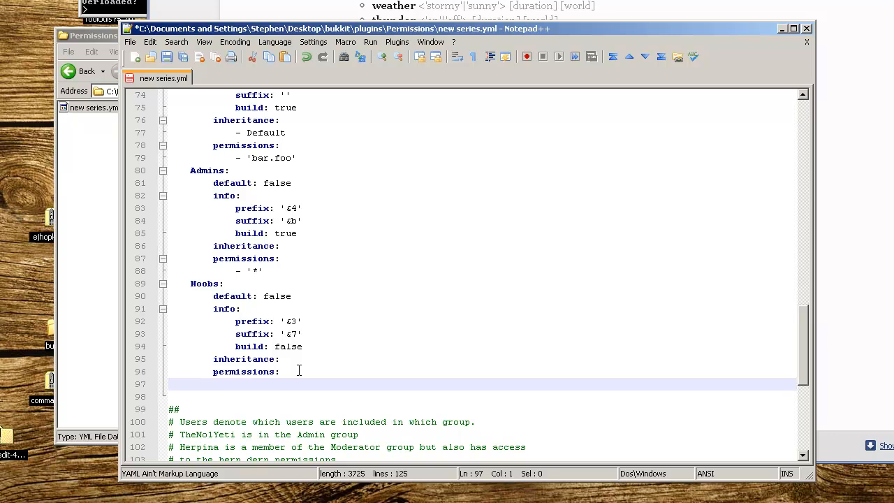
{"action": "mouse_move", "coordinate": [283, 213]}
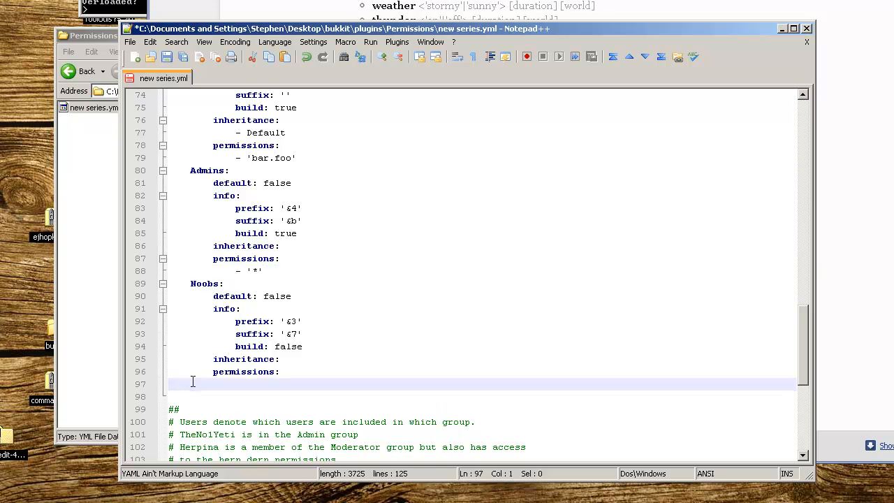
{"action": "type", "text": "- '*'"}
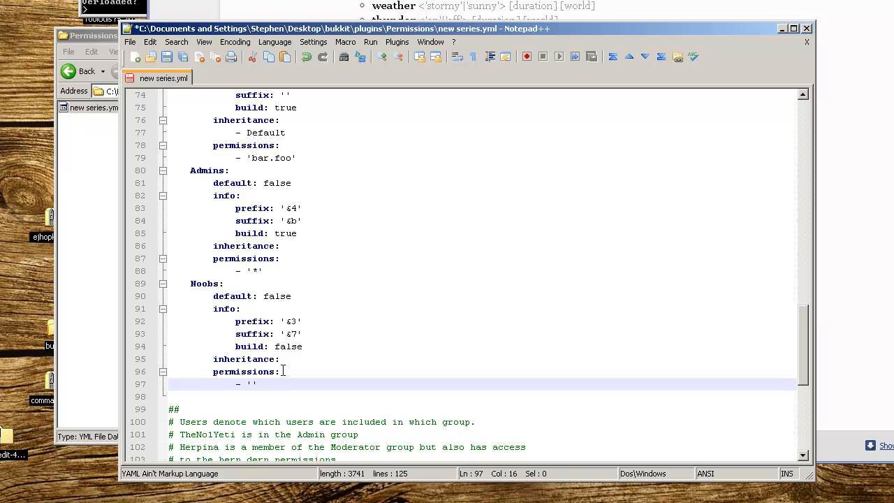
{"action": "type", "text": "commandbook"}
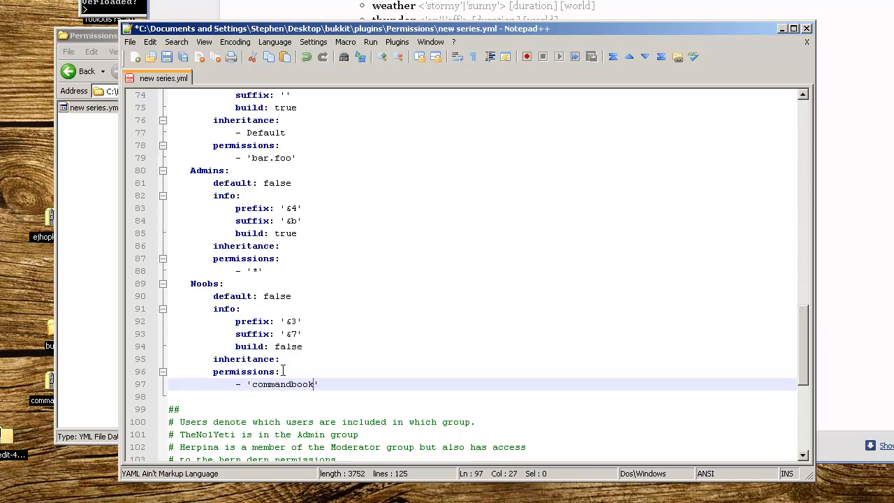
{"action": "type", "text": "."}
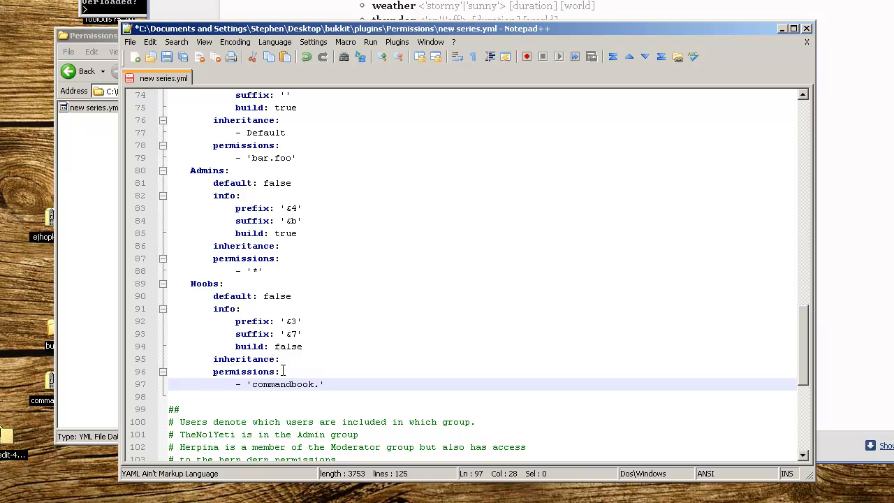
{"action": "type", "text": ".item"}
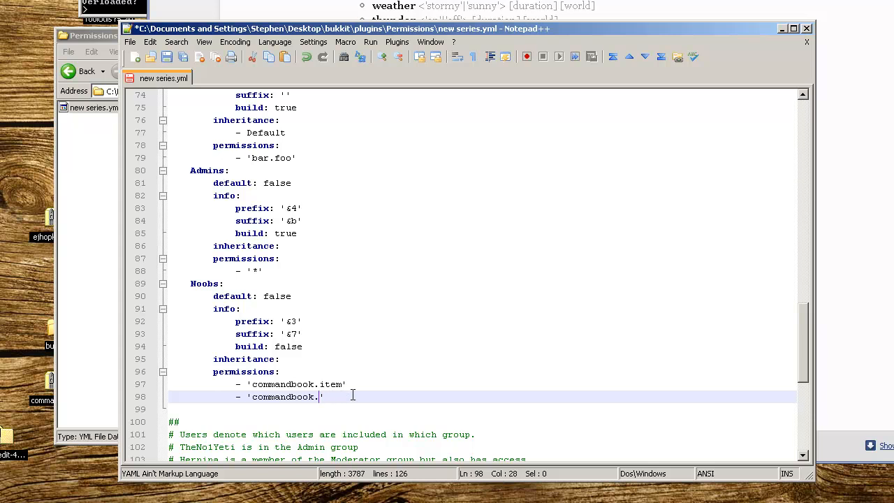
Add commandbook.motd, rules, kit and spawn entries to Noobs and save.
{"action": "type", "text": "motd"}
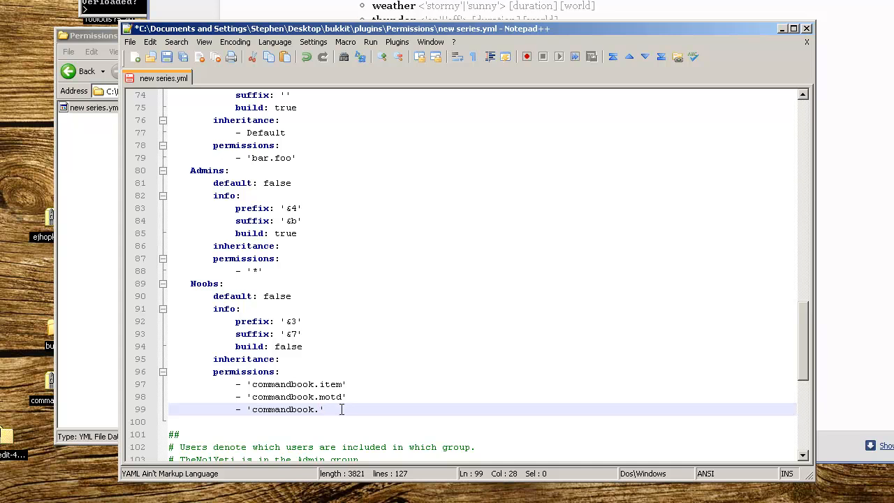
{"action": "type", "text": "rules"}
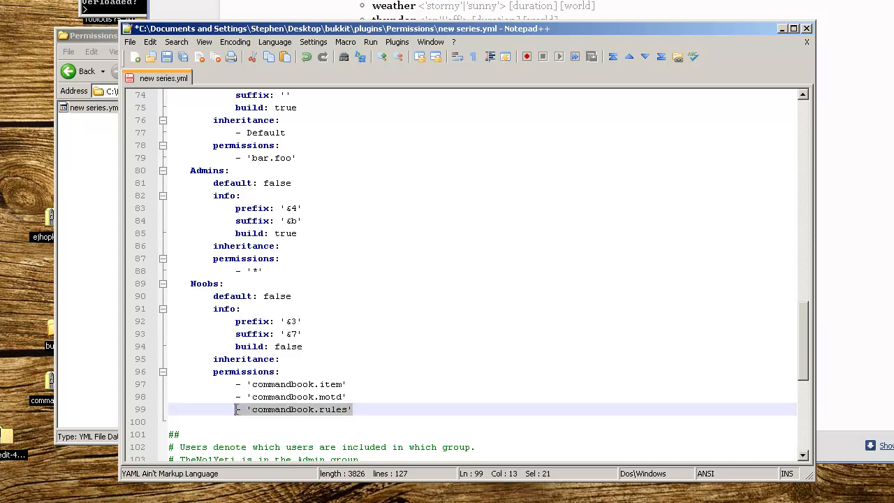
{"action": "left_click", "coordinate": [354, 409]}
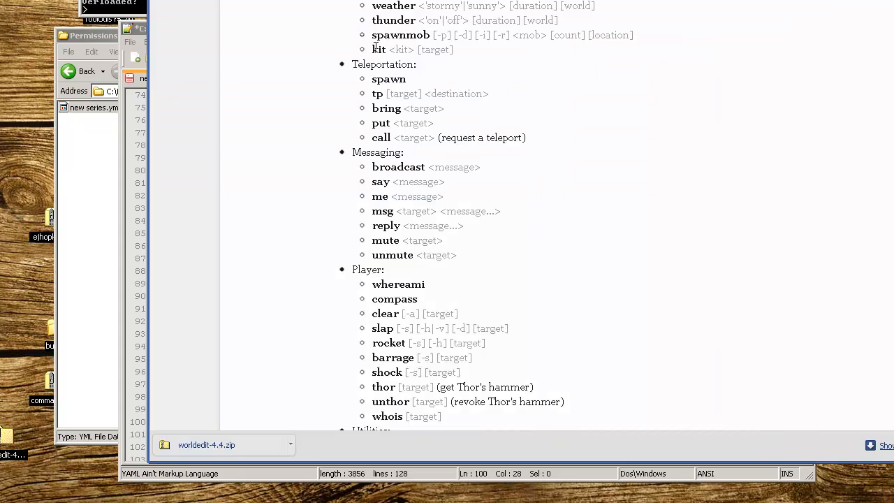
{"action": "mouse_move", "coordinate": [264, 359]}
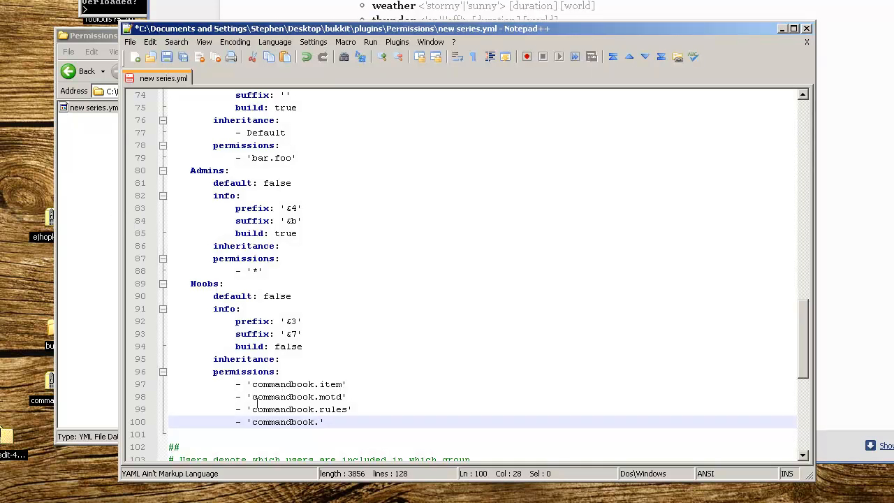
{"action": "type", "text": "kit"}
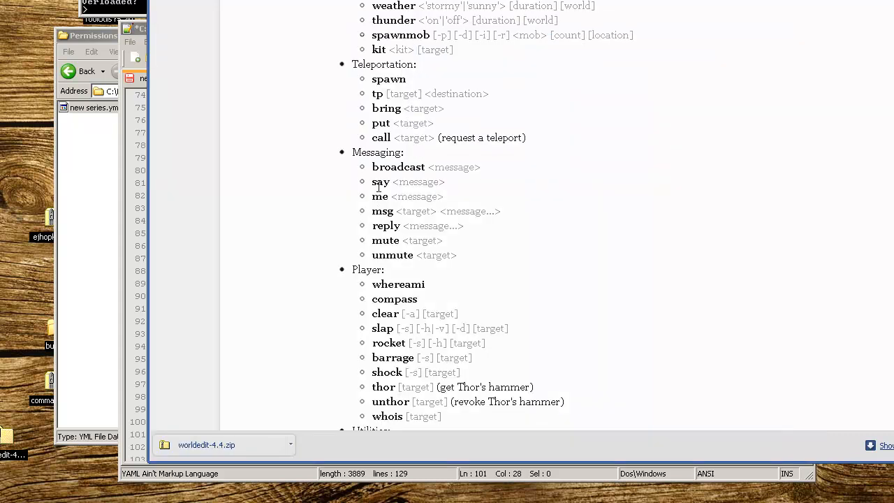
{"action": "mouse_move", "coordinate": [118, 216]}
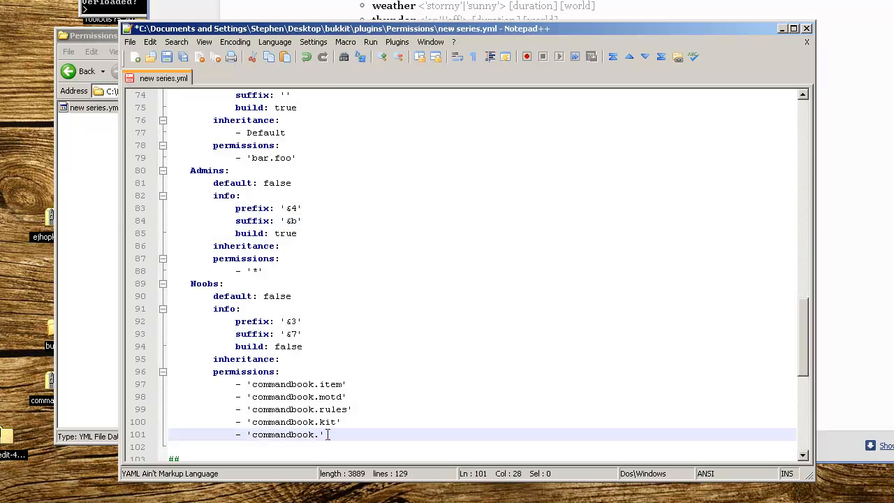
{"action": "type", "text": "spawn"}
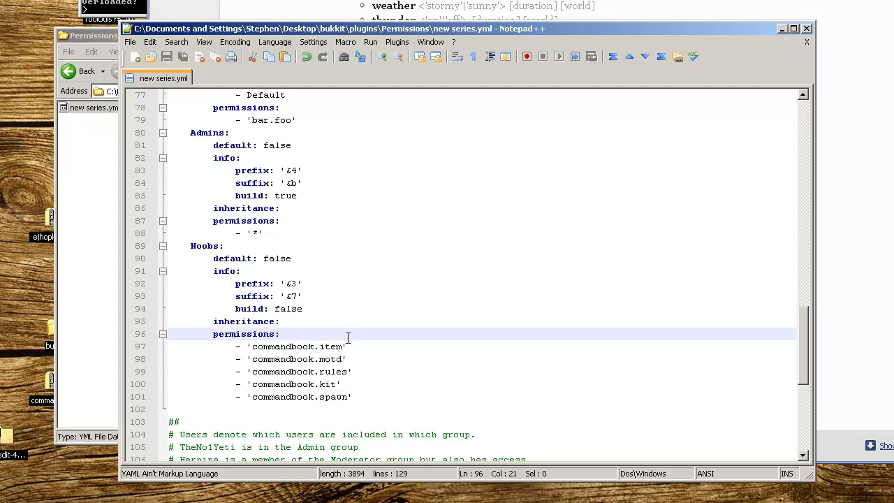
Change the first Noobs permission from commandbook.item to commandbook.msg.
{"action": "scroll", "scroll_direction": "down", "scroll_amount": 3}
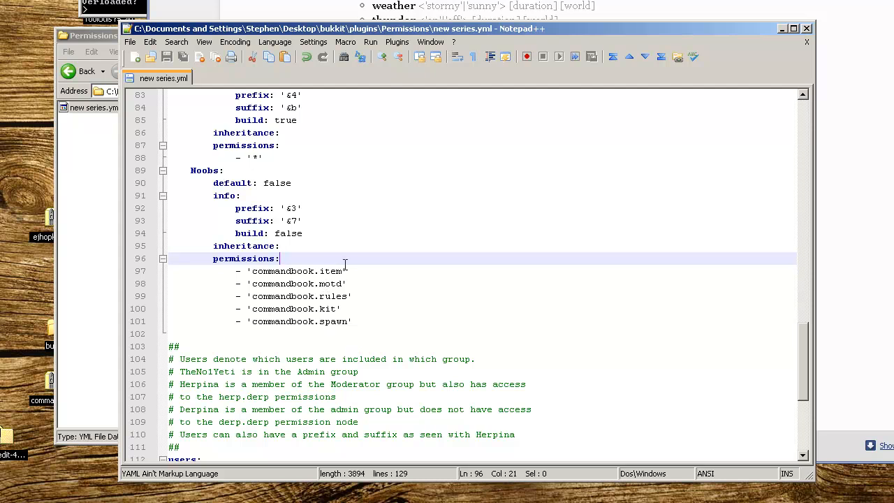
{"action": "left_click", "coordinate": [342, 270]}
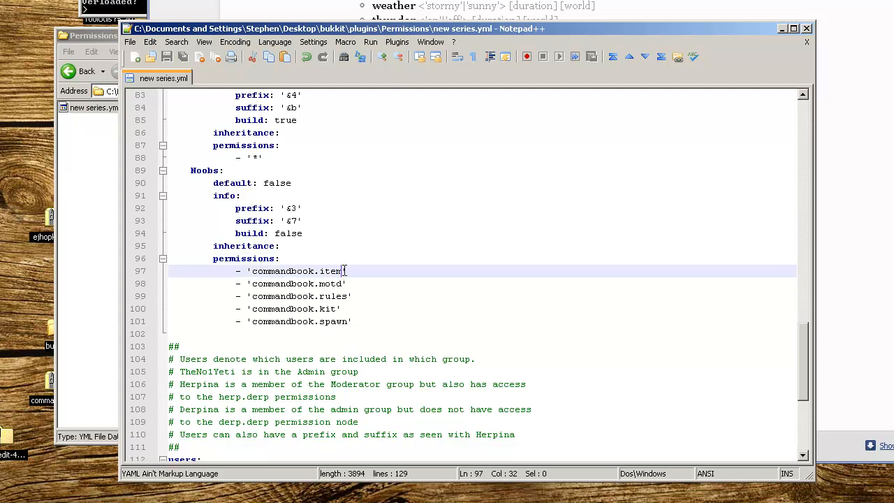
{"action": "key", "text": "BackSpace"}
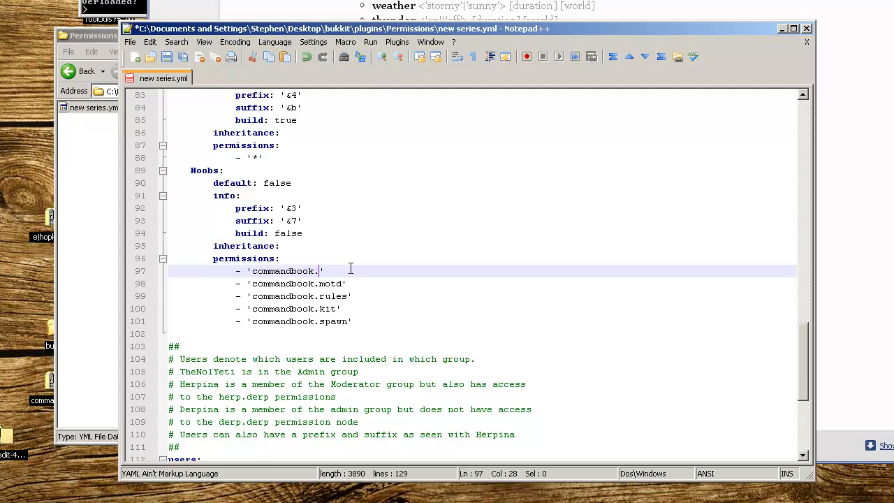
{"action": "type", "text": "msg"}
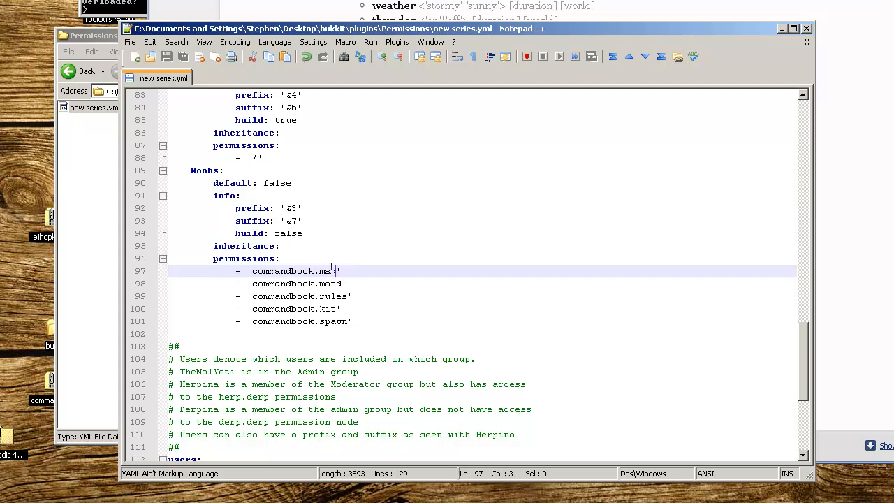
Put user wolv21 in group Noobs instead of Admins and save.
{"action": "scroll", "scroll_direction": "down", "scroll_amount": 3}
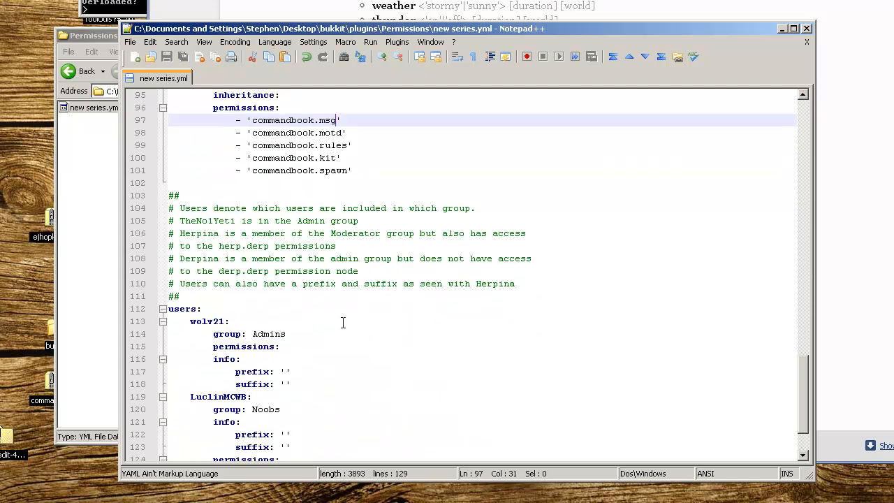
{"action": "double_click", "coordinate": [268, 334]}
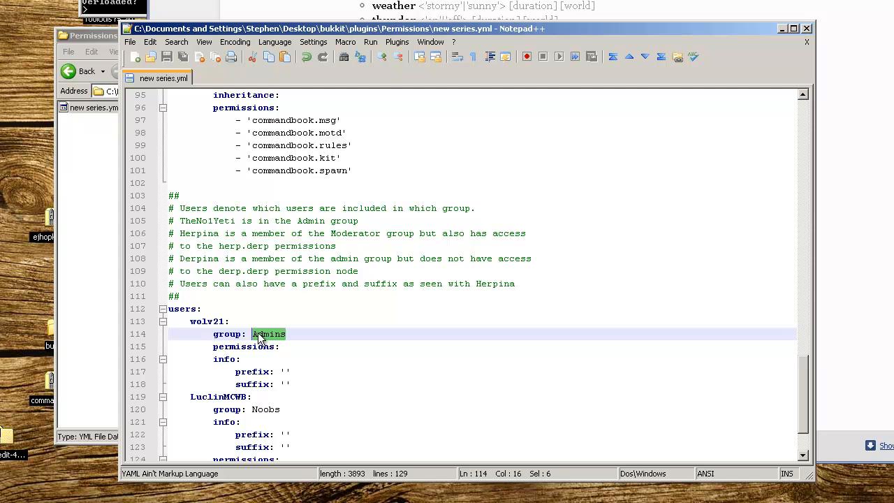
{"action": "type", "text": "Noobs"}
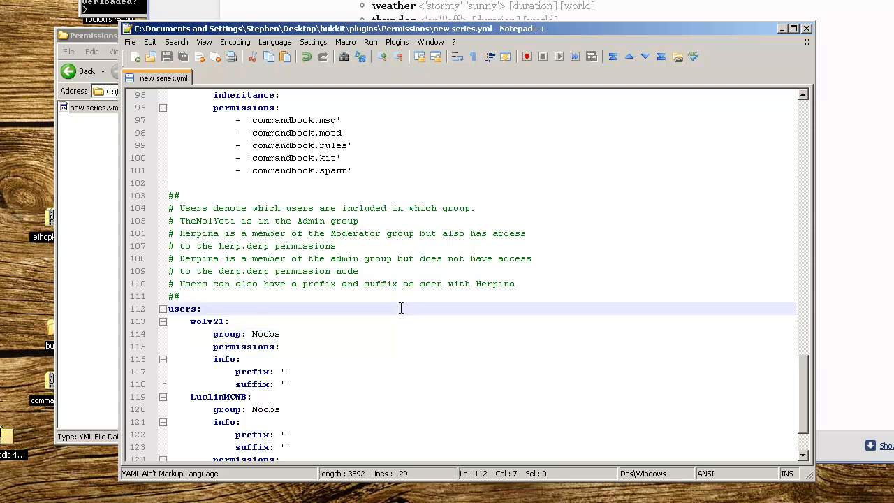
{"action": "scroll", "scroll_direction": "up", "scroll_amount": 3}
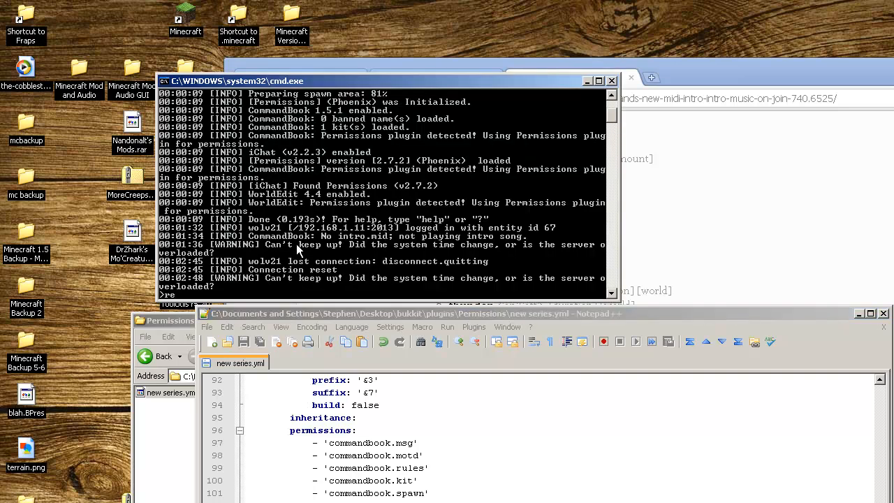
Run reload in the Bukkit server console to apply the new permissions.
{"action": "type", "text": "reload"}
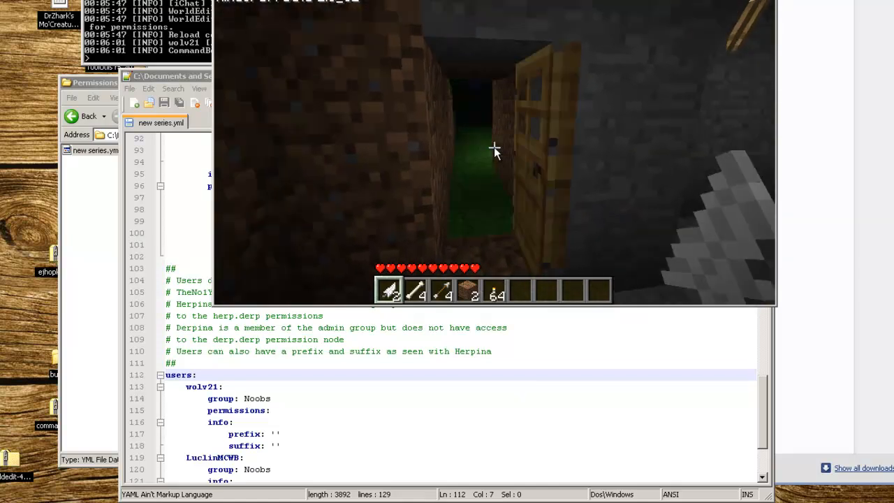
{"action": "type", "text": "/time da"}
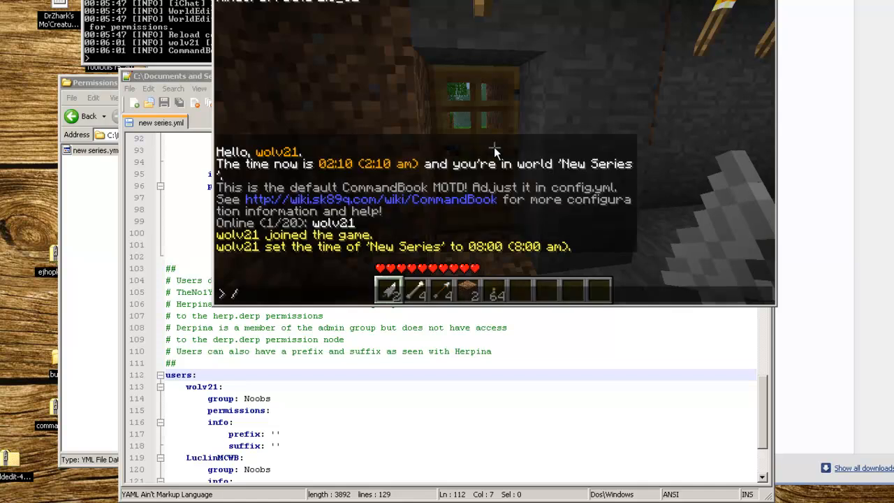
{"action": "type", "text": "op"}
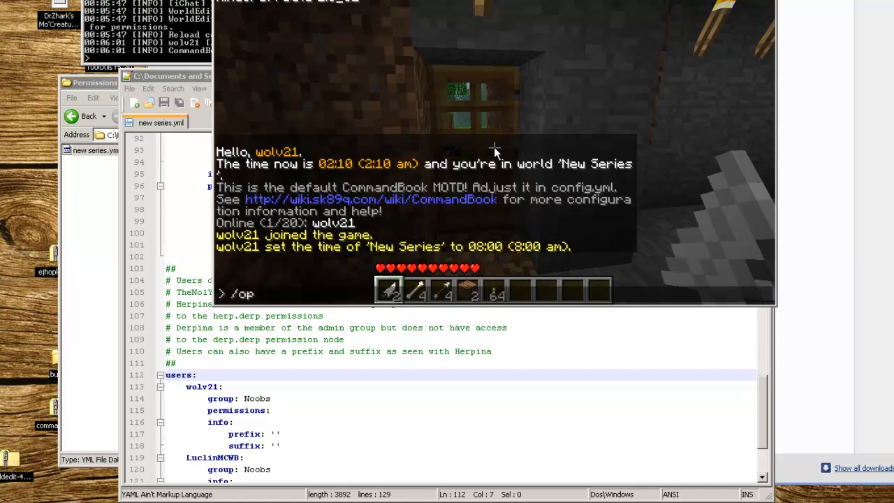
{"action": "type", "text": "wolv"}
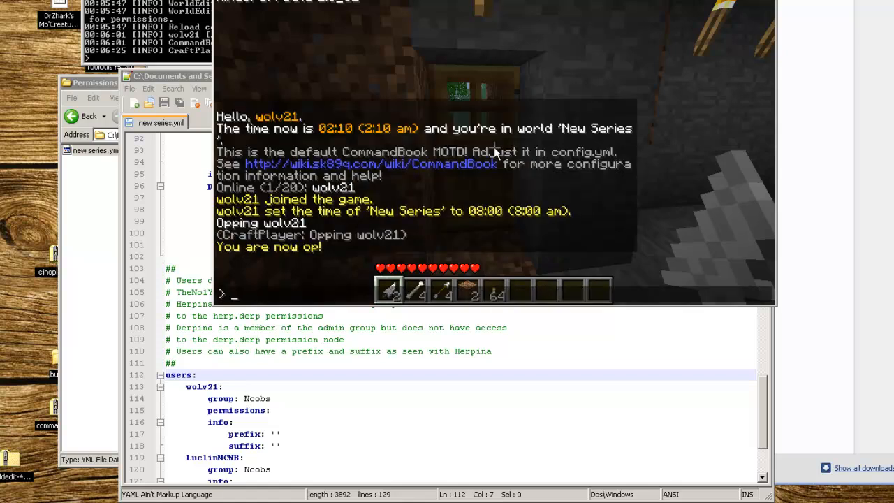
{"action": "type", "text": "/deop wo"}
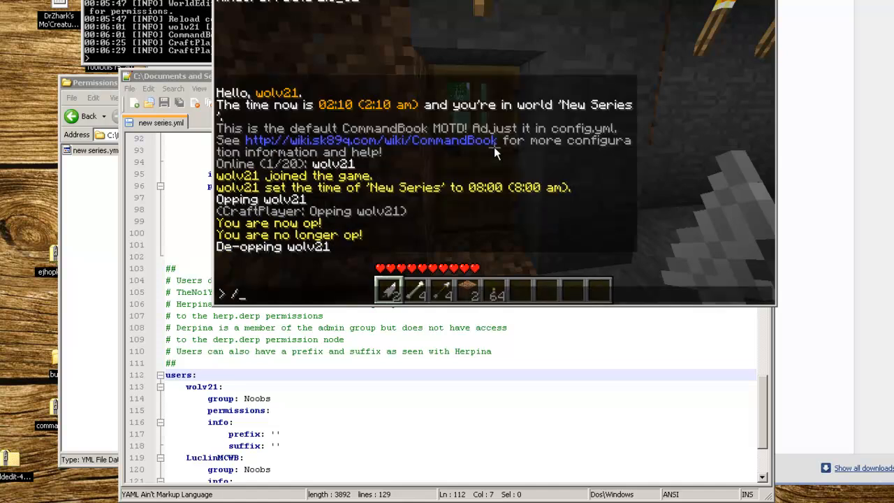
{"action": "type", "text": "time"}
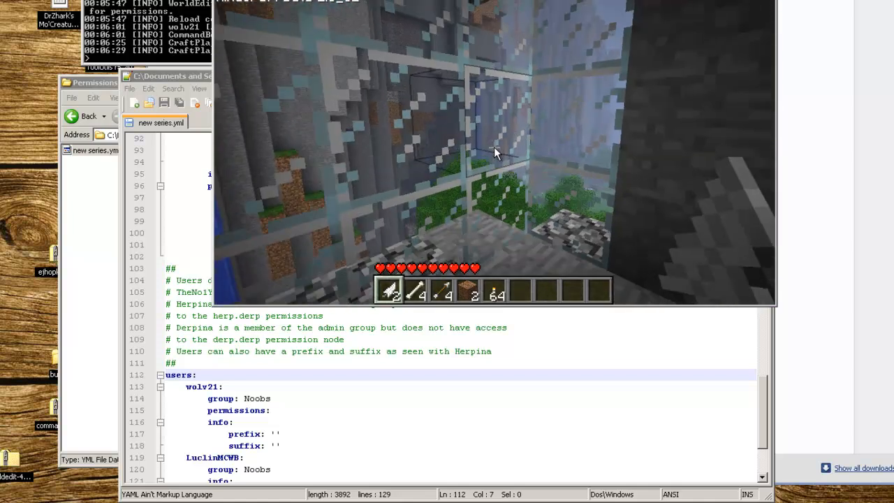
{"action": "key", "text": "t"}
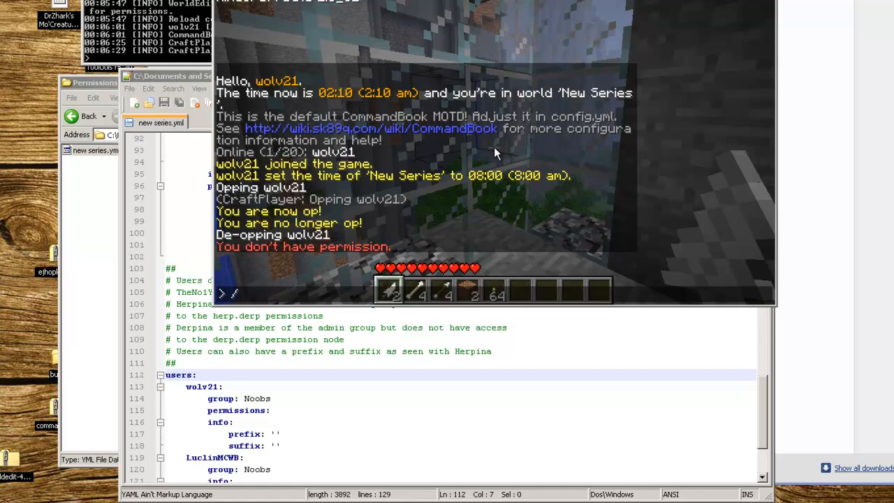
{"action": "type", "text": "sa"}
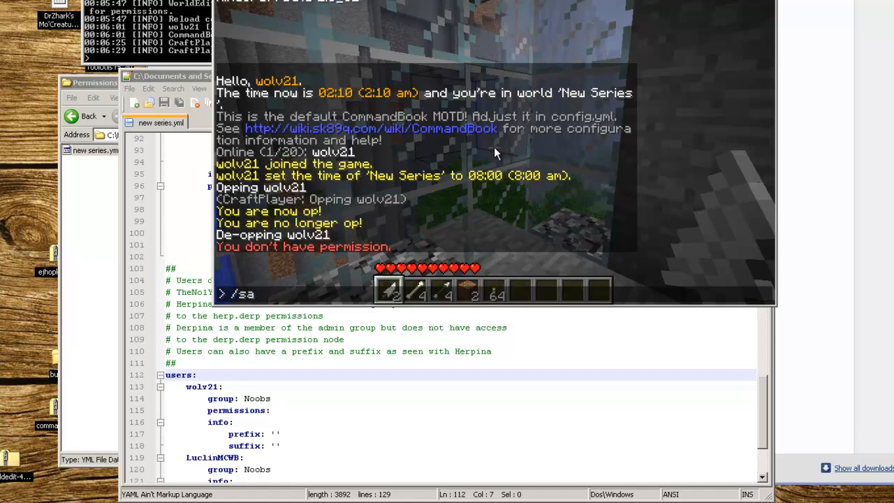
{"action": "key", "text": "Backspace"}
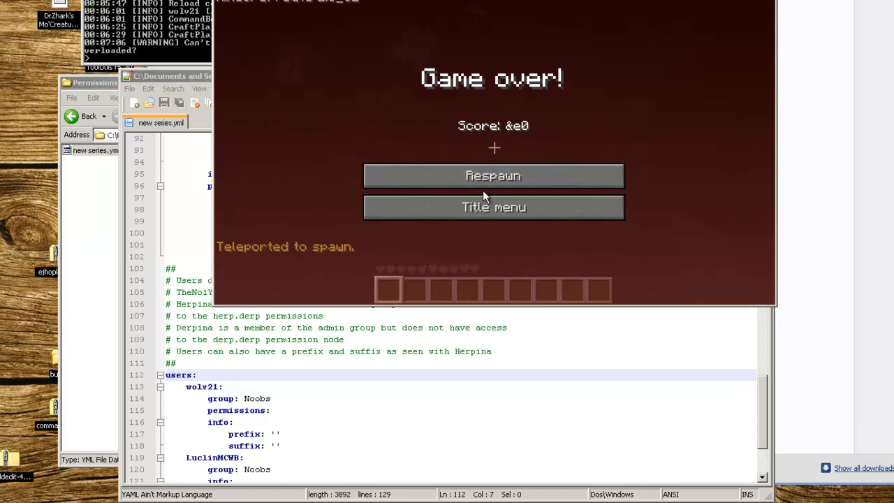
{"action": "mouse_move", "coordinate": [478, 211]}
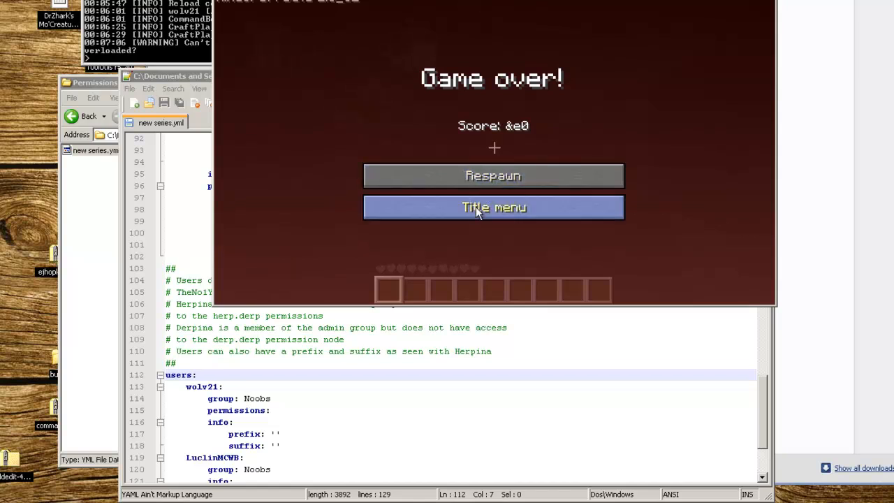
{"action": "mouse_move", "coordinate": [493, 175]}
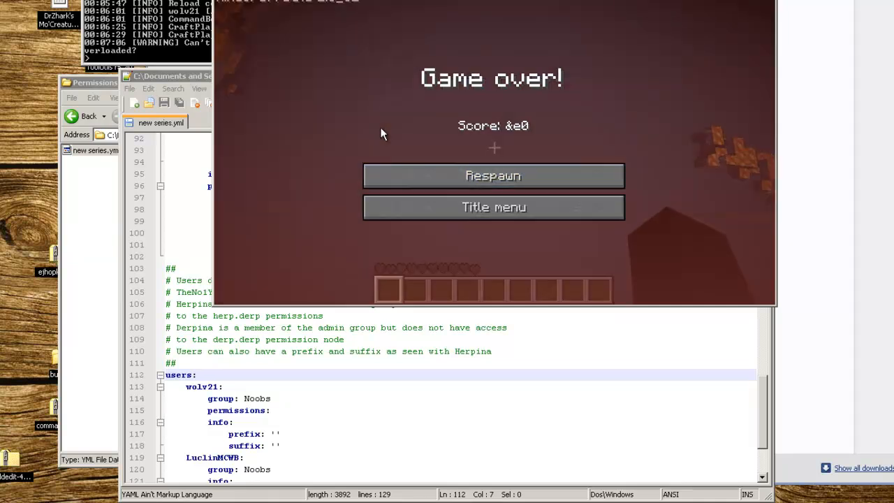
{"action": "left_click", "coordinate": [493, 175]}
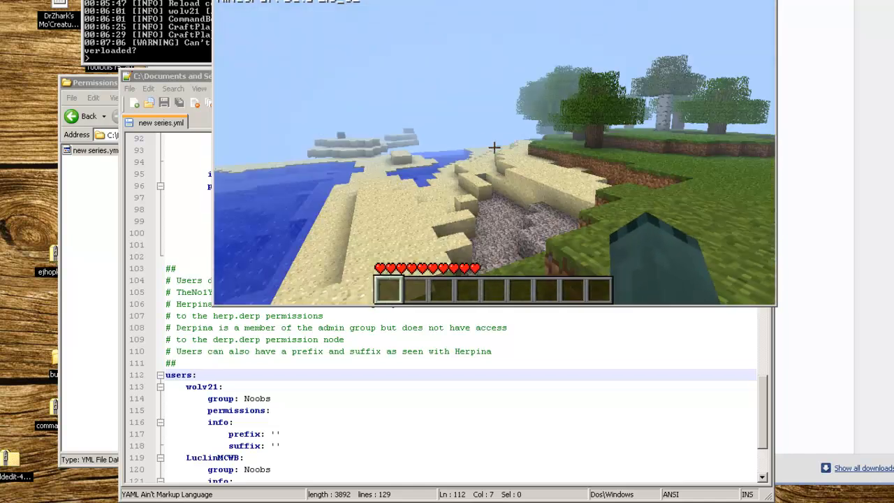
{"action": "mouse_move", "coordinate": [493, 147]}
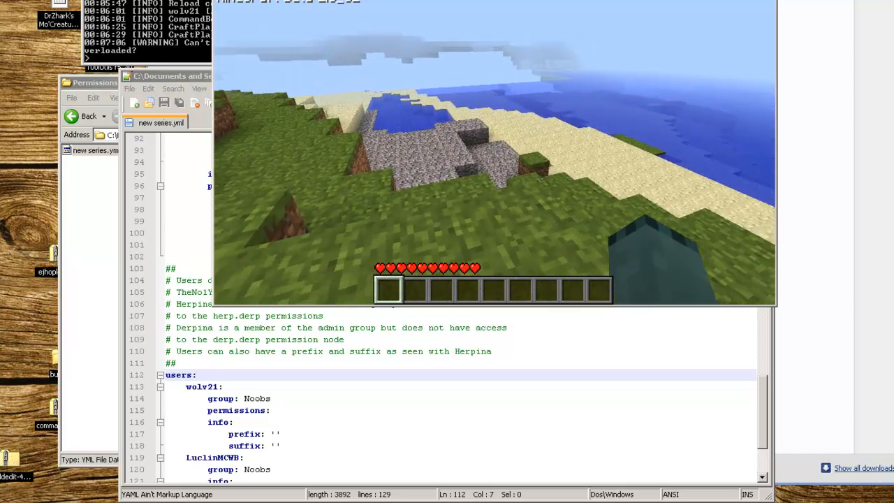
{"action": "mouse_move", "coordinate": [492, 148]}
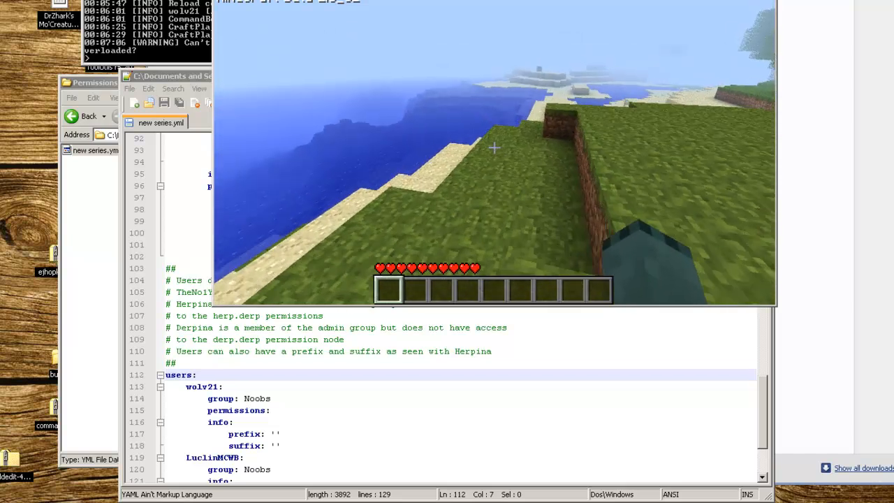
{"action": "mouse_move", "coordinate": [495, 147]}
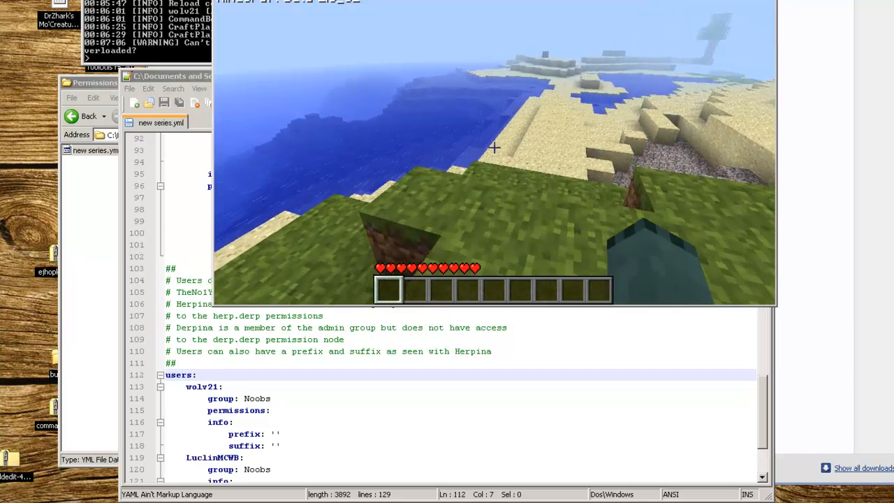
{"action": "mouse_move", "coordinate": [496, 152]}
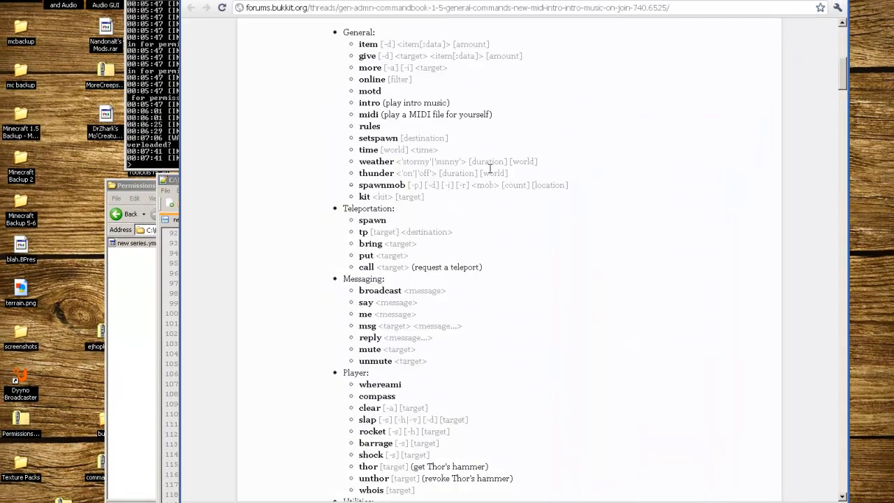
{"action": "scroll", "scroll_direction": "down", "scroll_amount": 3}
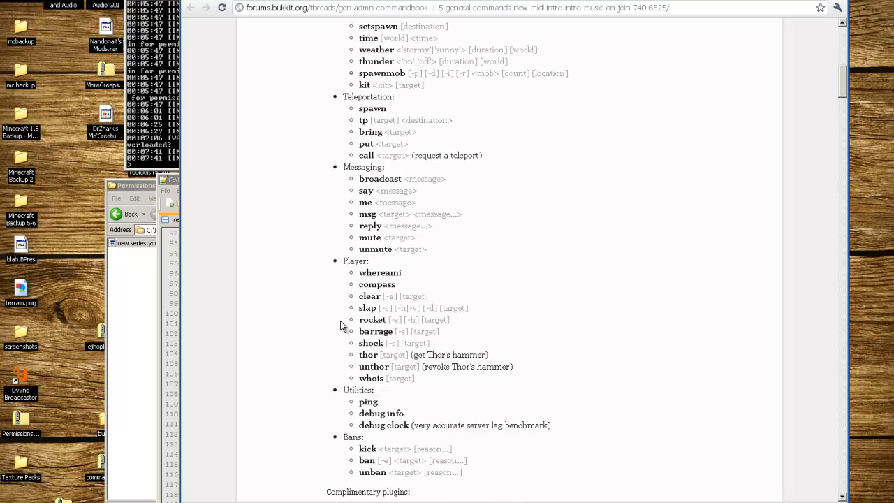
{"action": "double_click", "coordinate": [380, 272]}
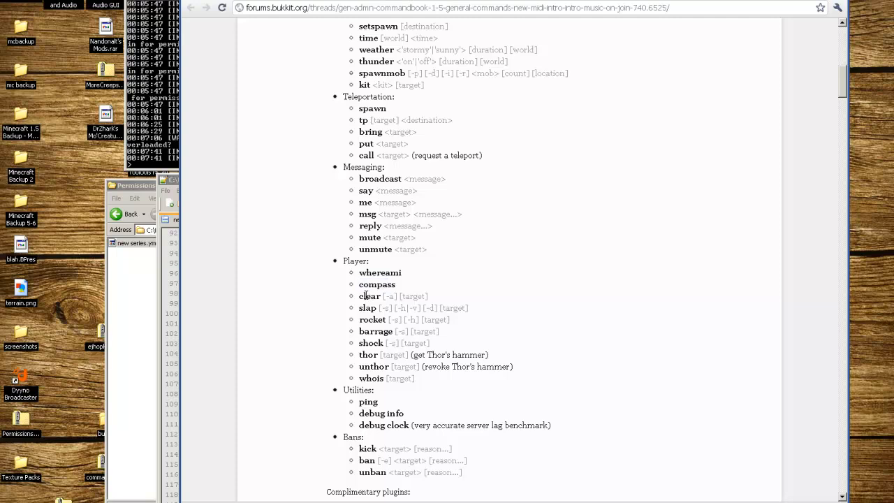
{"action": "mouse_move", "coordinate": [368, 402]}
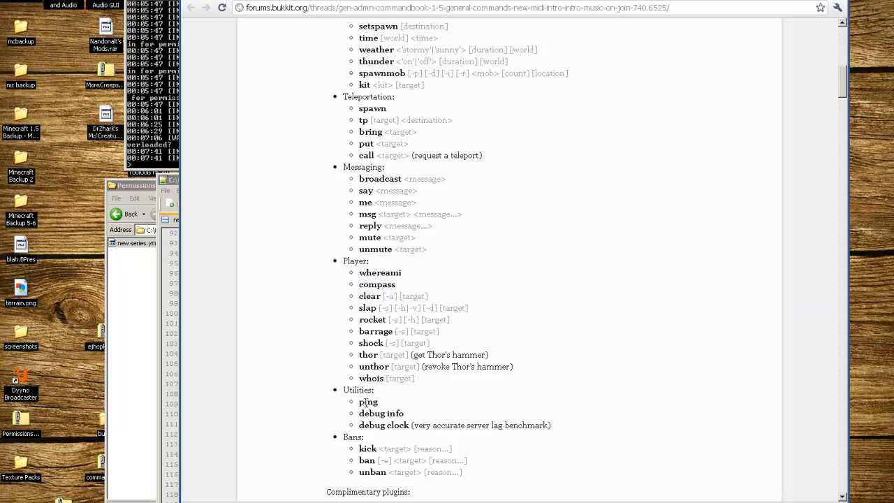
{"action": "scroll", "scroll_direction": "up", "scroll_amount": 3}
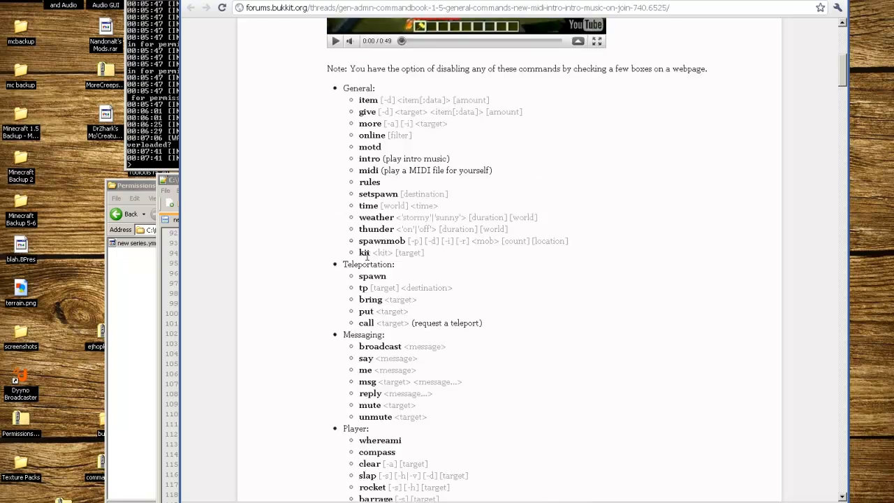
{"action": "scroll", "scroll_direction": "down", "scroll_amount": 3}
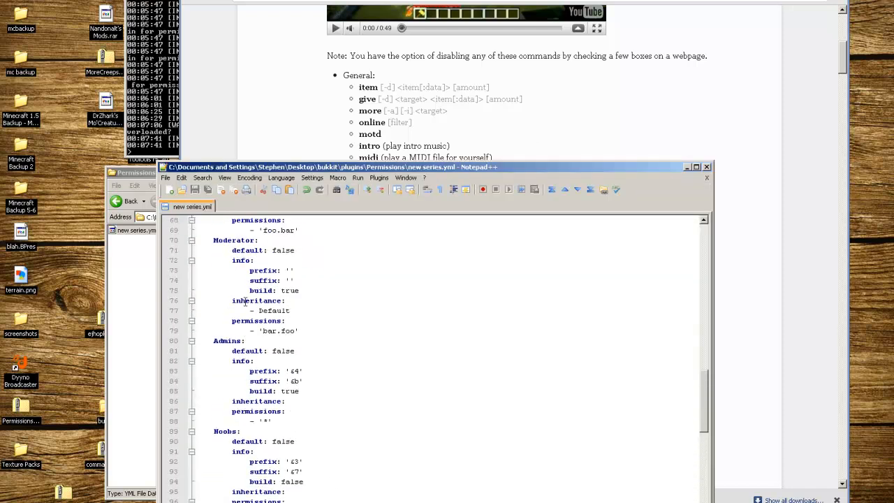
Make the Moderator group inherit Noobs instead of Default.
{"action": "left_click", "coordinate": [696, 166]}
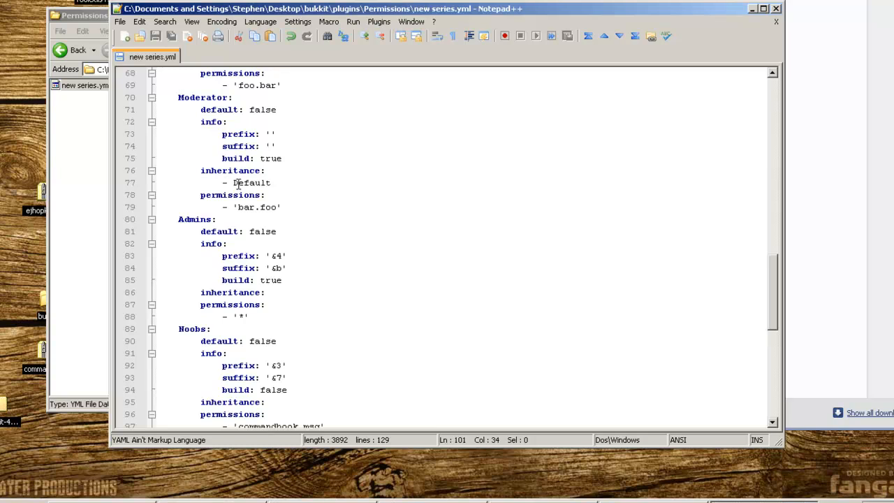
{"action": "double_click", "coordinate": [250, 182]}
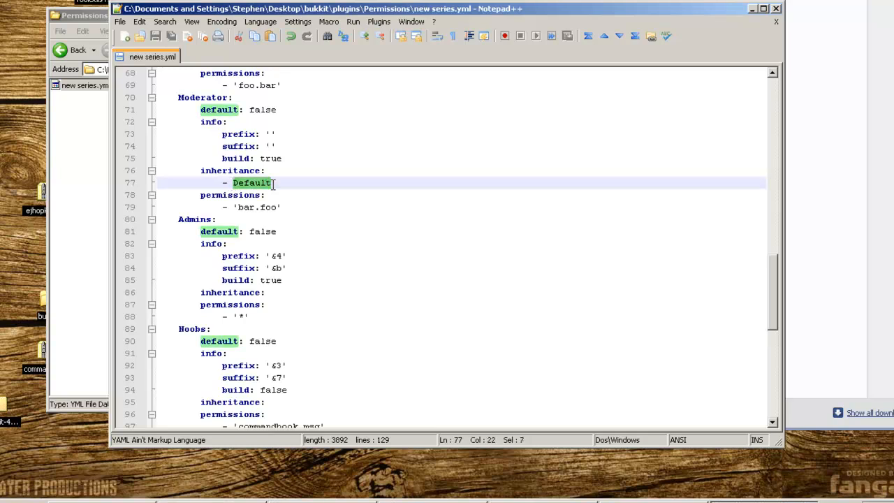
{"action": "mouse_move", "coordinate": [291, 182]}
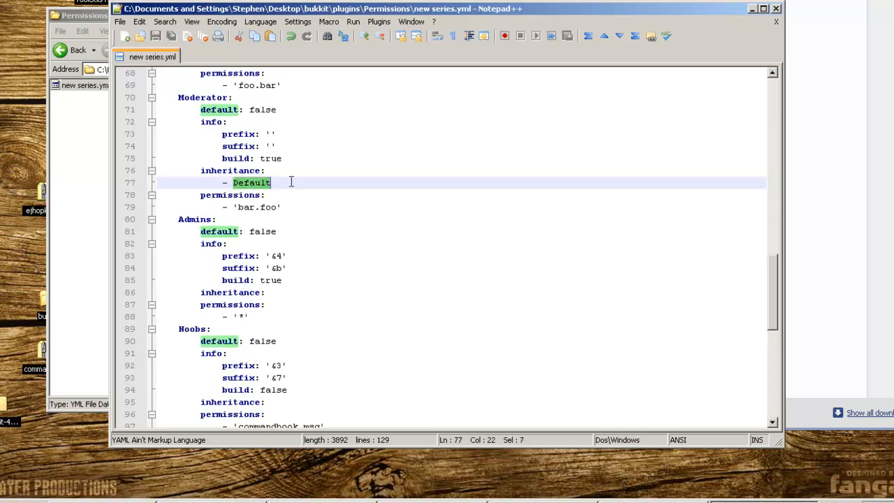
{"action": "type", "text": "Noobs"}
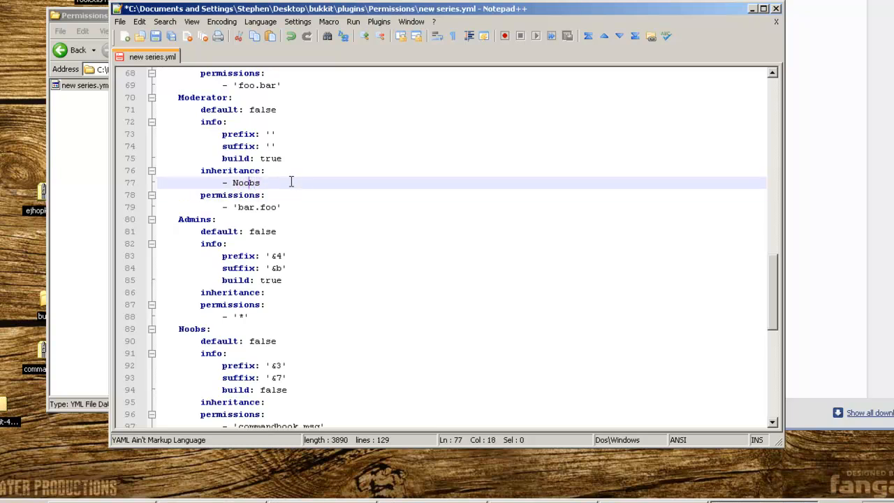
Replace Moderator's bar.foo with command.ban and add command.kick.
{"action": "left_click", "coordinate": [278, 207]}
{"action": "type", "text": "command"}
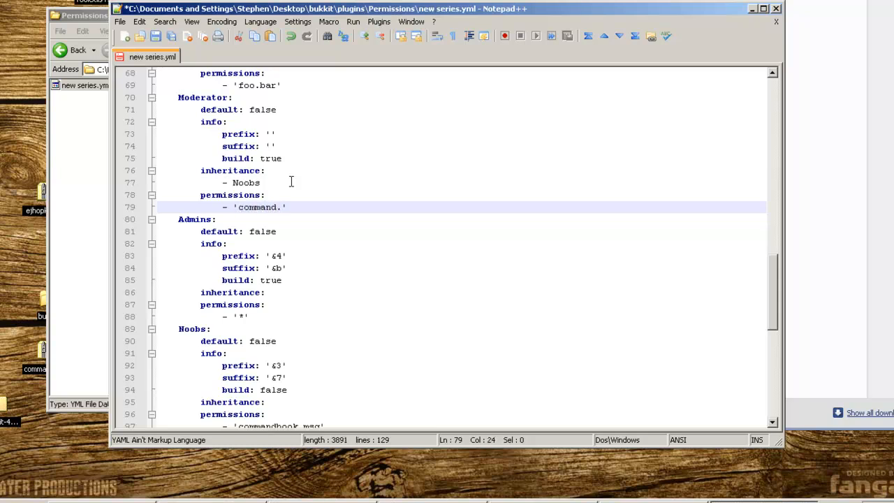
{"action": "type", "text": "ban"}
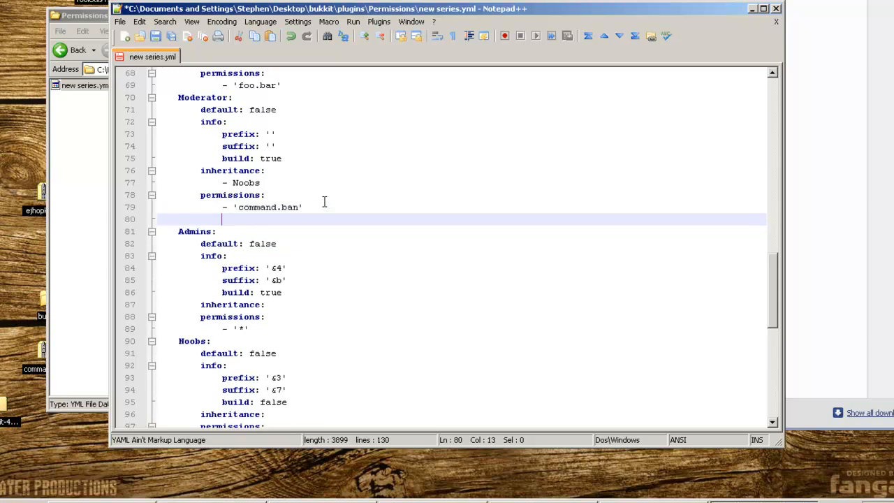
{"action": "type", "text": "- 'command.ban'"}
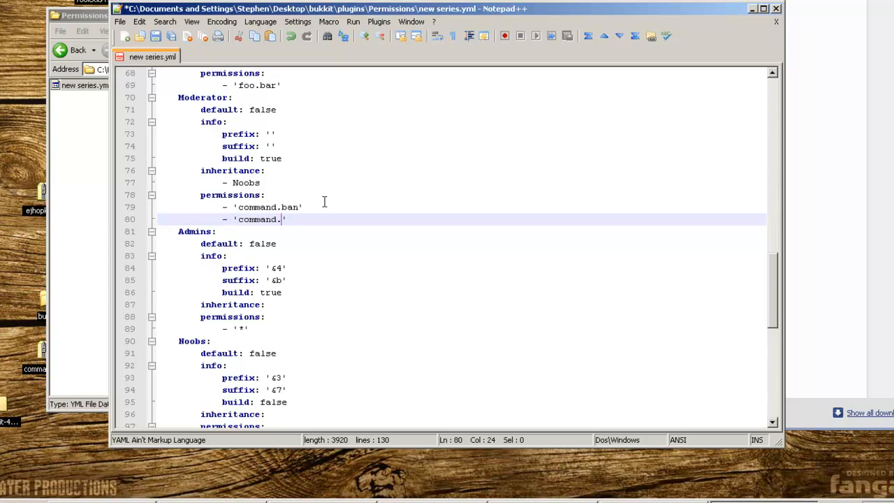
{"action": "type", "text": "kick"}
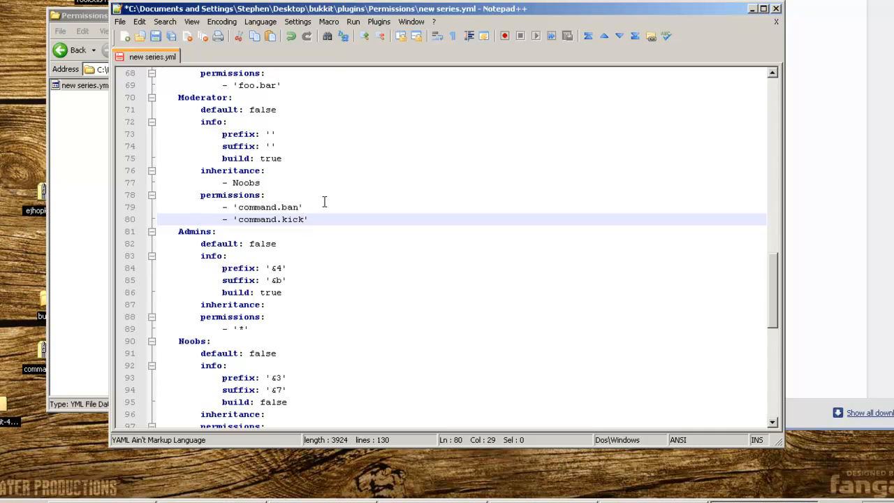
{"action": "key", "text": "Enter"}
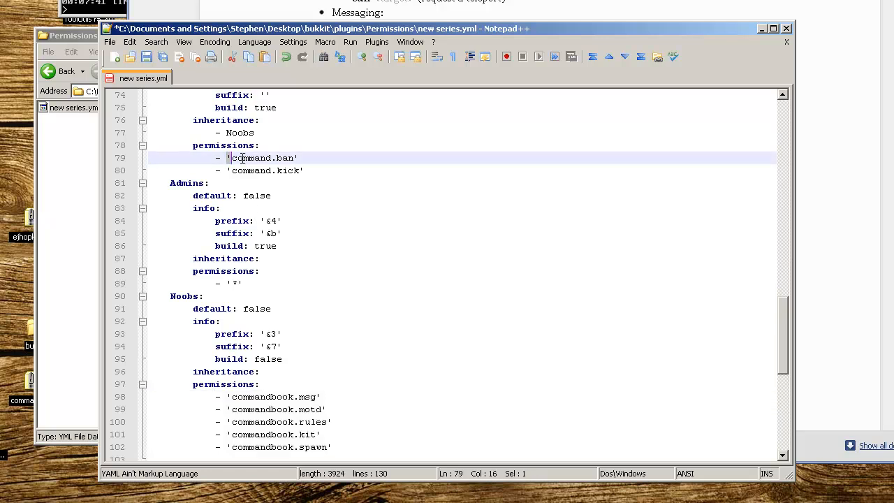
Click in the permissions file, then return to the CommandBook forum thread in Chrome.
{"action": "double_click", "coordinate": [287, 170]}
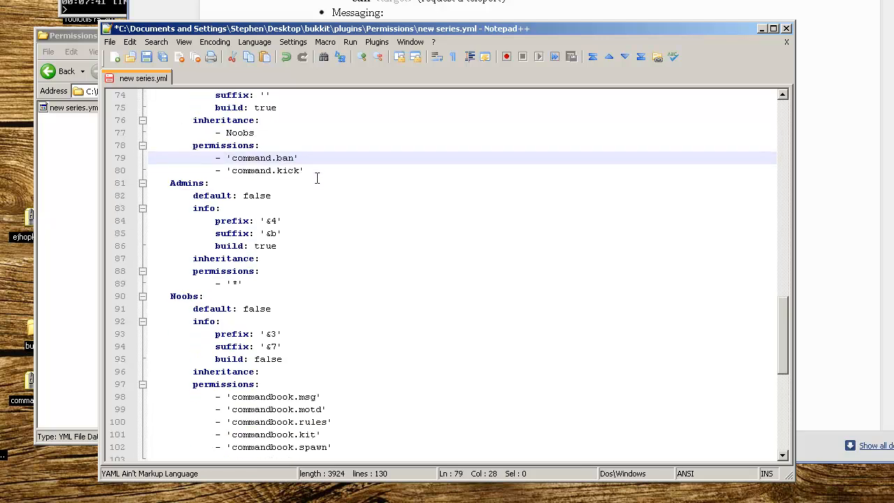
{"action": "left_click", "coordinate": [307, 171]}
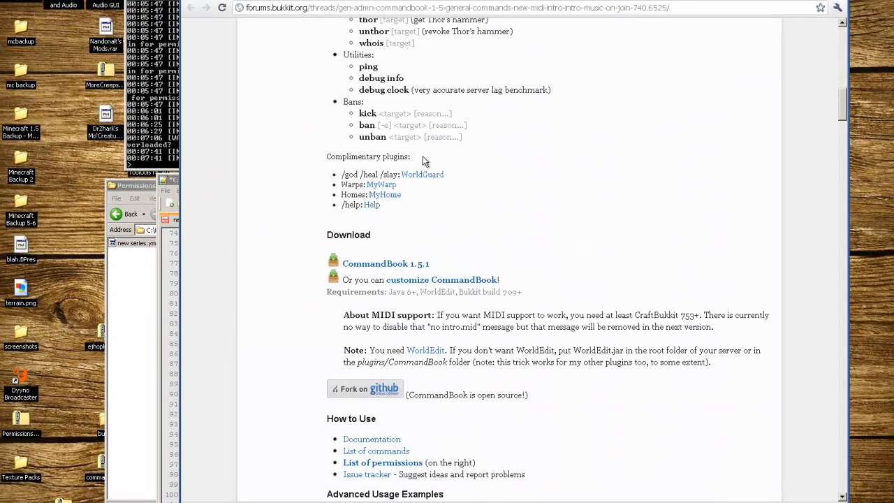
Open the sk89q wiki CommandBook commands page via the thread's 'List of commands' link.
{"action": "scroll", "scroll_direction": "down", "scroll_amount": 3}
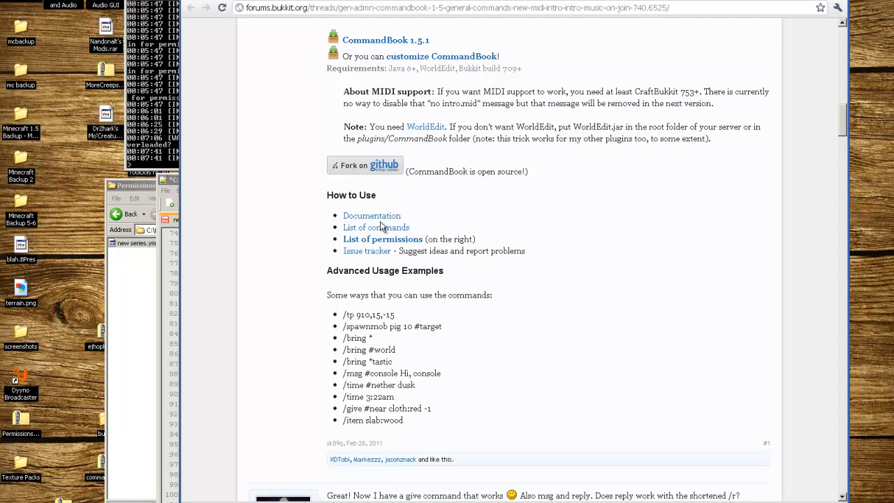
{"action": "mouse_move", "coordinate": [376, 229]}
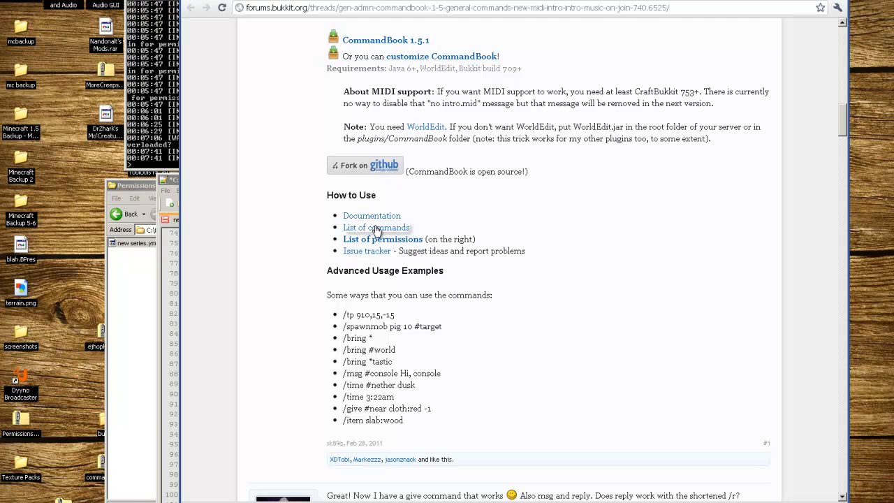
{"action": "left_click", "coordinate": [375, 227]}
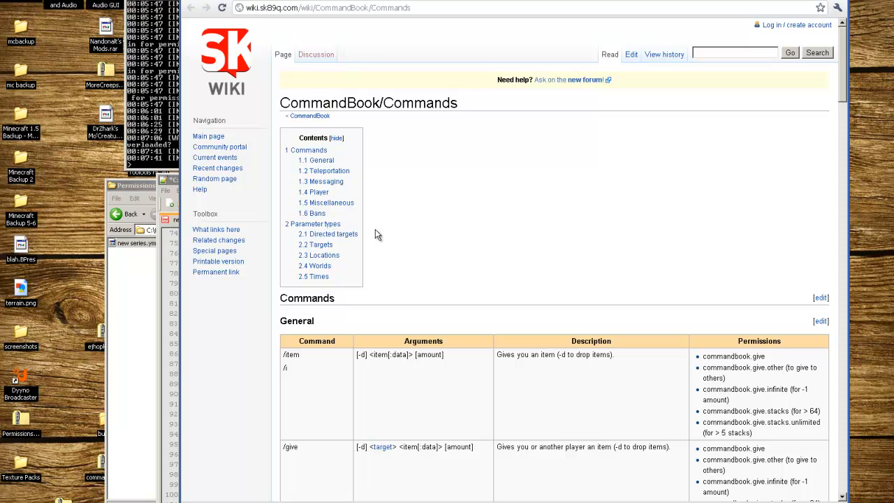
Scroll through the General, Teleportation, Messaging, Player and Miscellaneous command permission tables.
{"action": "scroll", "scroll_direction": "down", "scroll_amount": 3}
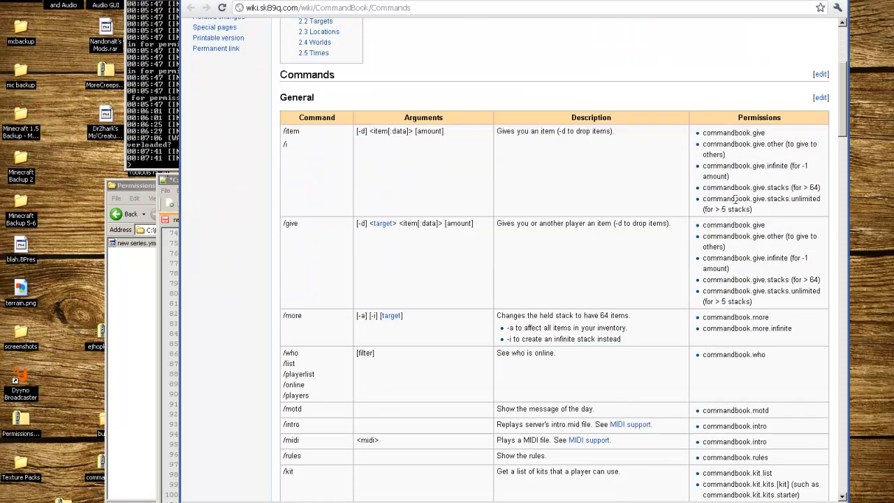
{"action": "scroll", "scroll_direction": "down", "scroll_amount": 3}
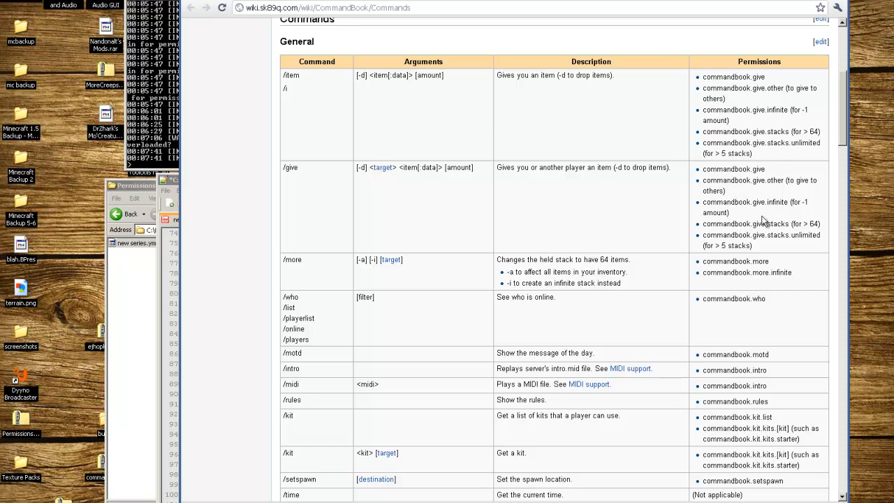
{"action": "mouse_move", "coordinate": [751, 235]}
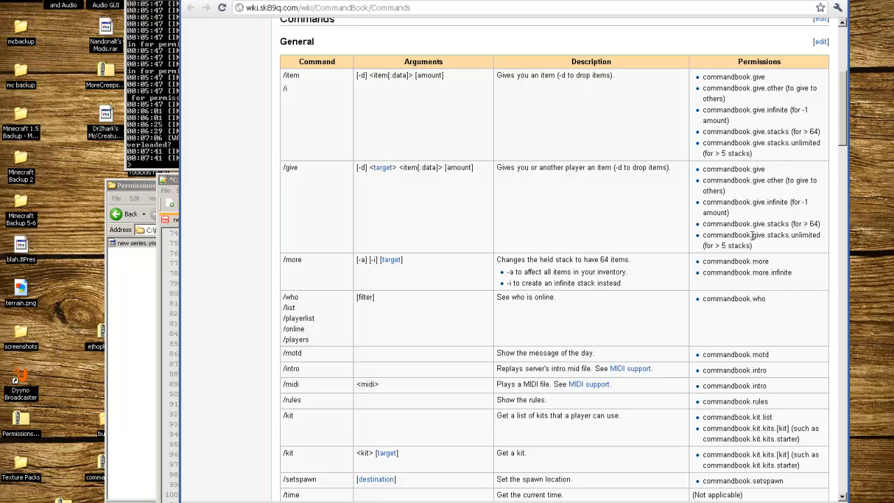
{"action": "scroll", "scroll_direction": "down", "scroll_amount": 3}
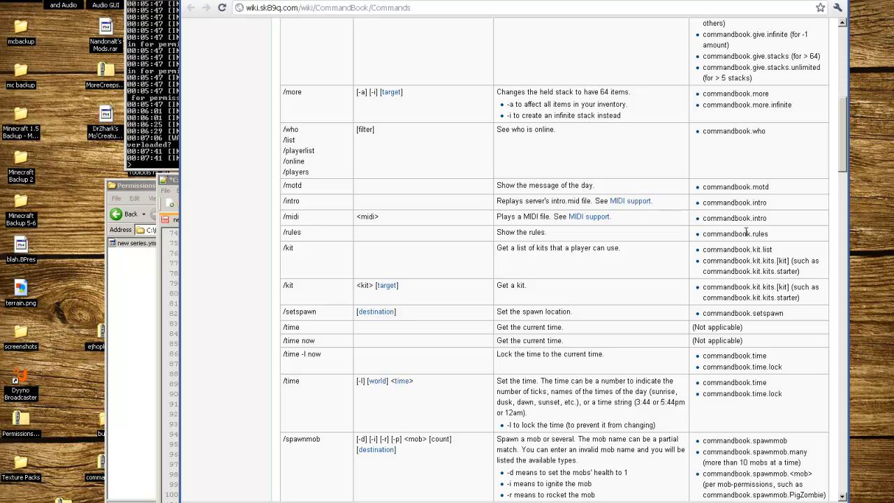
{"action": "scroll", "scroll_direction": "down", "scroll_amount": 3}
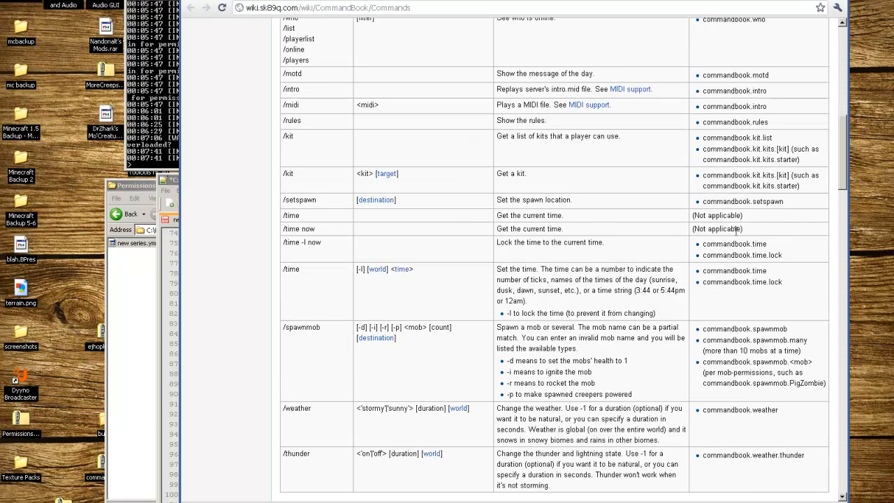
{"action": "scroll", "scroll_direction": "down", "scroll_amount": 3}
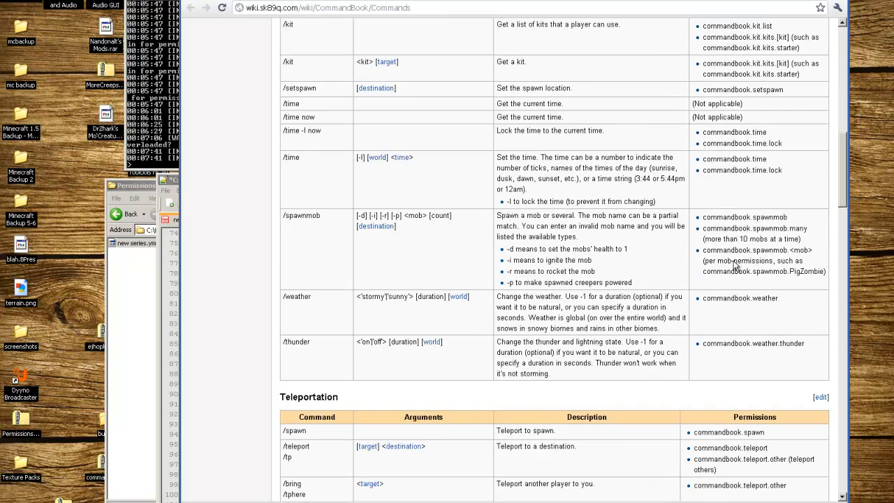
{"action": "mouse_move", "coordinate": [774, 315]}
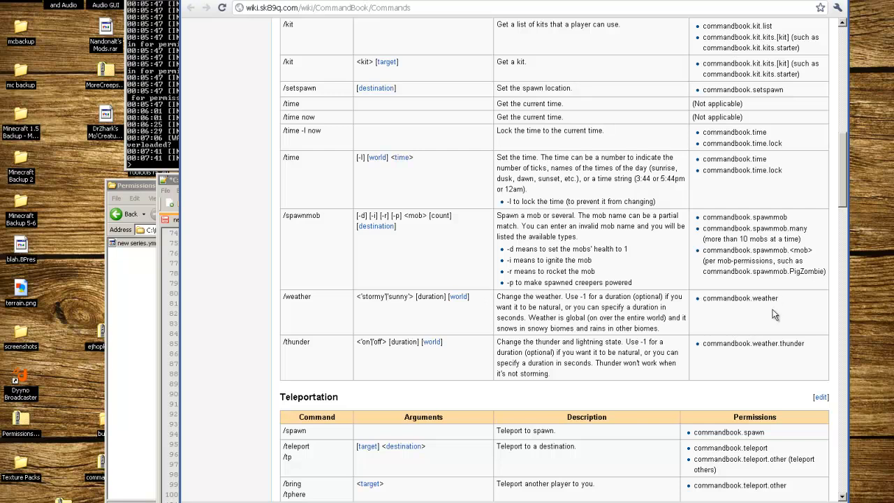
{"action": "scroll", "scroll_direction": "down", "scroll_amount": 3}
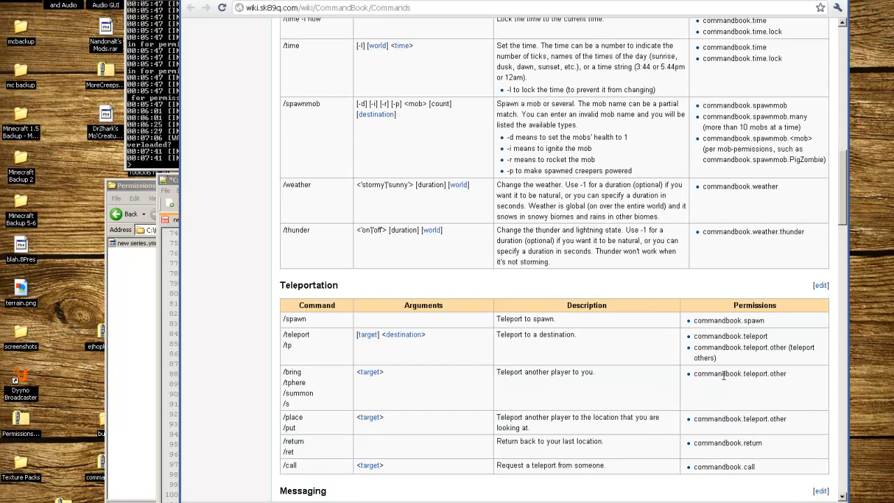
{"action": "scroll", "scroll_direction": "down", "scroll_amount": 3}
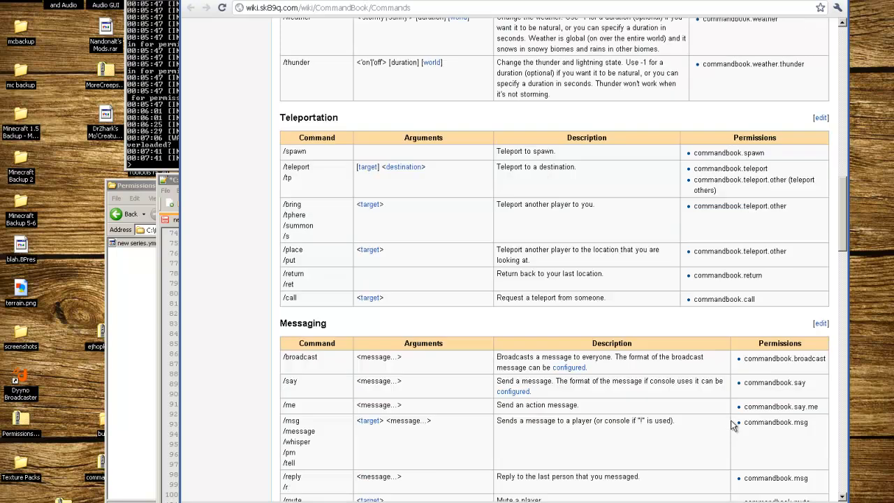
{"action": "scroll", "scroll_direction": "down", "scroll_amount": 3}
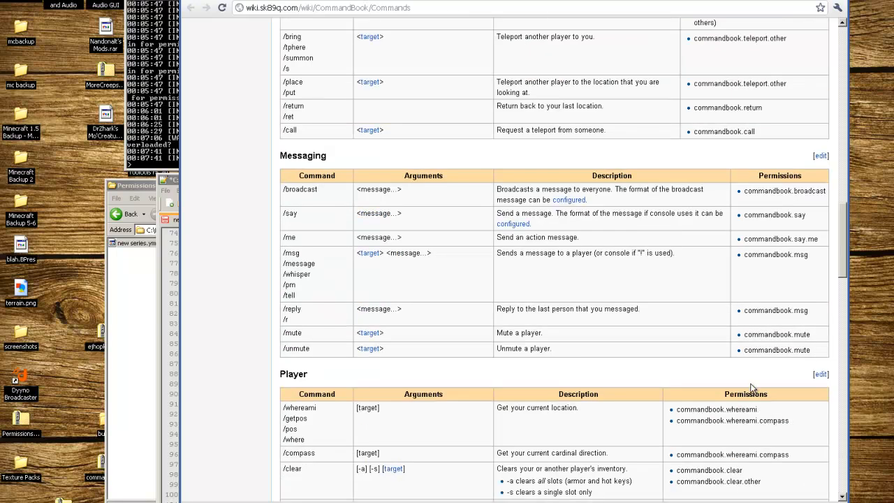
{"action": "scroll", "scroll_direction": "down", "scroll_amount": 3}
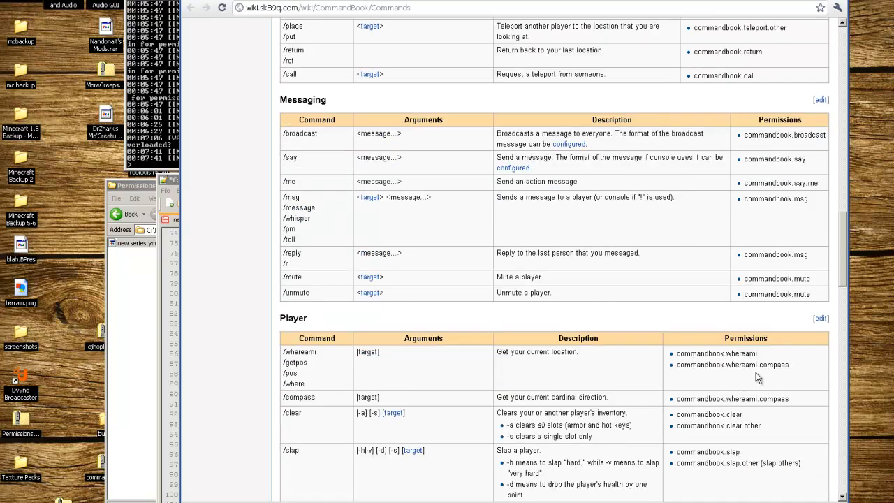
{"action": "scroll", "scroll_direction": "down", "scroll_amount": 3}
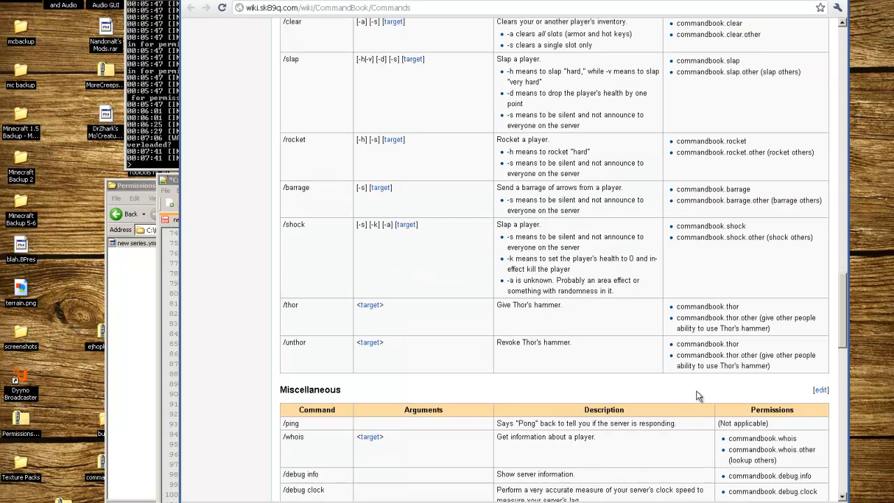
{"action": "scroll", "scroll_direction": "down", "scroll_amount": 3}
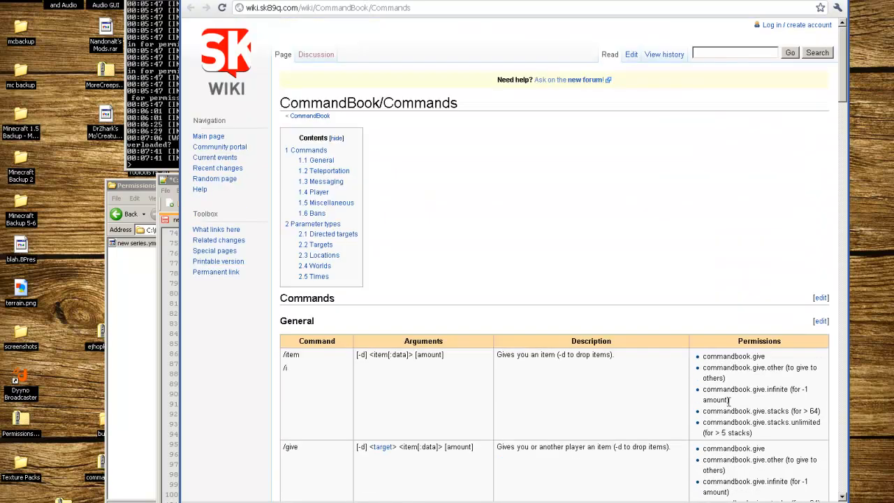
{"action": "scroll", "scroll_direction": "down", "scroll_amount": 3}
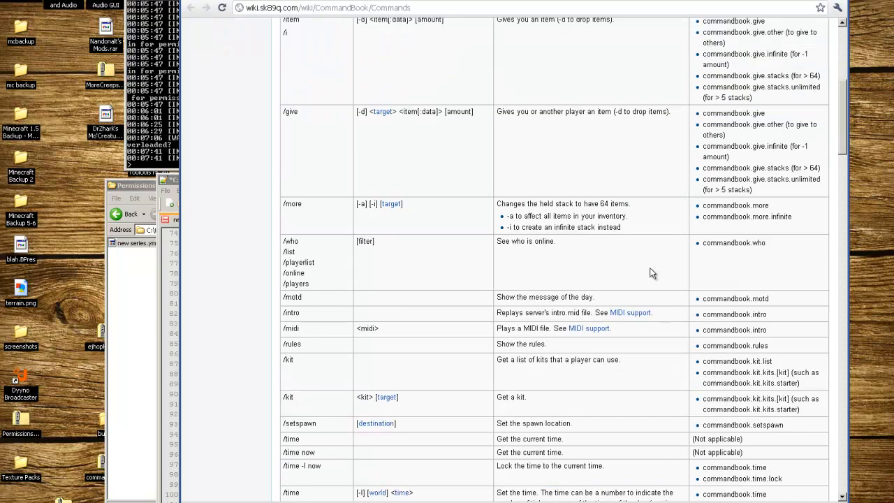
{"action": "mouse_move", "coordinate": [185, 249]}
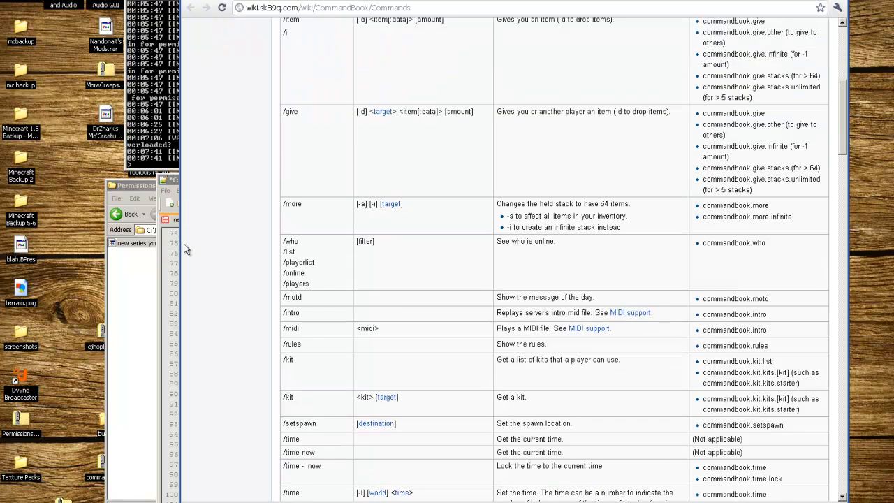
{"action": "mouse_move", "coordinate": [205, 201]}
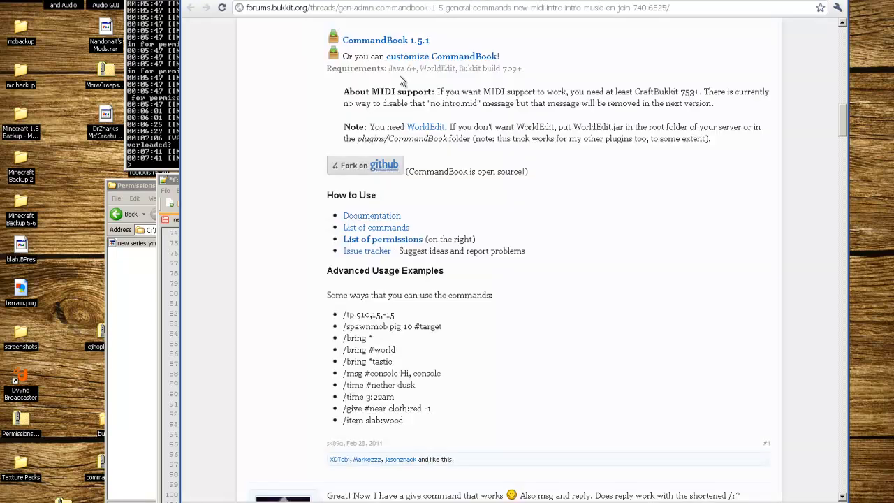
{"action": "scroll", "scroll_direction": "up", "scroll_amount": 3}
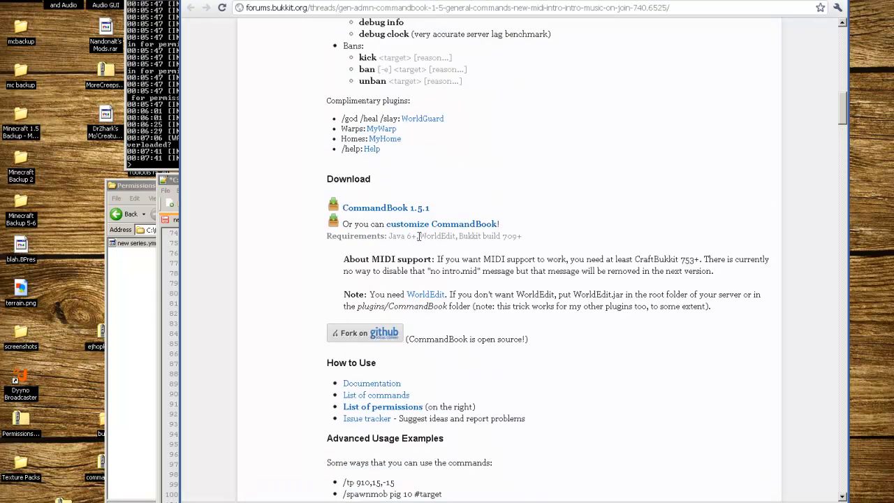
{"action": "double_click", "coordinate": [437, 236]}
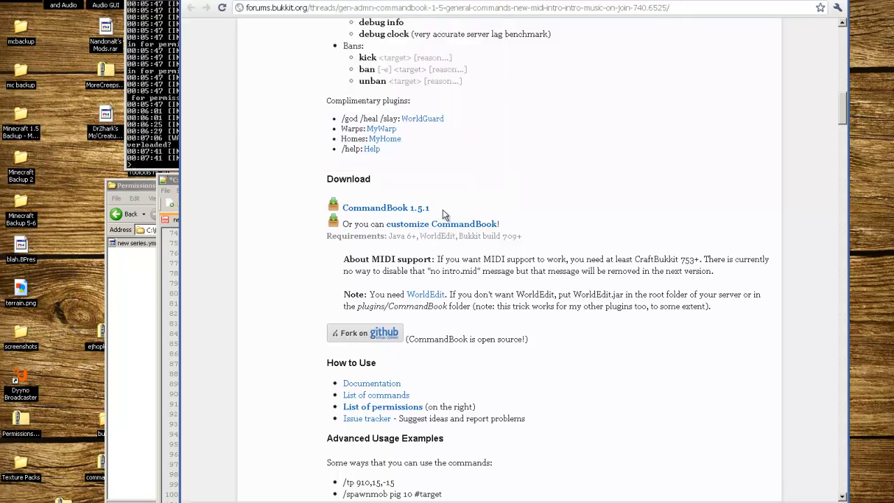
{"action": "double_click", "coordinate": [438, 236]}
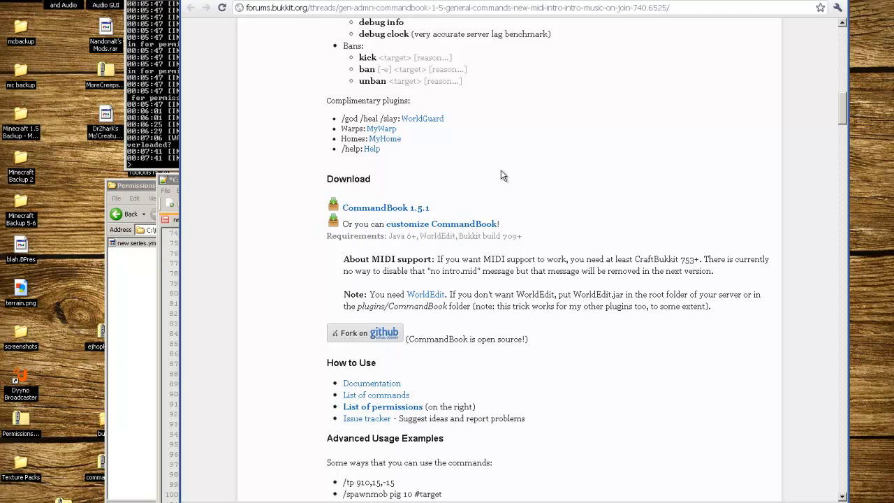
{"action": "scroll", "scroll_direction": "down", "scroll_amount": 3}
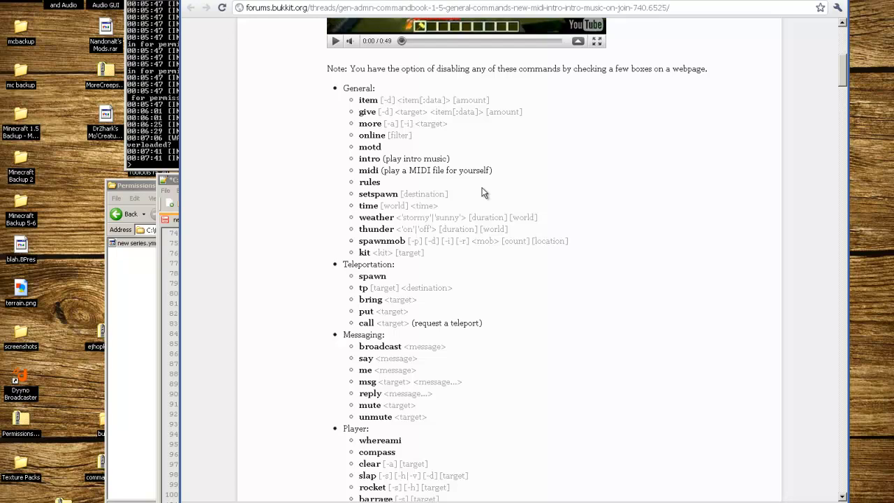
{"action": "scroll", "scroll_direction": "down", "scroll_amount": 3}
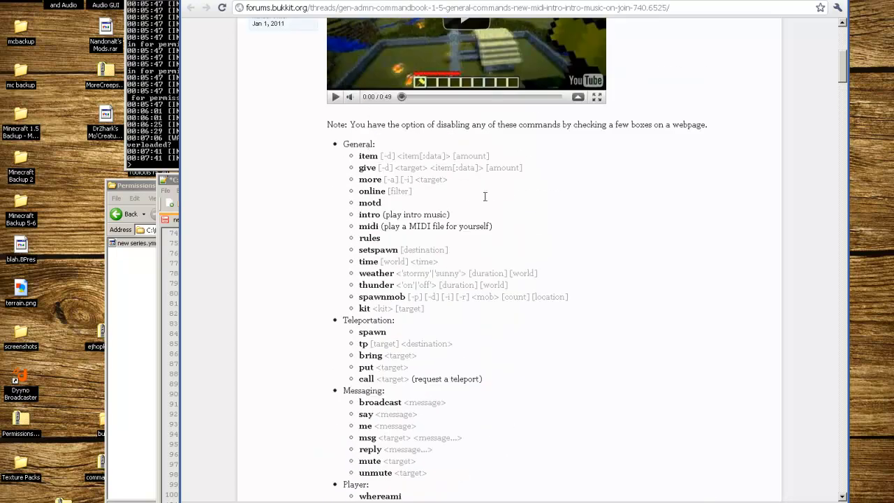
{"action": "double_click", "coordinate": [378, 249]}
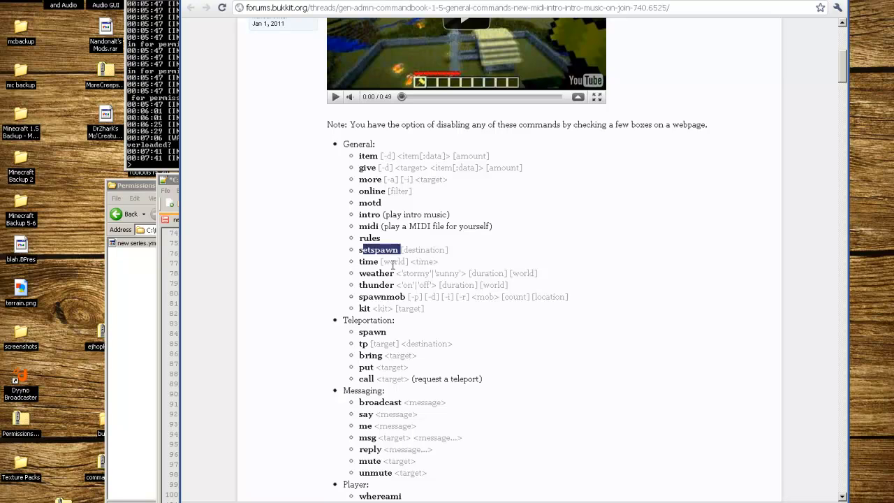
{"action": "double_click", "coordinate": [376, 285]}
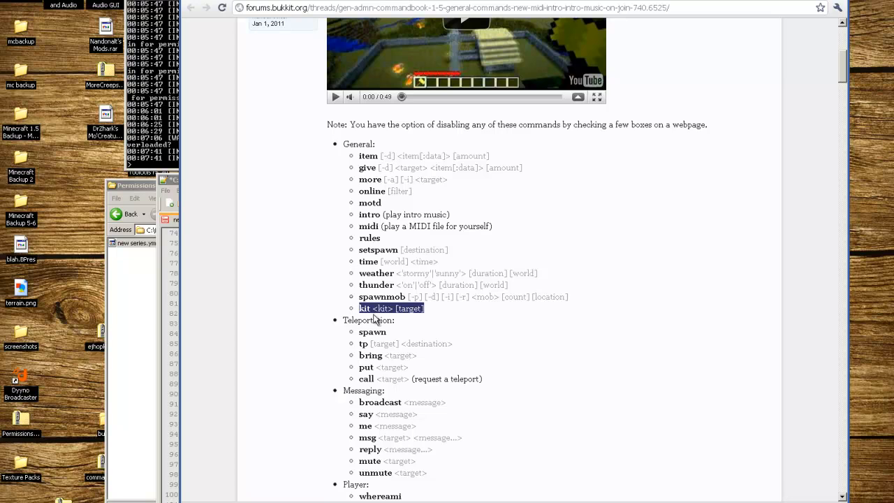
{"action": "scroll", "scroll_direction": "down", "scroll_amount": 3}
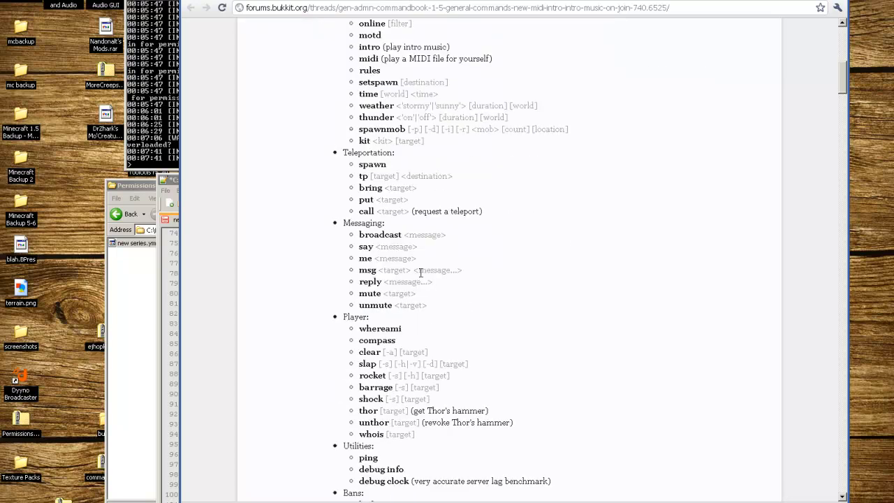
{"action": "mouse_move", "coordinate": [384, 351]}
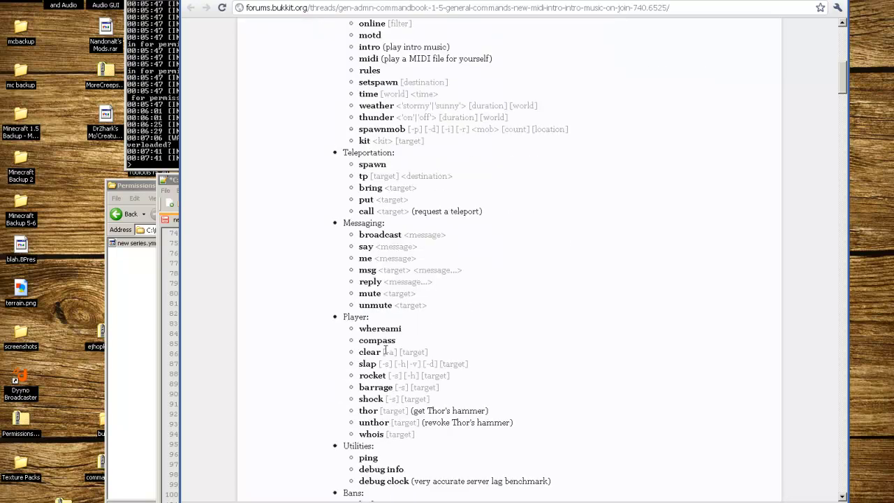
{"action": "scroll", "scroll_direction": "down", "scroll_amount": 3}
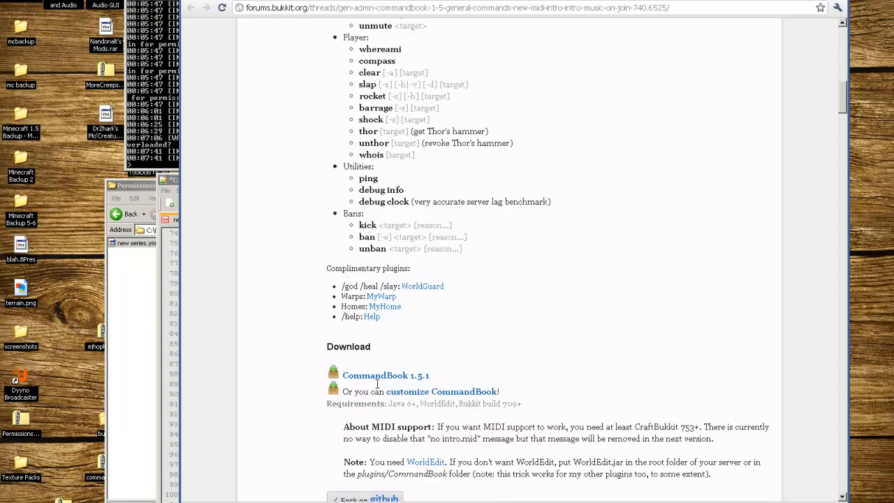
{"action": "scroll", "scroll_direction": "down", "scroll_amount": 3}
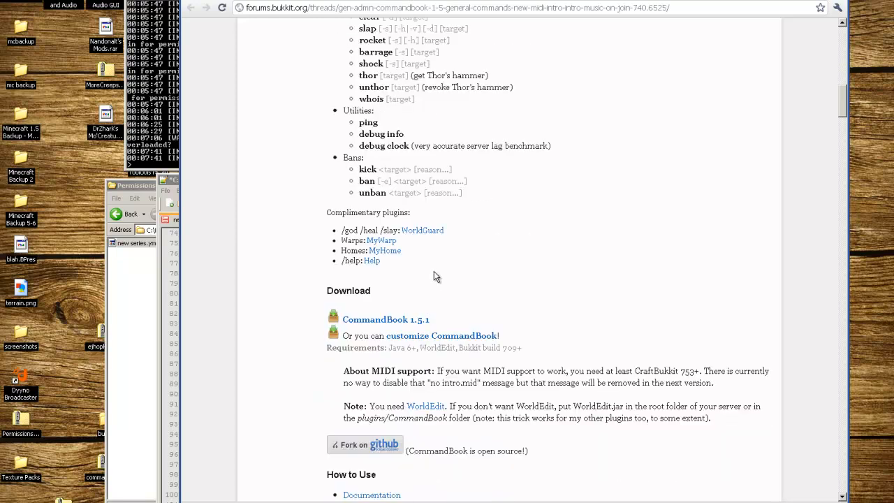
{"action": "scroll", "scroll_direction": "up", "scroll_amount": 3}
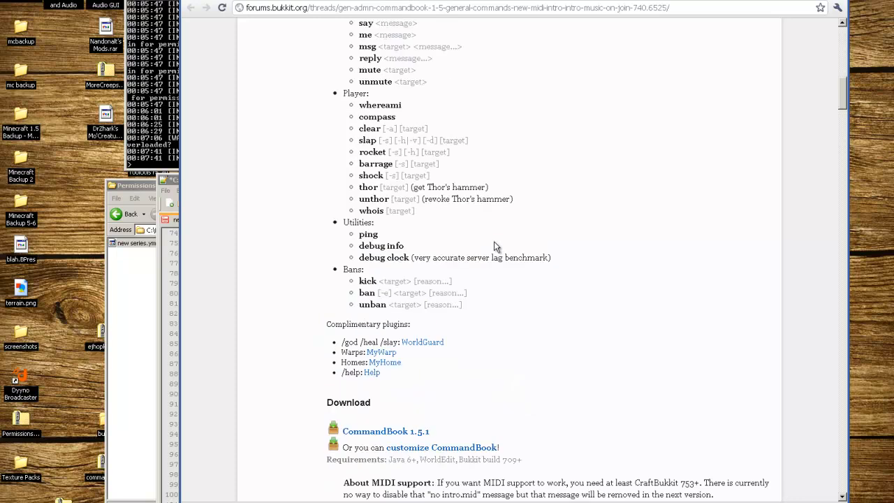
{"action": "scroll", "scroll_direction": "up", "scroll_amount": 3}
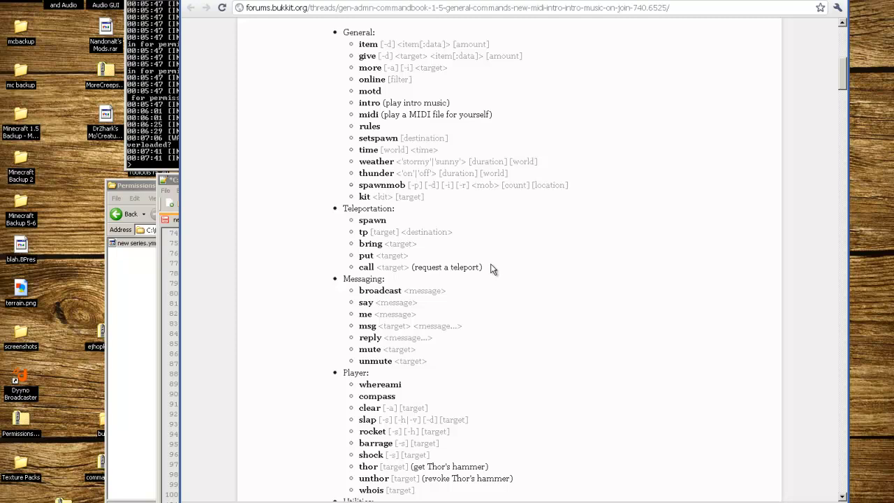
{"action": "mouse_move", "coordinate": [516, 255]}
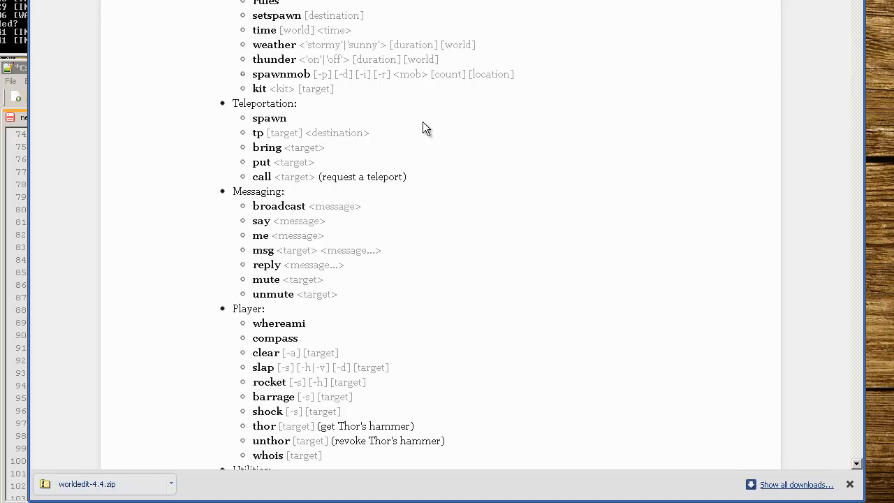
{"action": "mouse_move", "coordinate": [417, 101]}
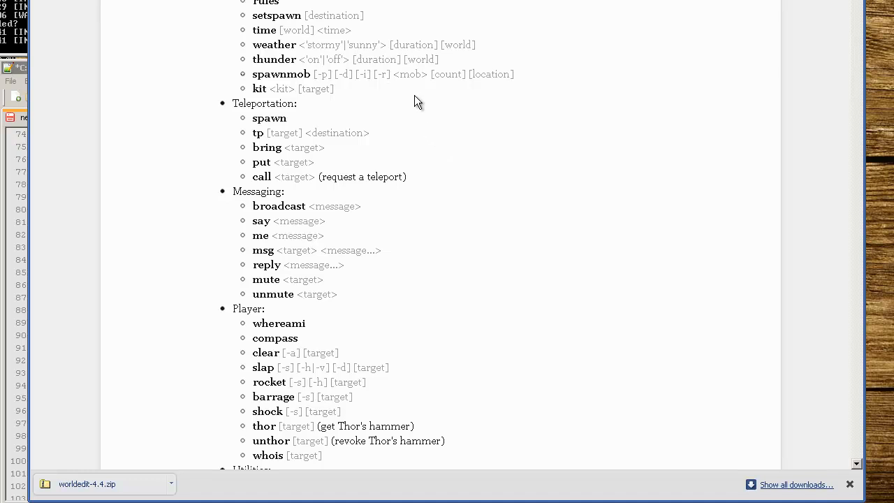
{"action": "mouse_move", "coordinate": [443, 114]}
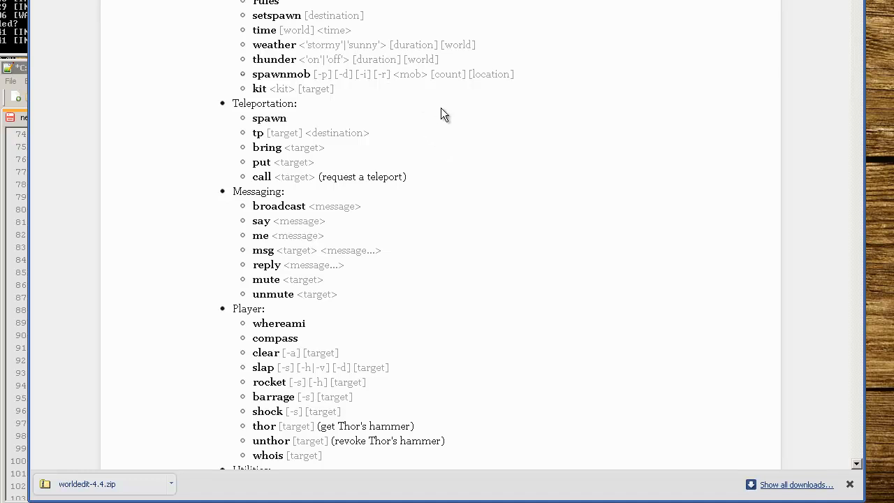